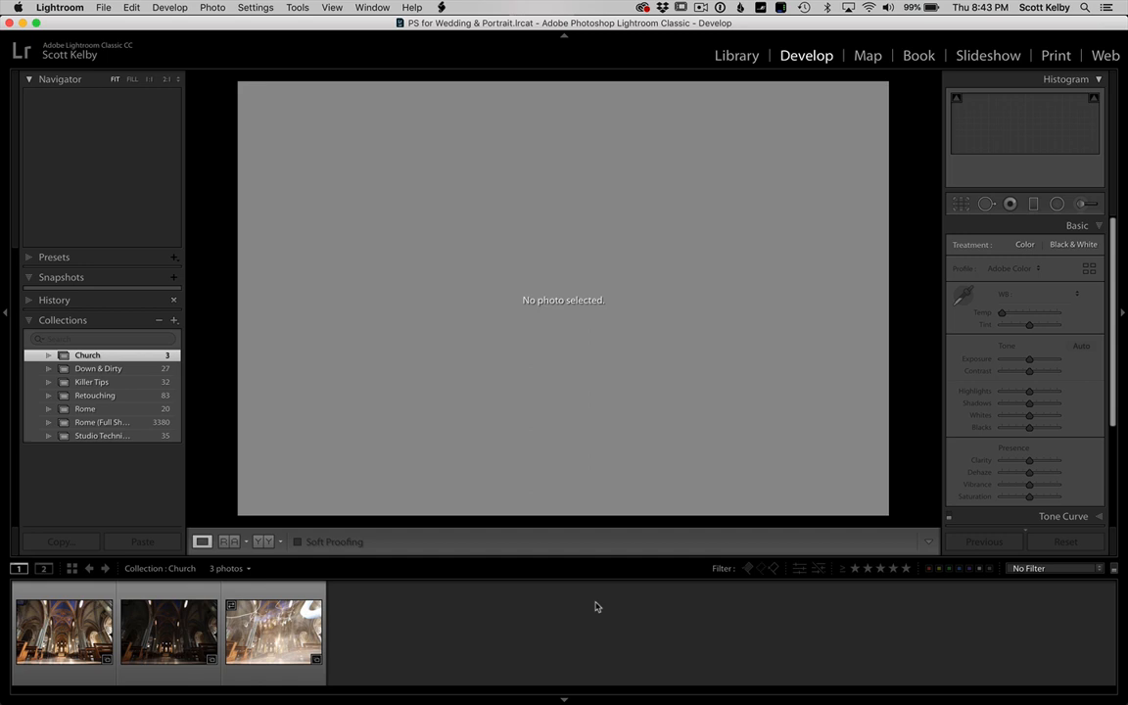
# Step: Preview the bright, dark and light-trail Church exposures in the filmstrip
pyautogui.click(64, 632)
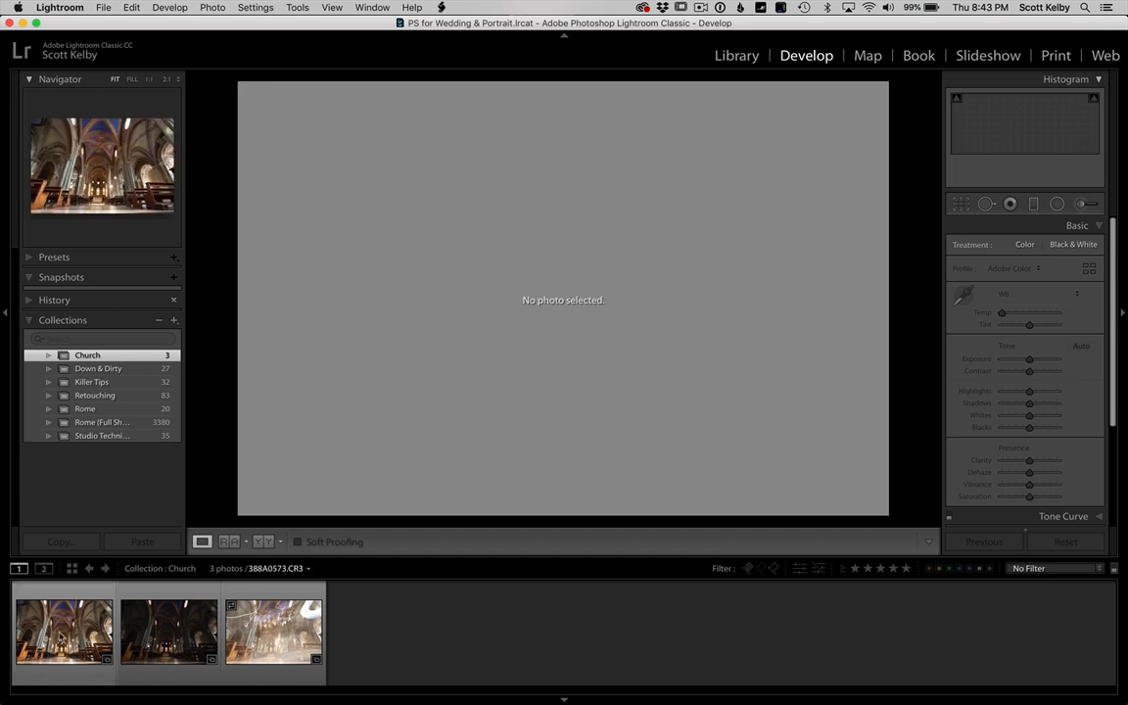
pyautogui.click(64, 632)
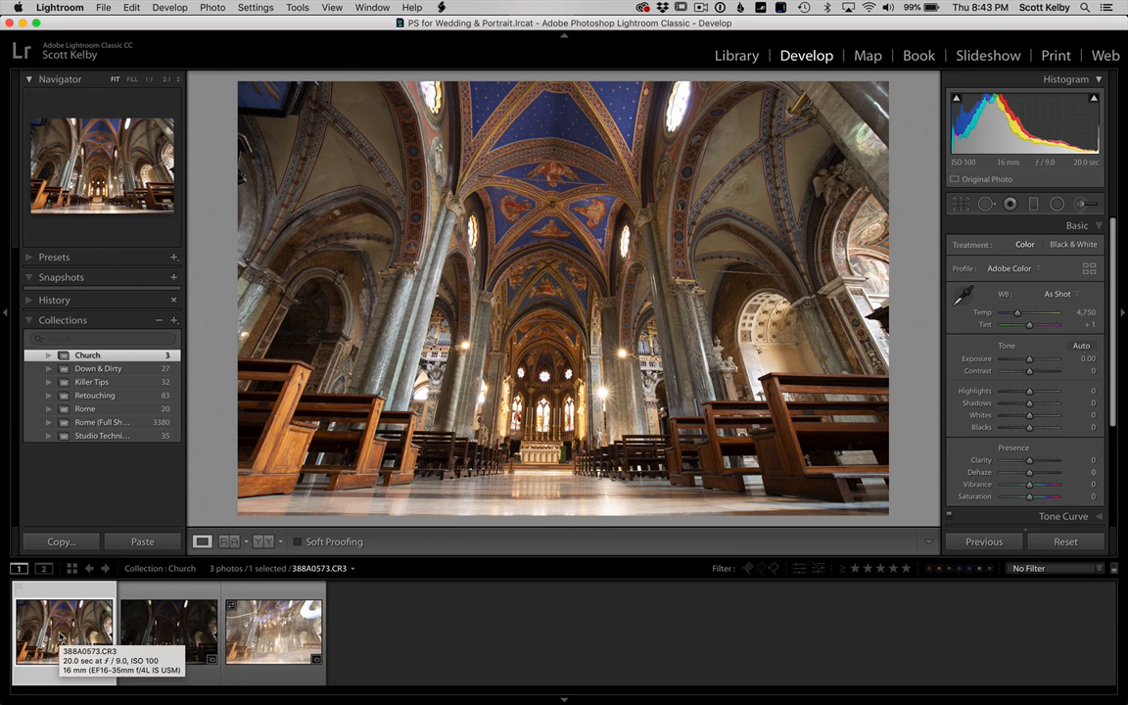
pyautogui.click(168, 632)
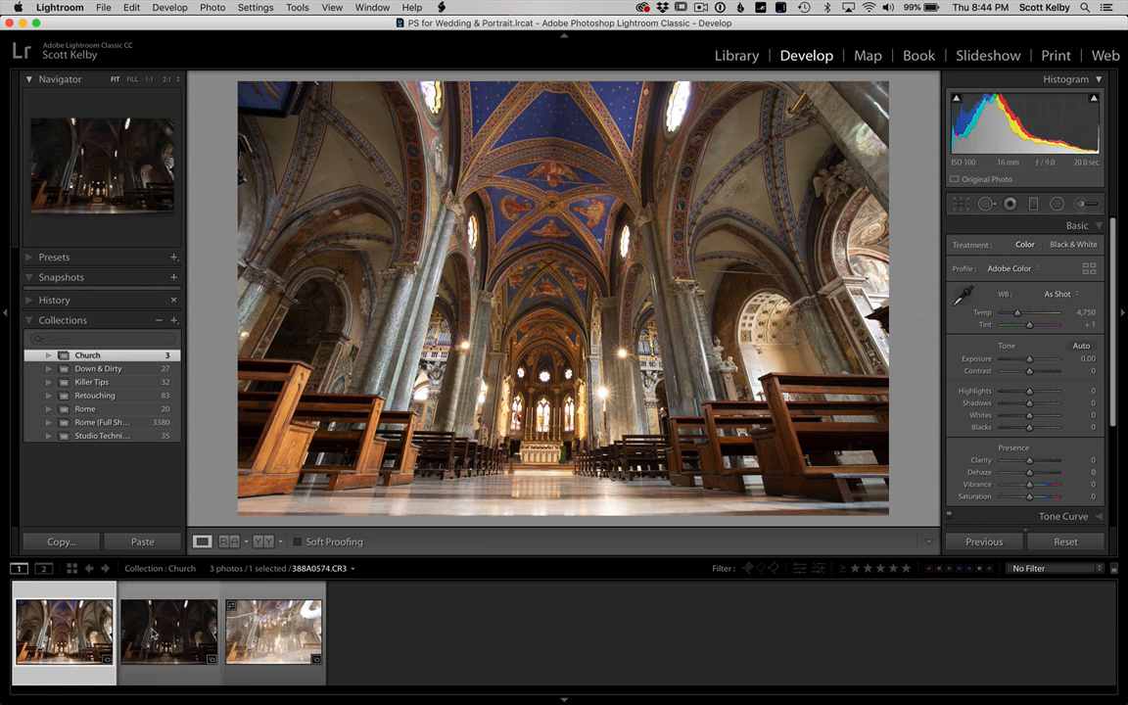
pyautogui.click(168, 631)
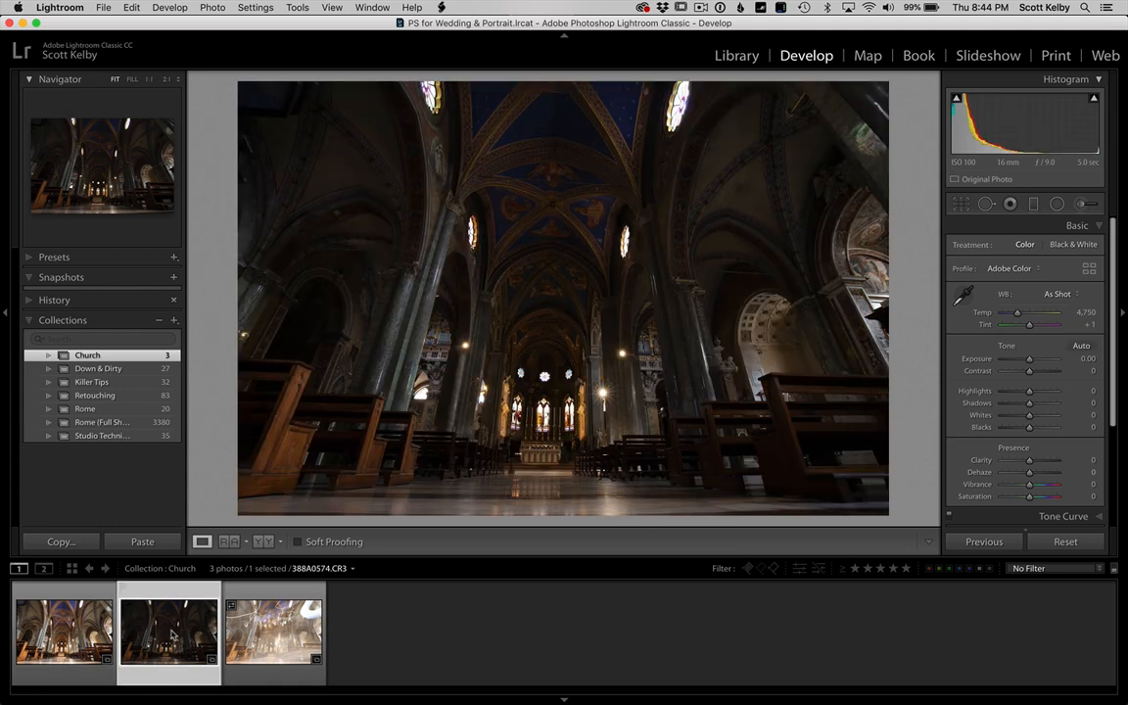
pyautogui.moveTo(200, 634)
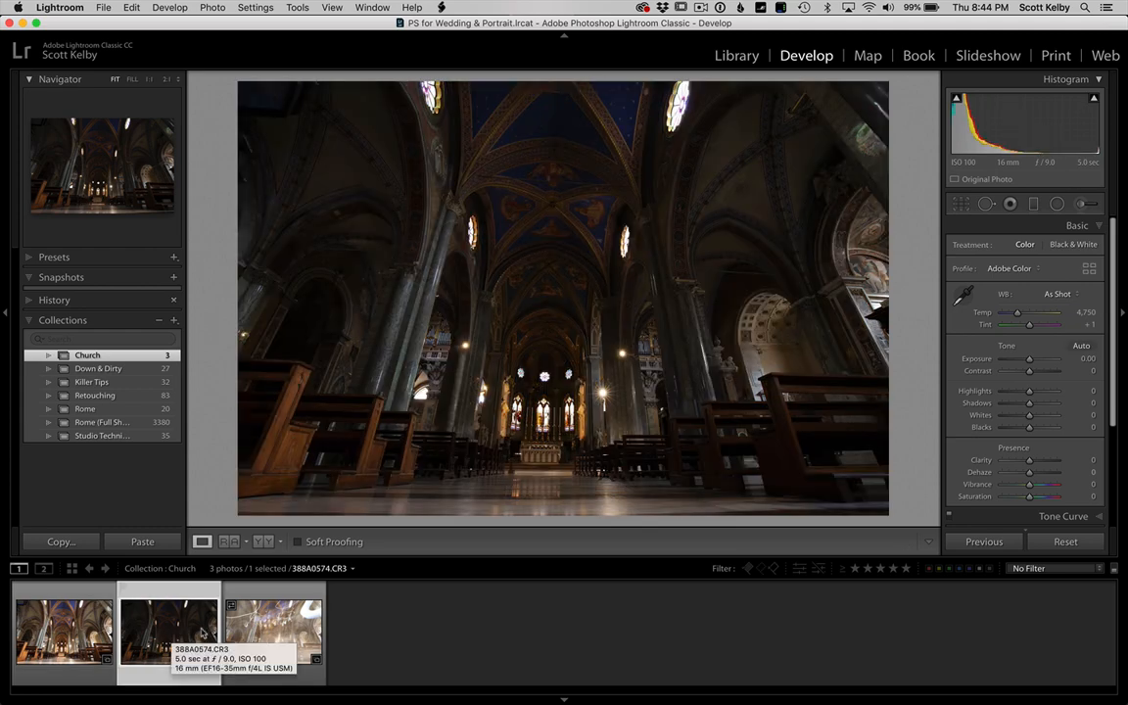
pyautogui.click(274, 632)
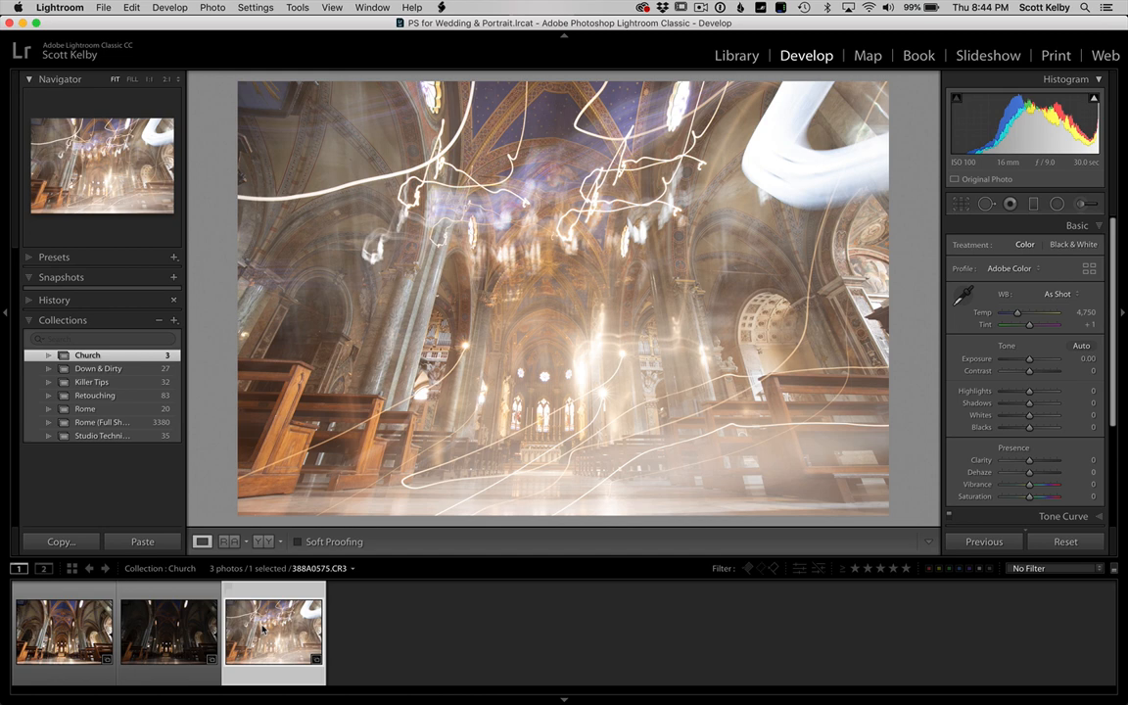
pyautogui.moveTo(274, 632)
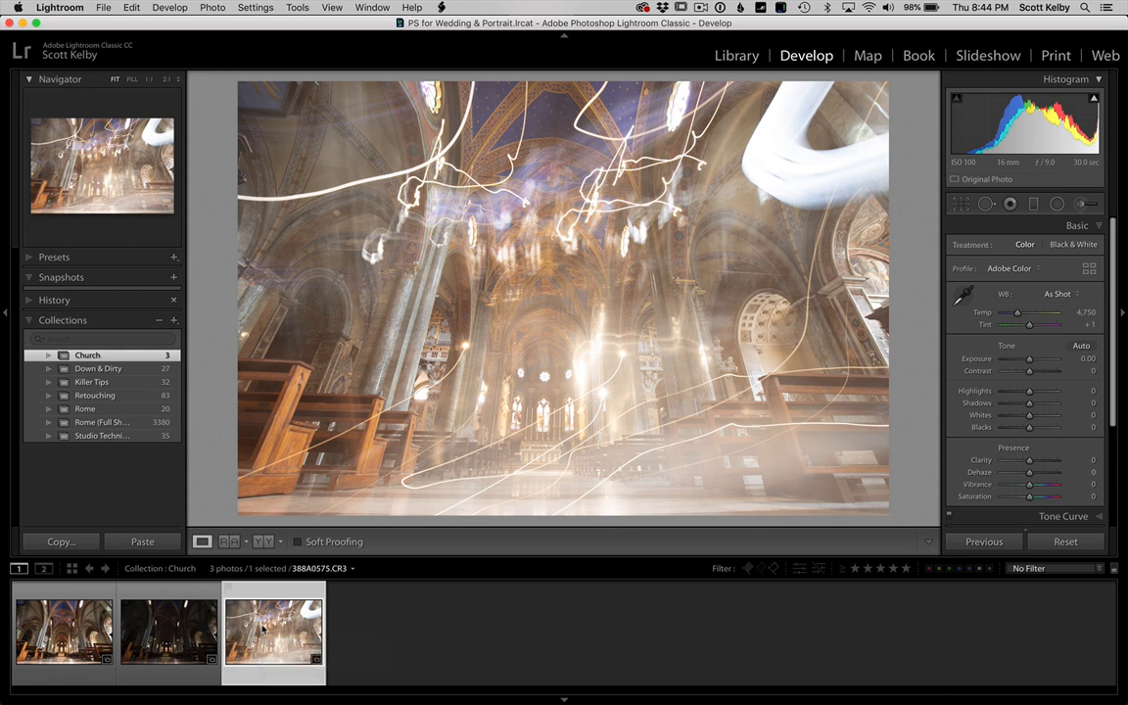
# Step: Cmd-select the brighter and darker exposures together
pyautogui.click(64, 632)
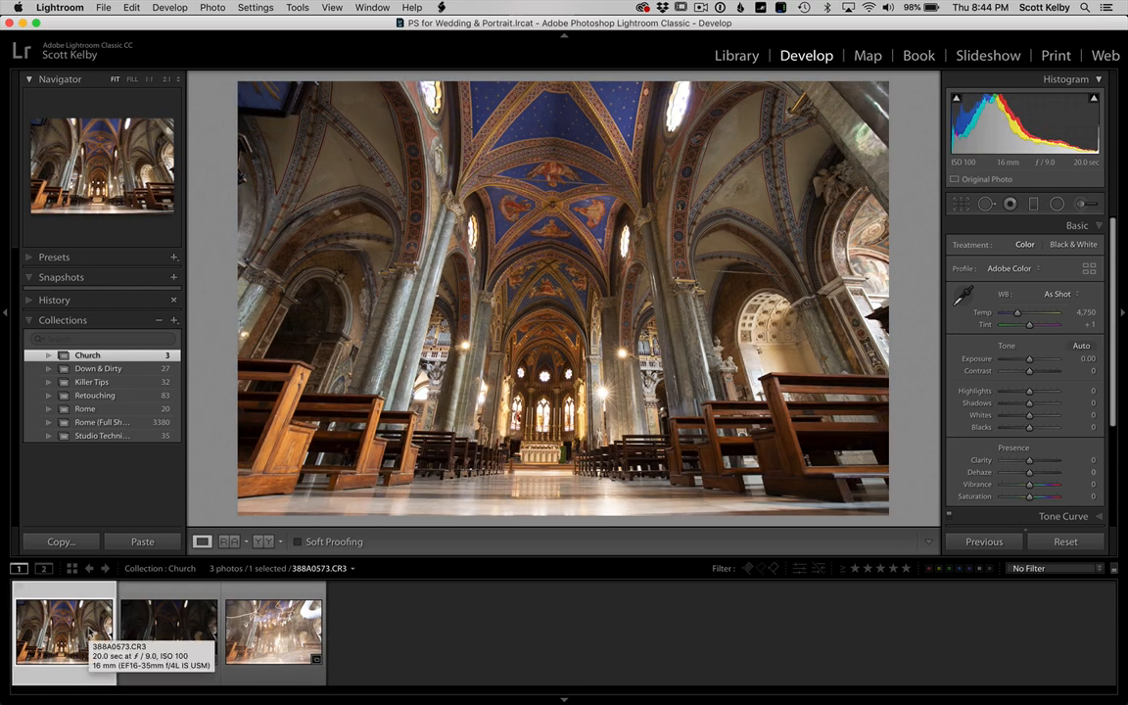
pyautogui.click(169, 629)
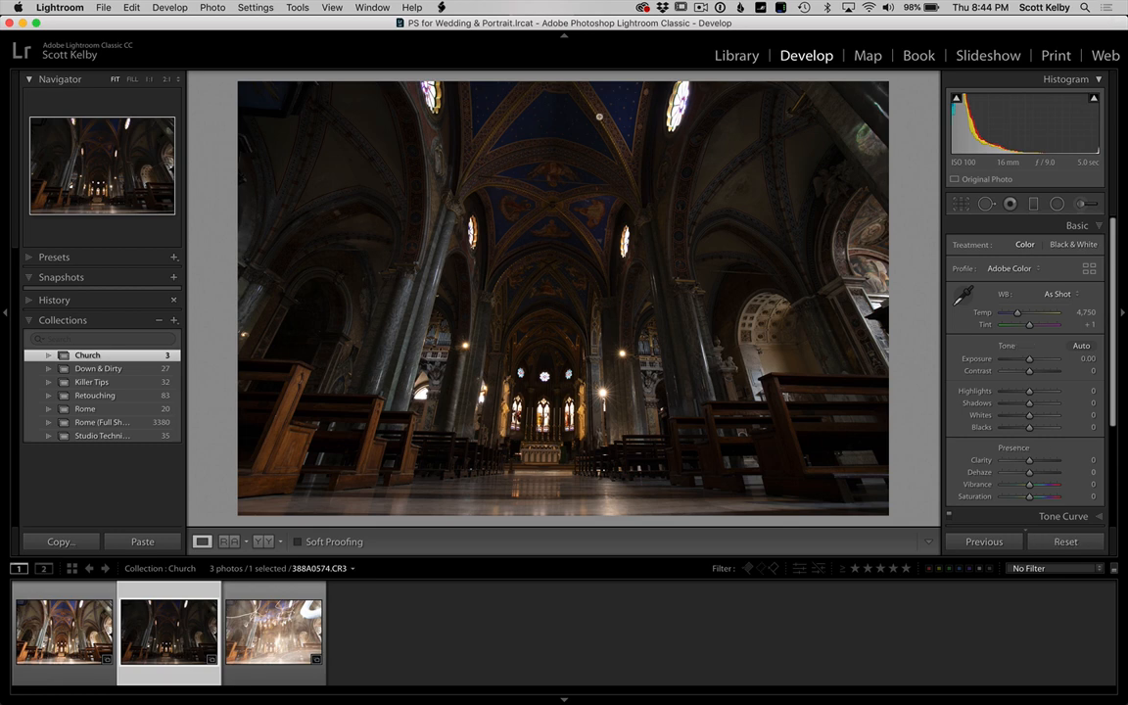
pyautogui.click(63, 629)
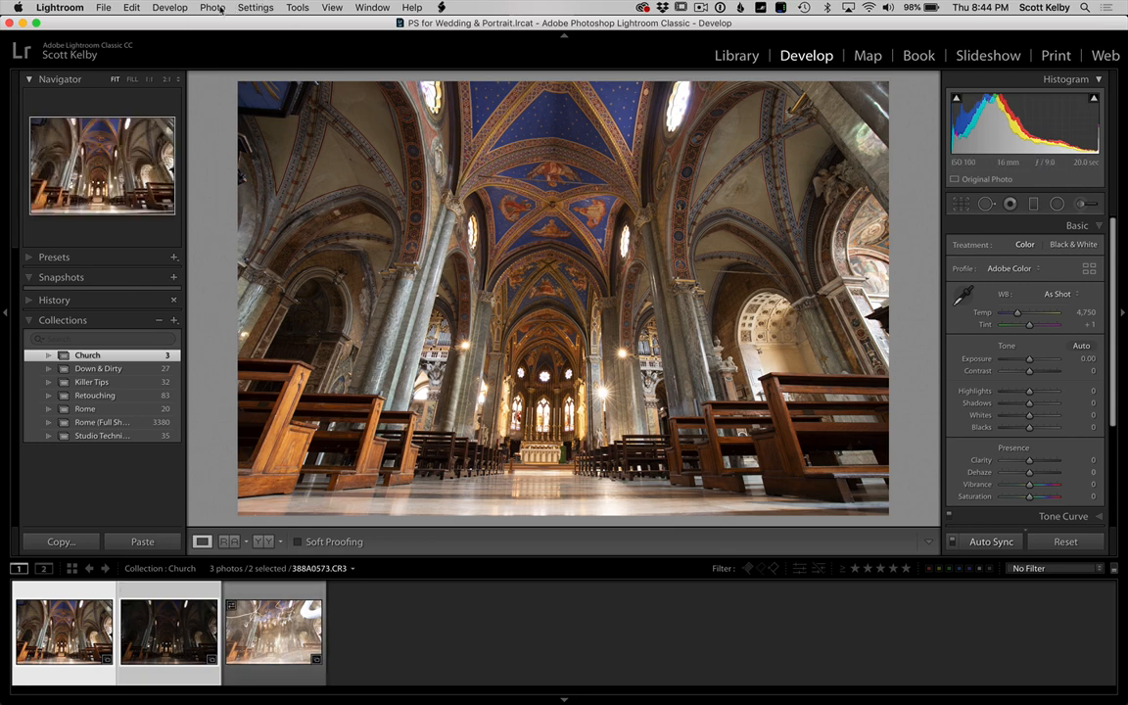
# Step: Merge the two exposures via Photo Merge > HDR with Auto Settings
pyautogui.click(212, 7)
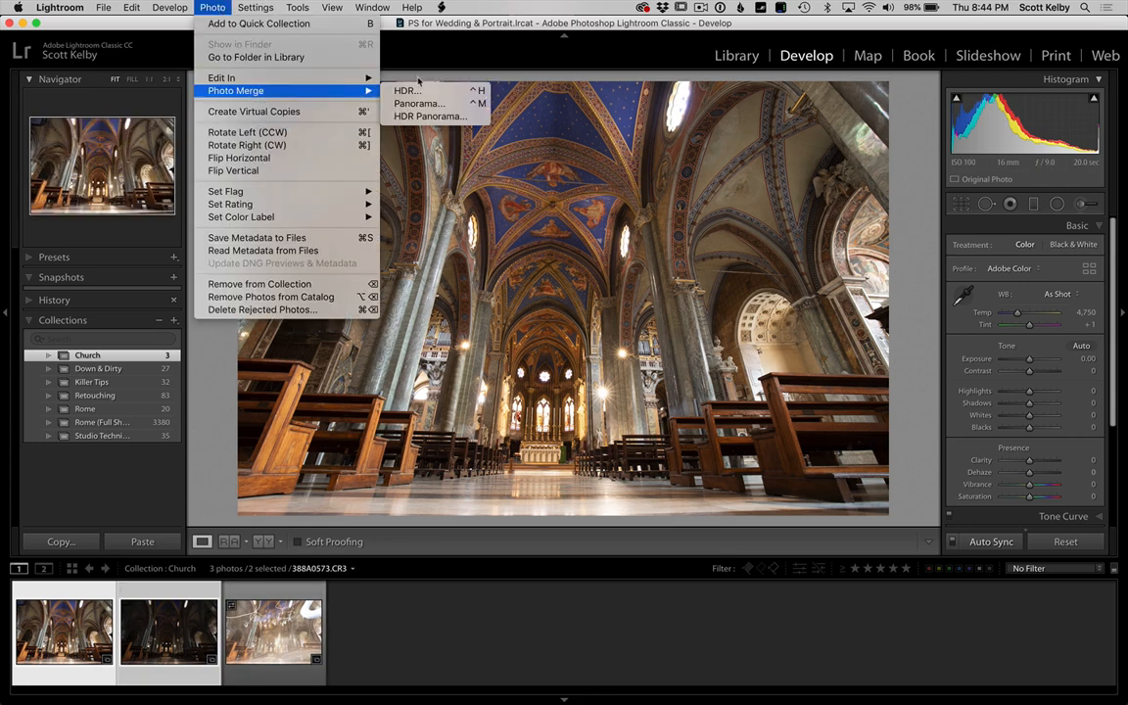
pyautogui.click(404, 90)
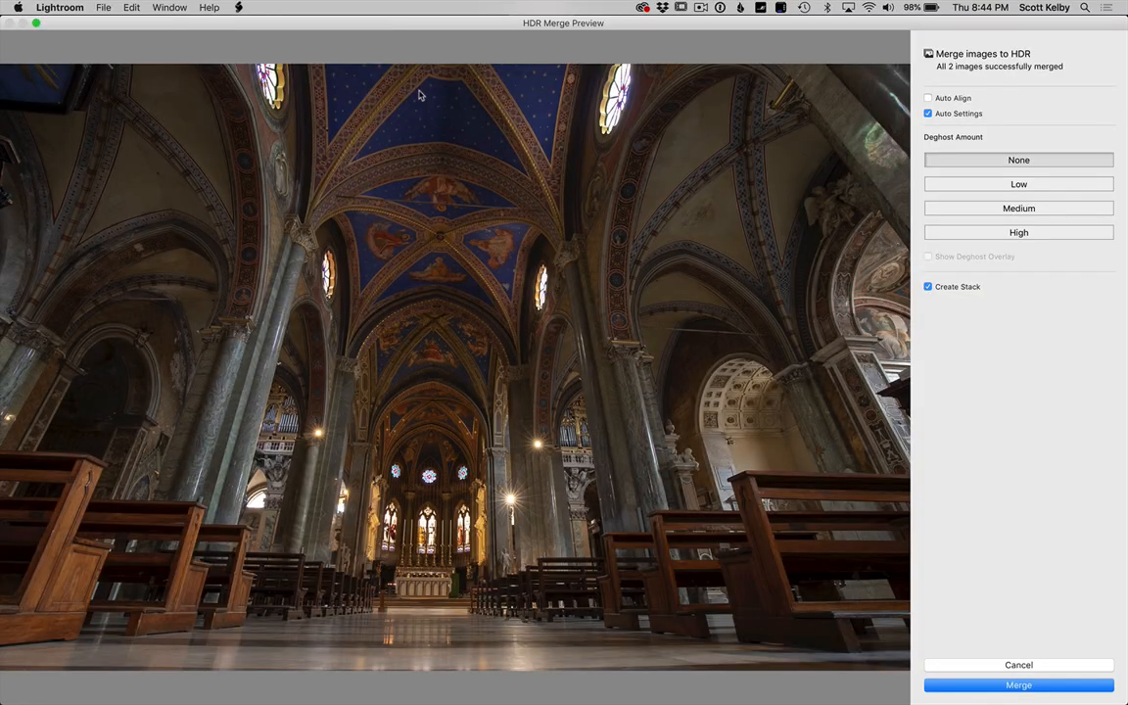
pyautogui.moveTo(466, 452)
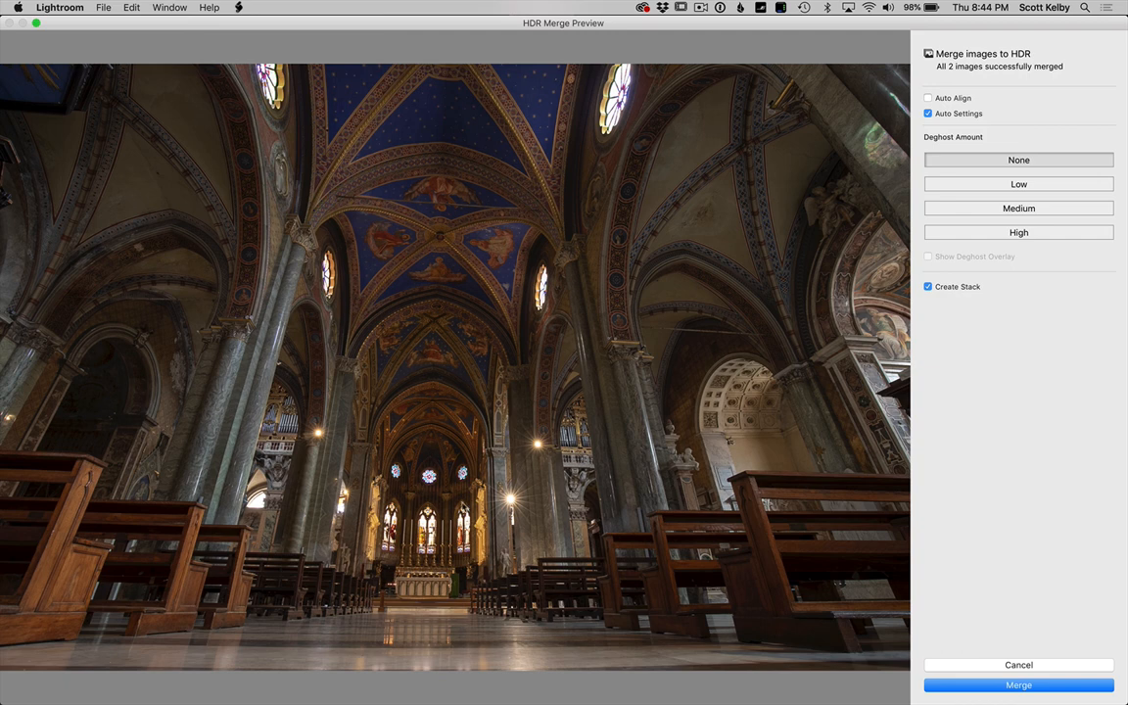
pyautogui.moveTo(581, 190)
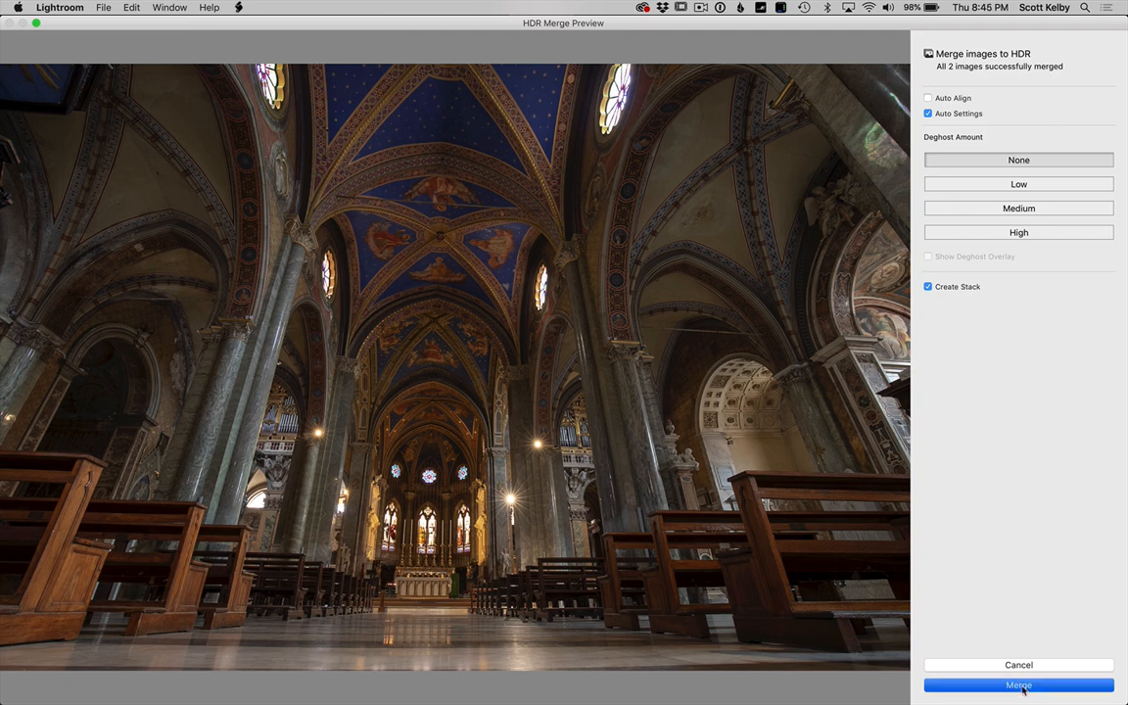
pyautogui.click(1018, 685)
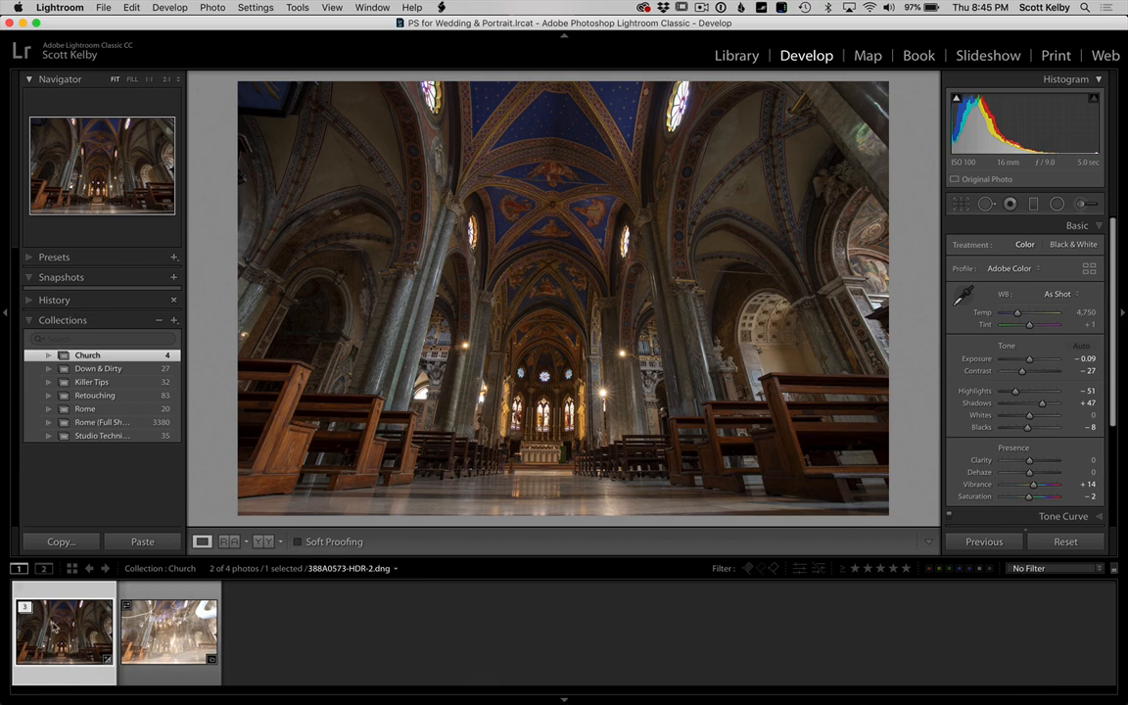
pyautogui.moveTo(33, 619)
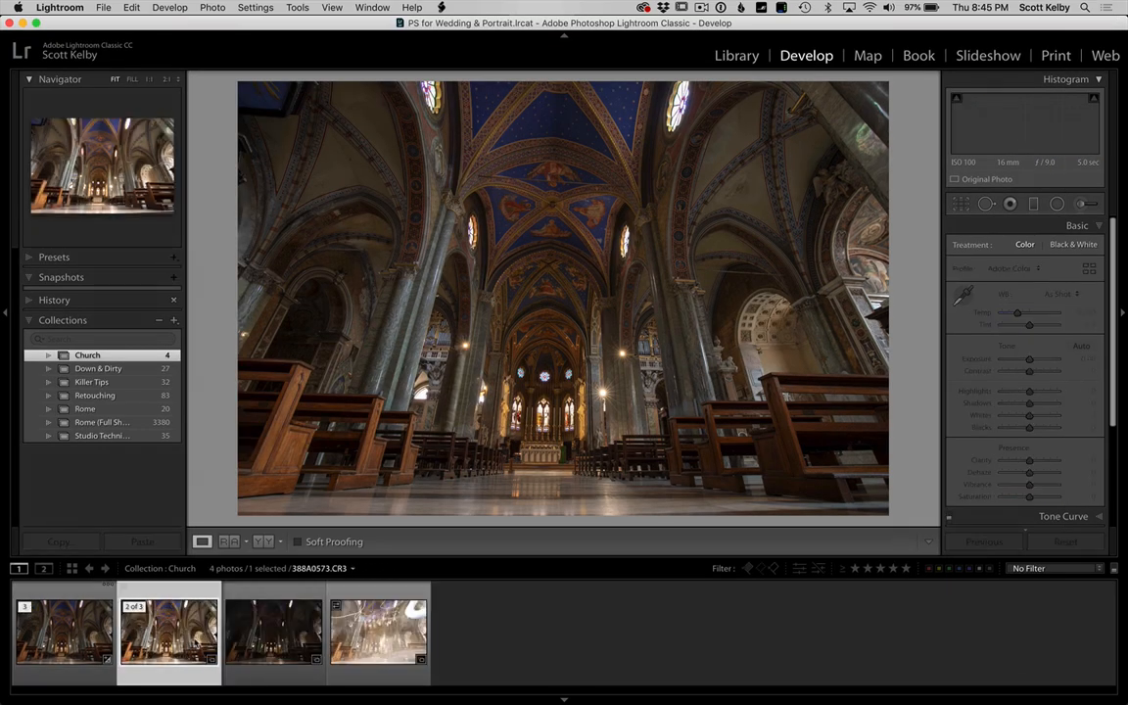
# Step: Compare the bright and dark source exposures with the HDR DNG, then hide the filmstrip
pyautogui.click(273, 631)
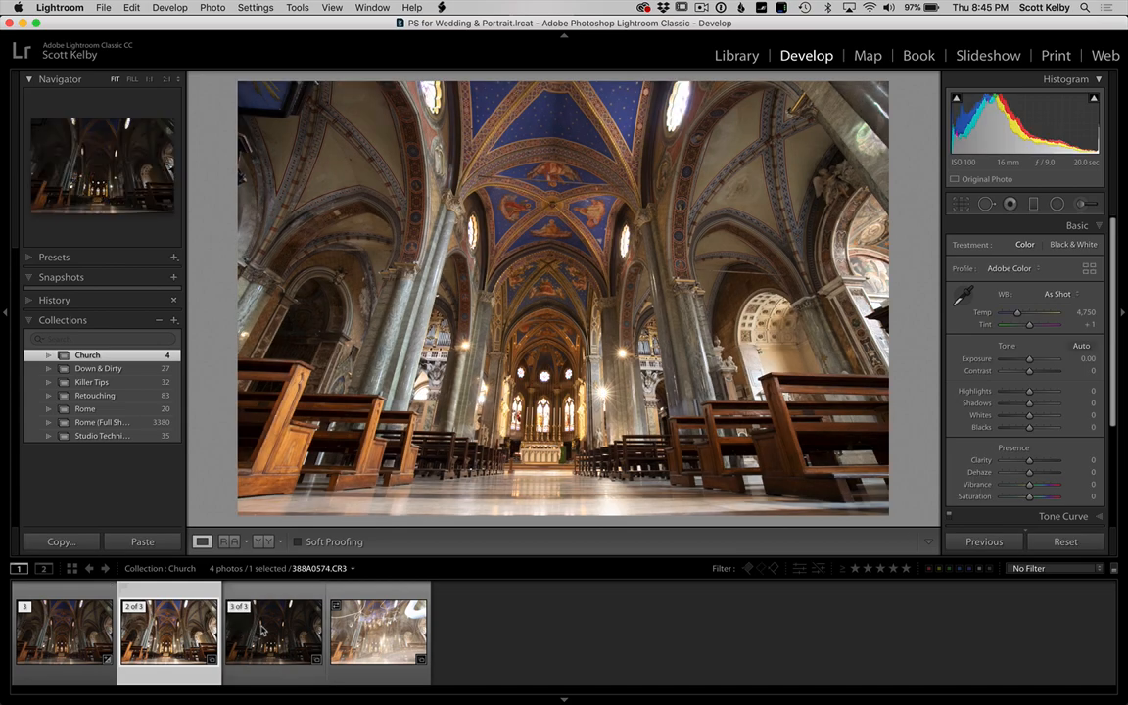
pyautogui.click(274, 632)
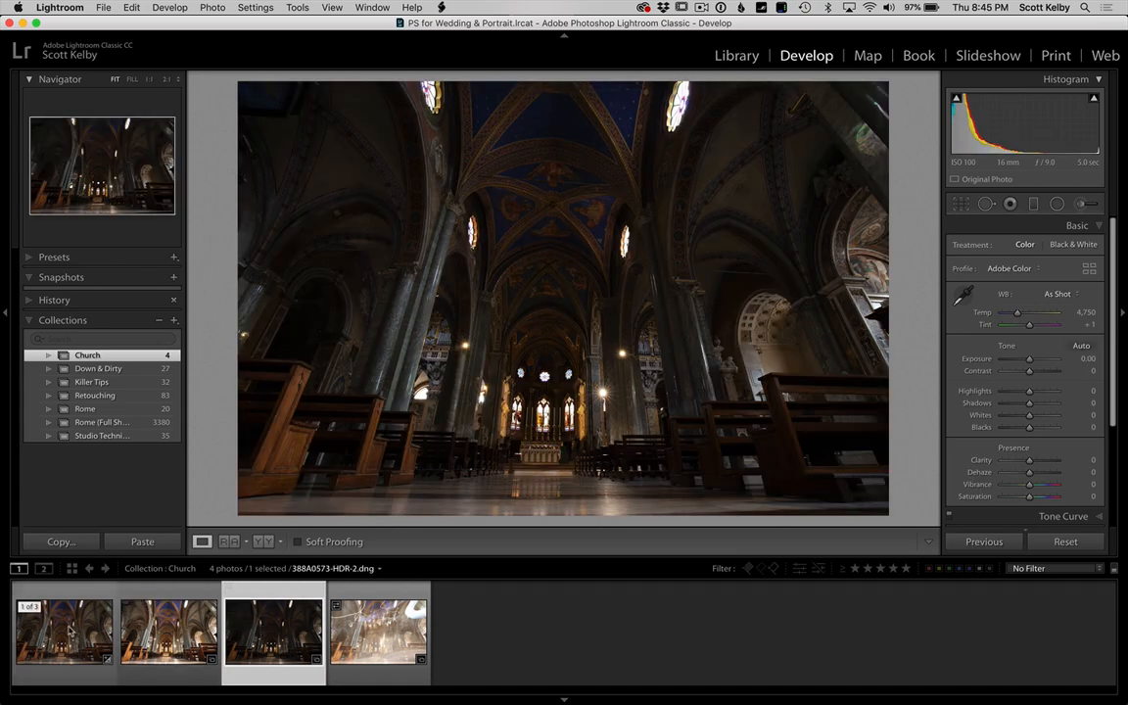
pyautogui.click(1081, 344)
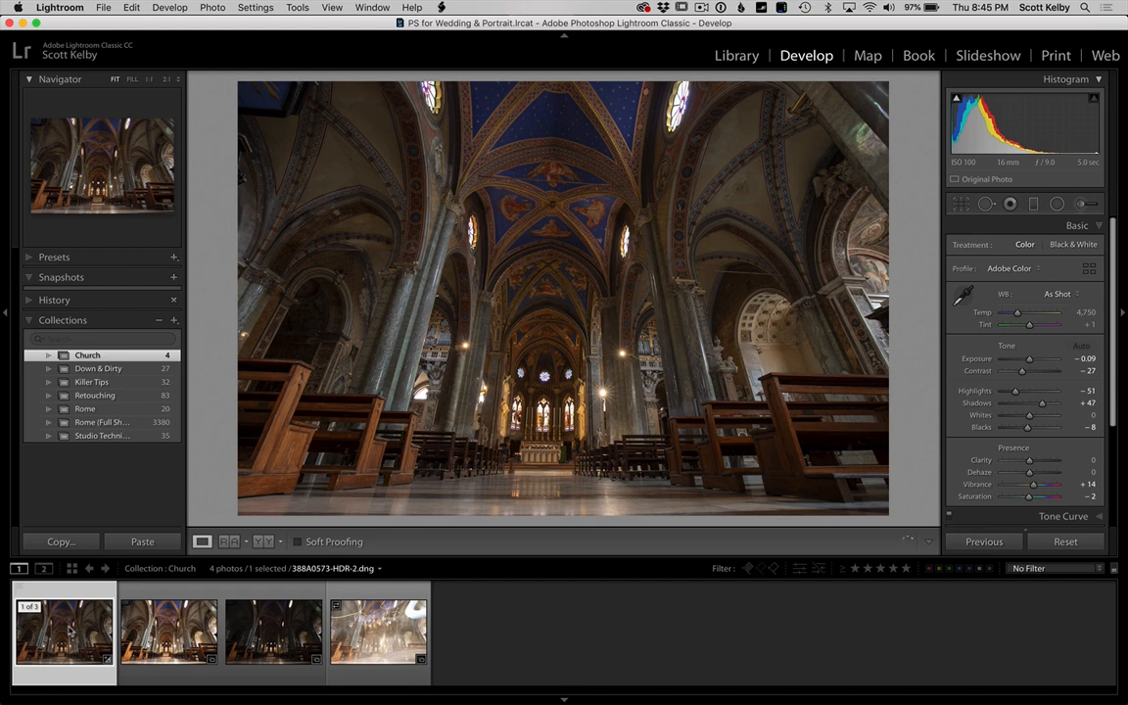
pyautogui.click(168, 631)
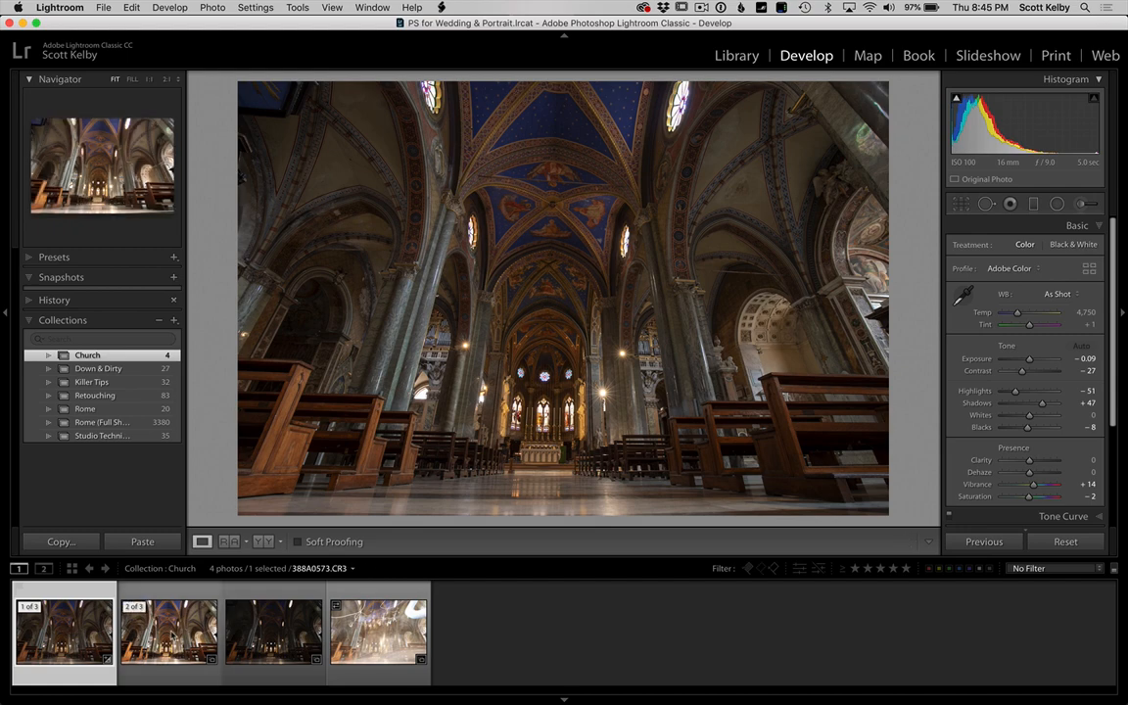
pyautogui.click(168, 631)
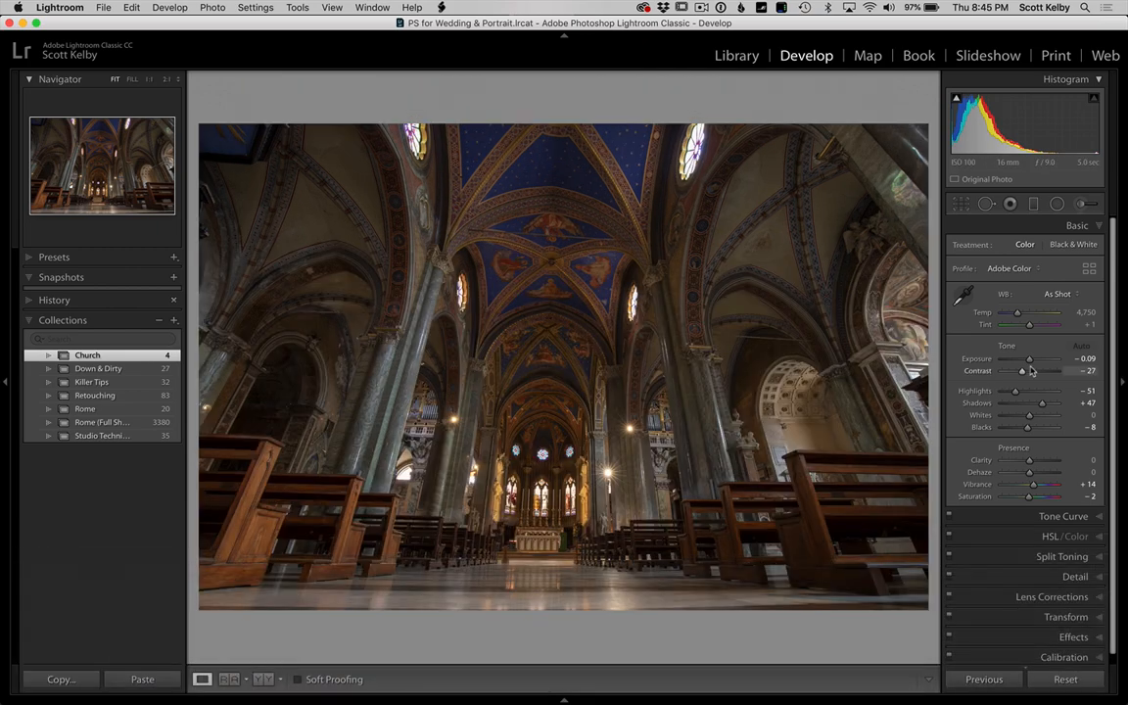
# Step: Set Contrast +26, Exposure +0.65, Whites -91, Blacks -3 and Clarity +36
pyautogui.moveTo(1033, 370); pyautogui.dragTo(1036, 370)
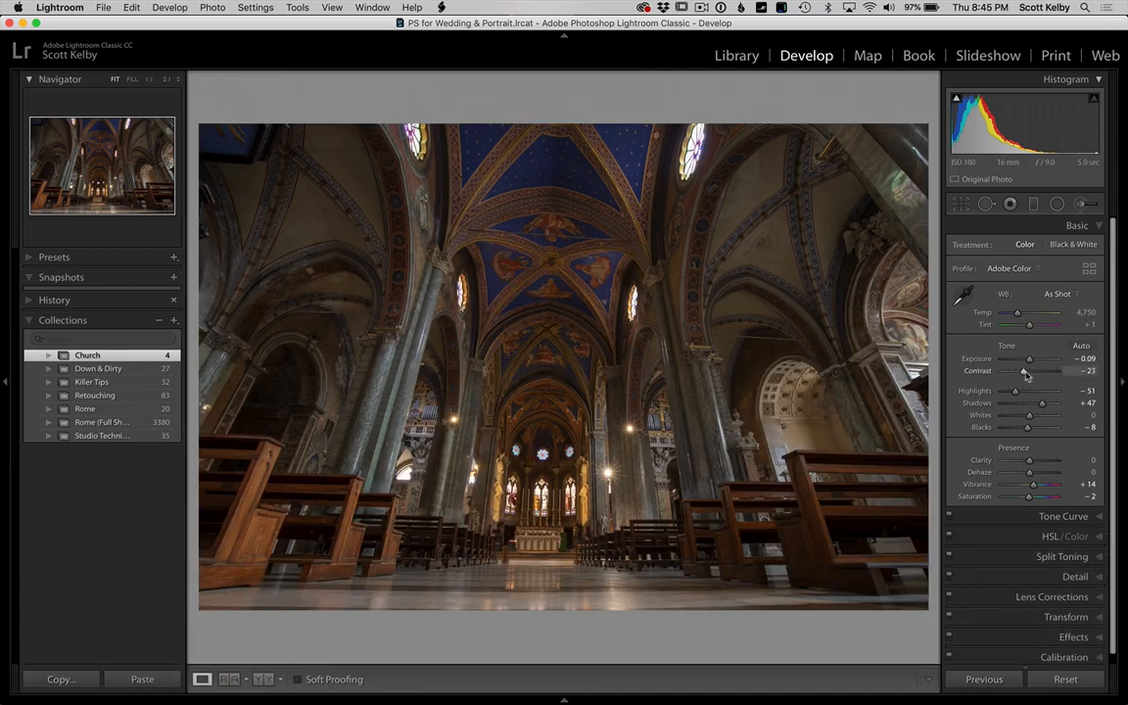
pyautogui.moveTo(1029, 370); pyautogui.dragTo(1048, 370)
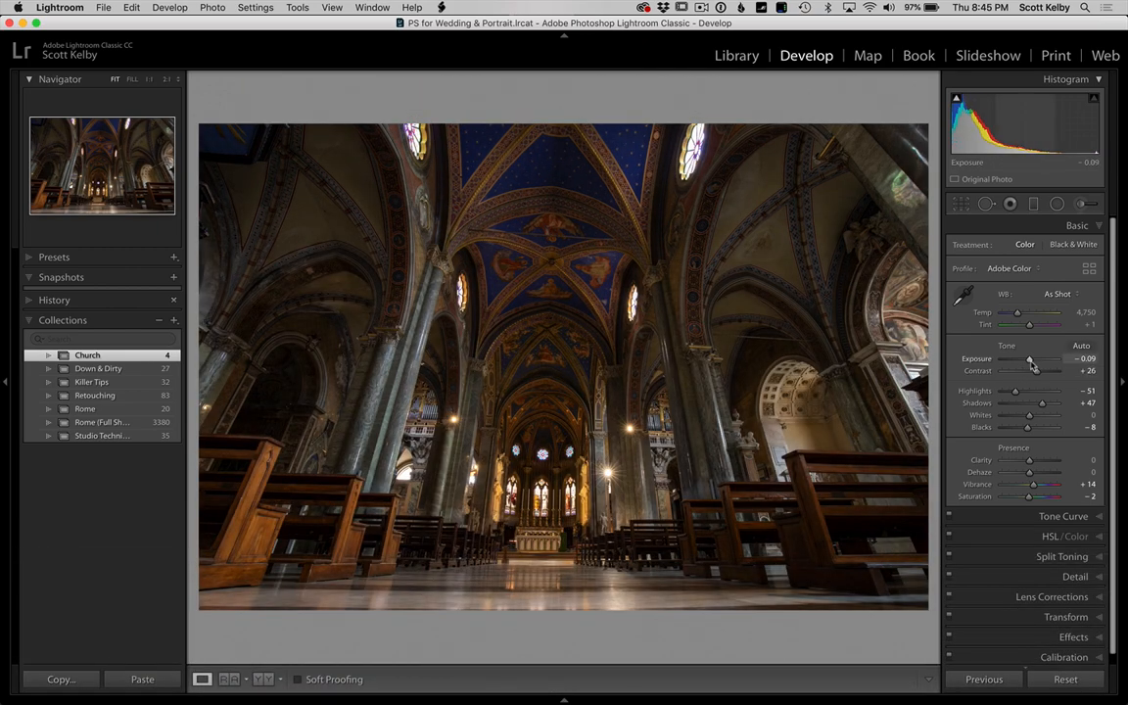
pyautogui.moveTo(1030, 358); pyautogui.dragTo(1053, 358)
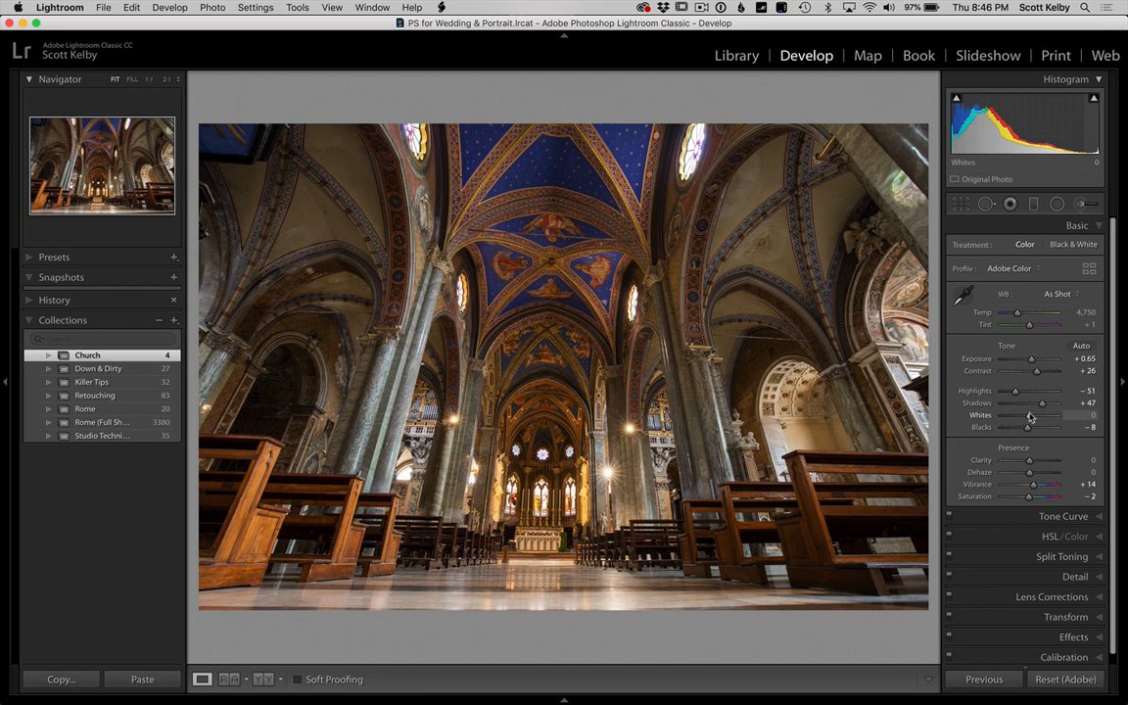
pyautogui.moveTo(1029, 415); pyautogui.dragTo(1004, 415)
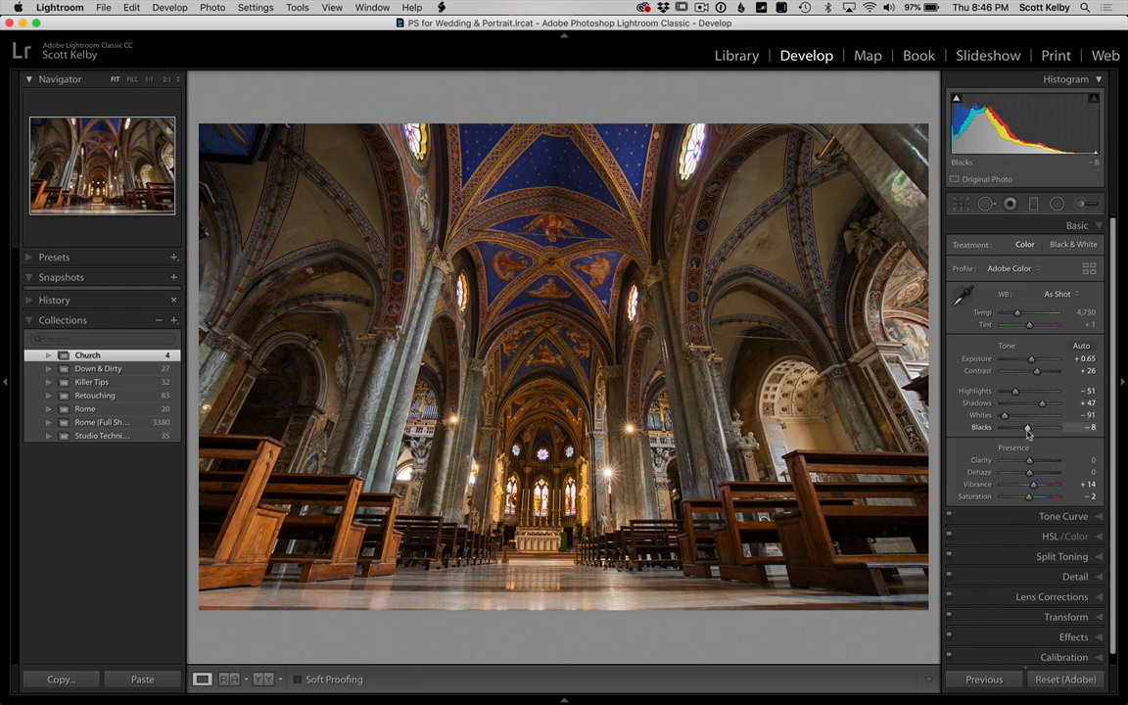
pyautogui.moveTo(1029, 428); pyautogui.dragTo(1033, 428)
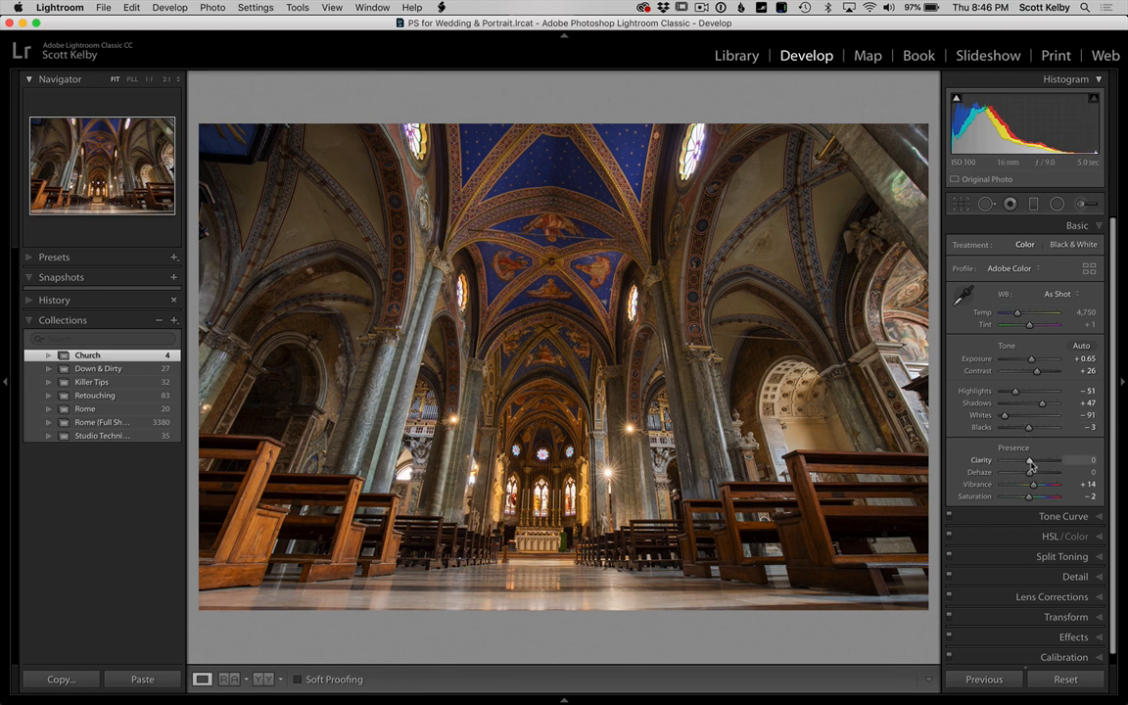
pyautogui.moveTo(1031, 460); pyautogui.dragTo(1041, 460)
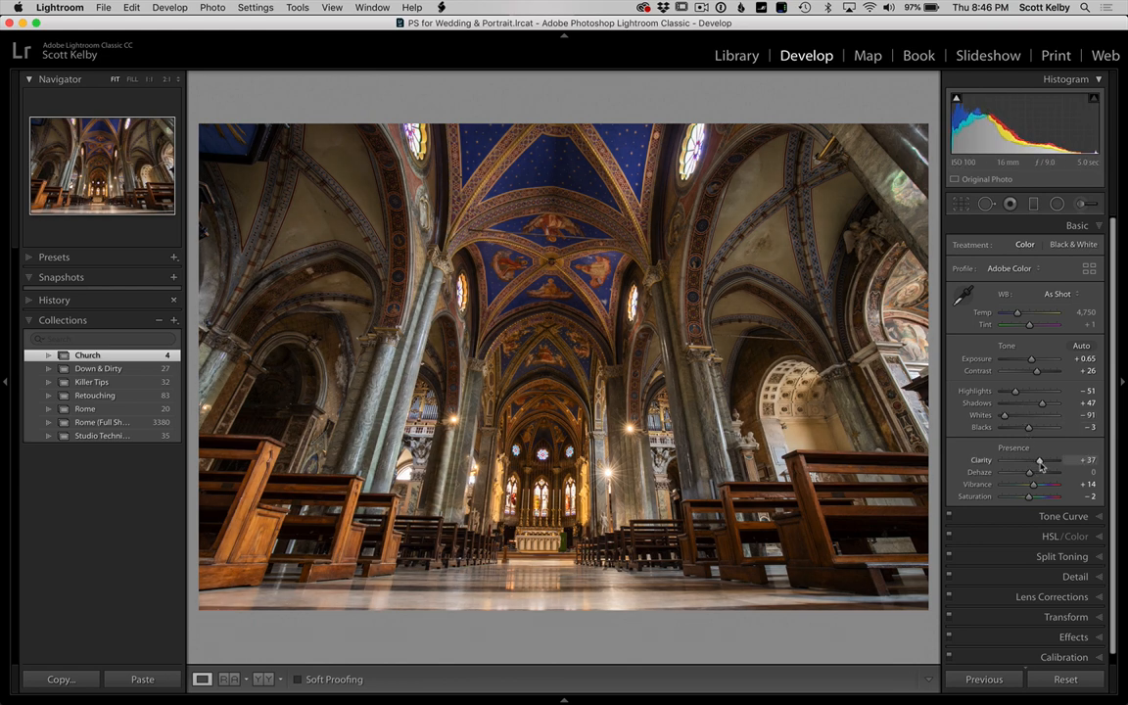
pyautogui.moveTo(1043, 460); pyautogui.dragTo(1039, 460)
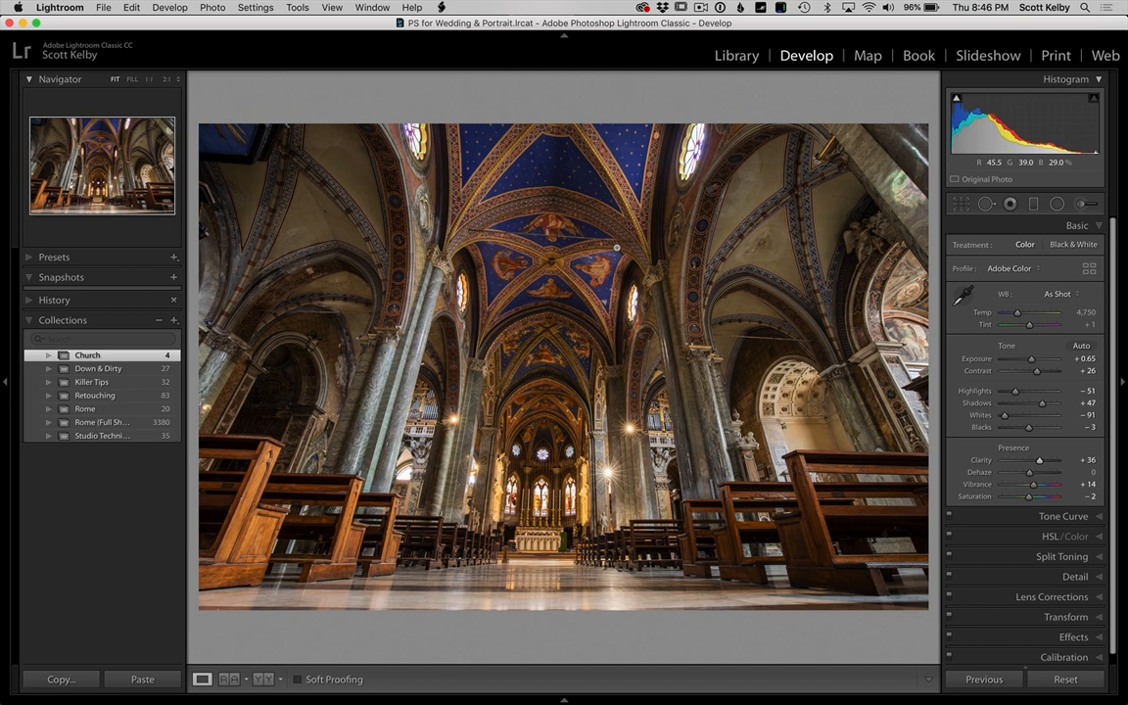
pyautogui.moveTo(471, 597)
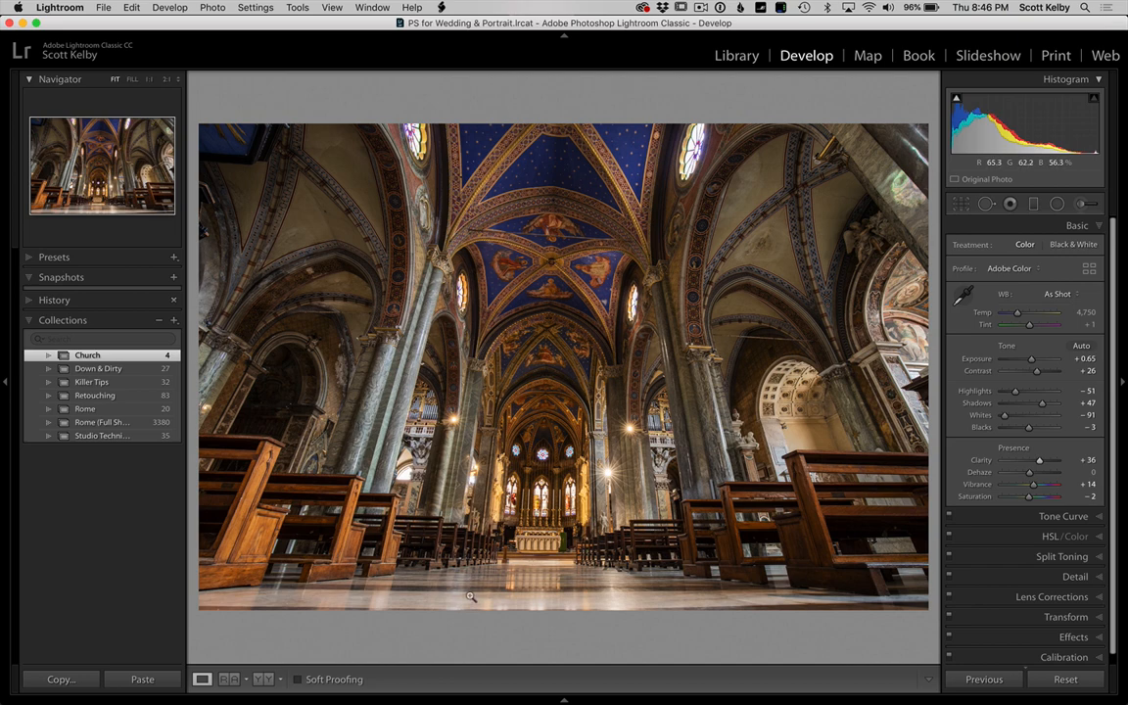
pyautogui.moveTo(536, 579)
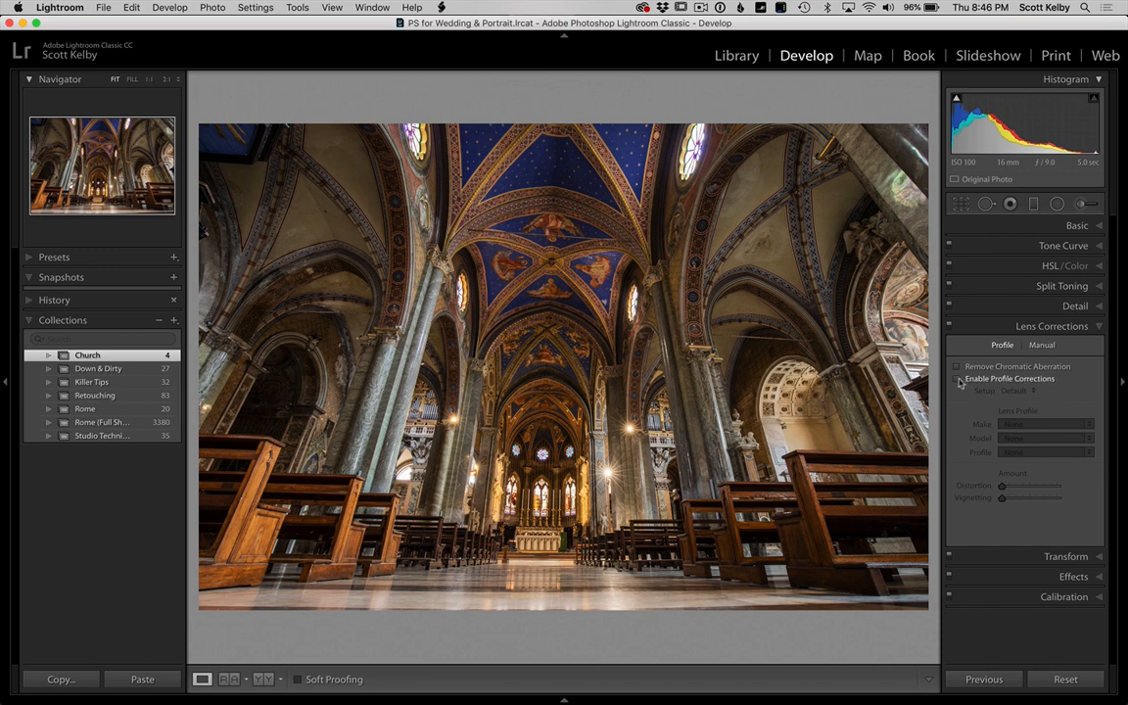
pyautogui.click(956, 379)
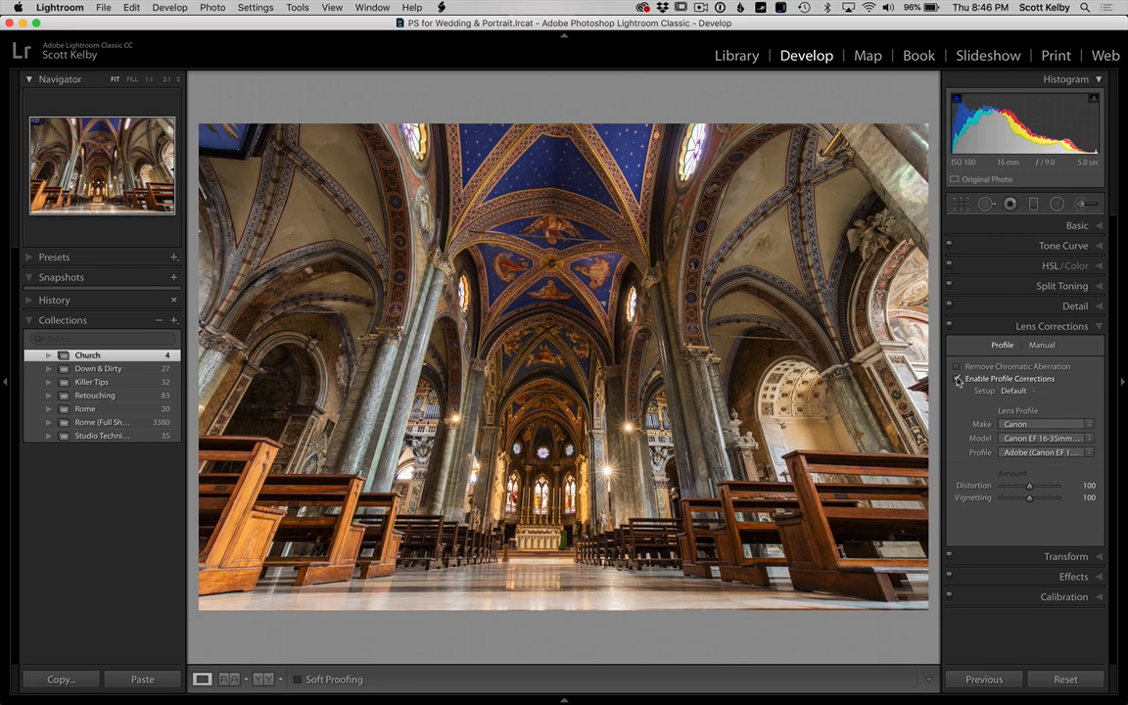
pyautogui.click(957, 379)
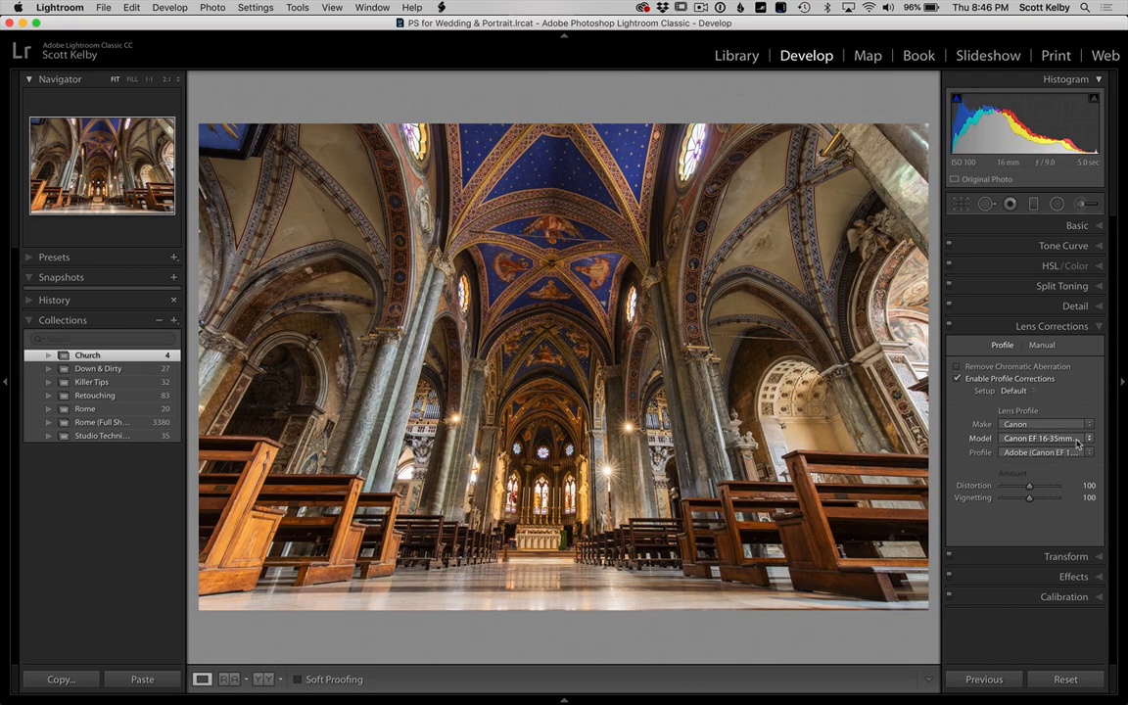
pyautogui.click(957, 379)
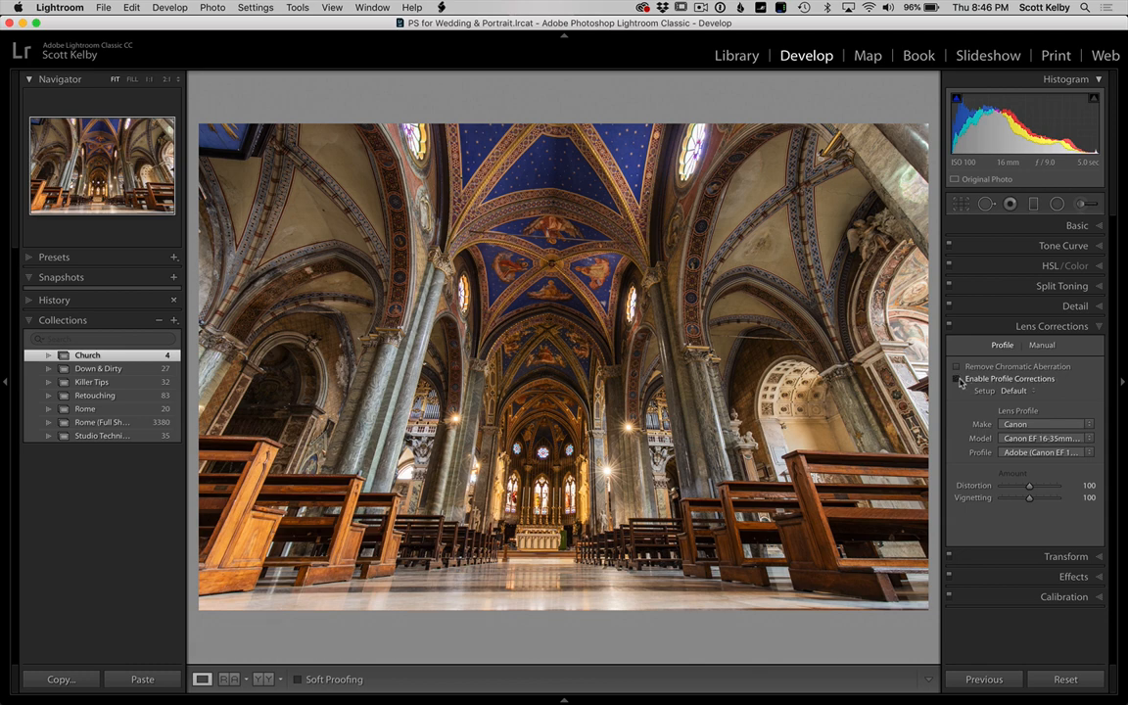
pyautogui.click(958, 378)
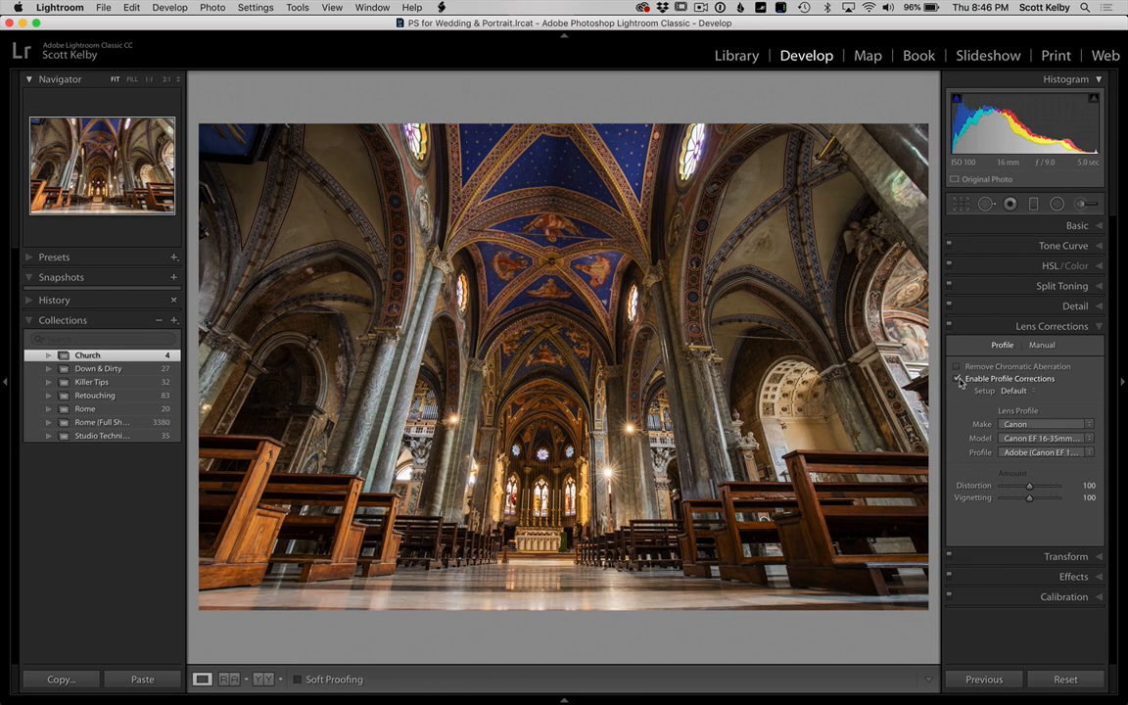
pyautogui.click(957, 379)
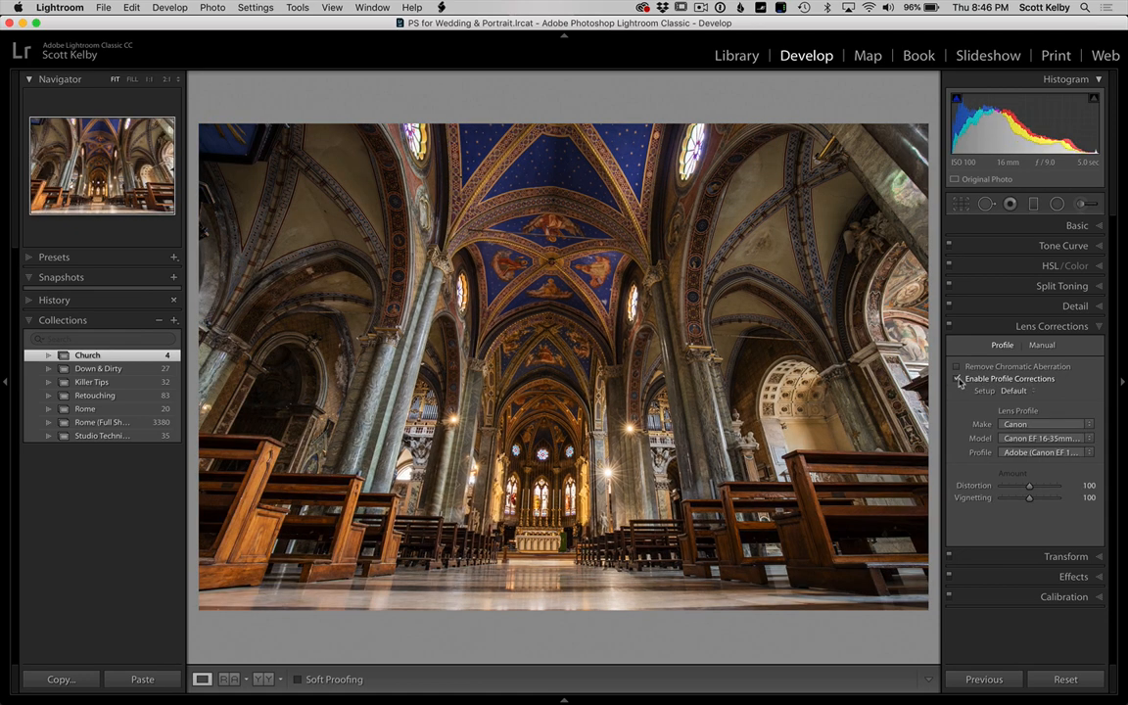
pyautogui.click(957, 379)
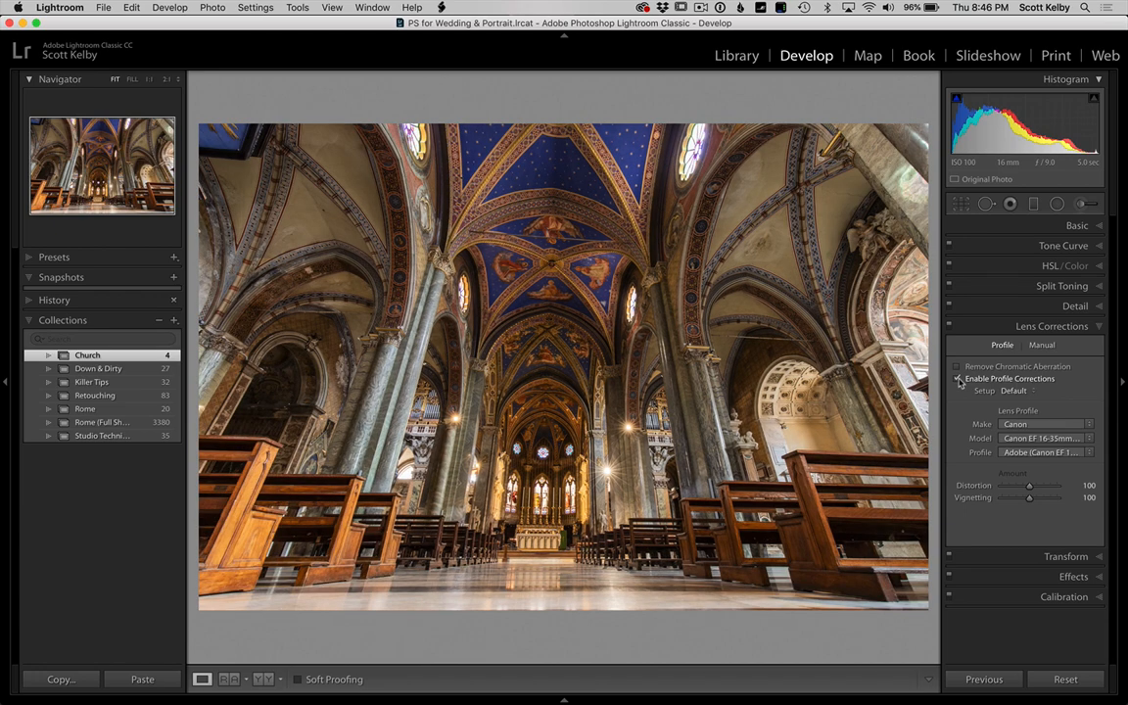
pyautogui.click(956, 379)
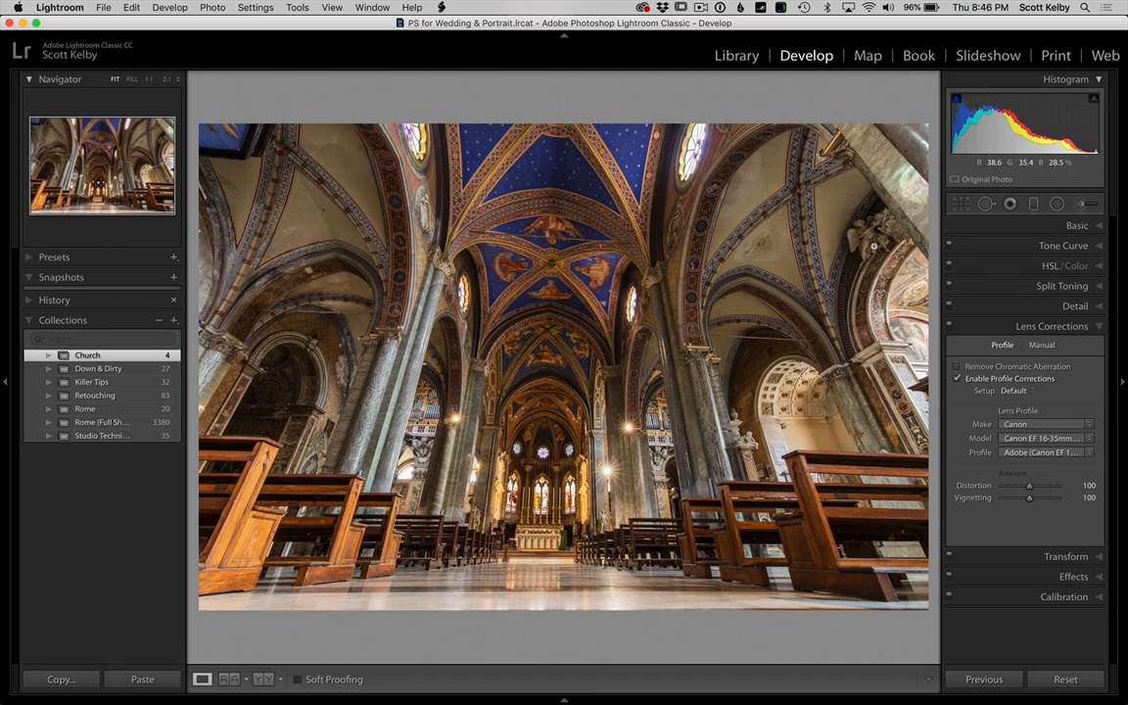
pyautogui.click(1066, 345)
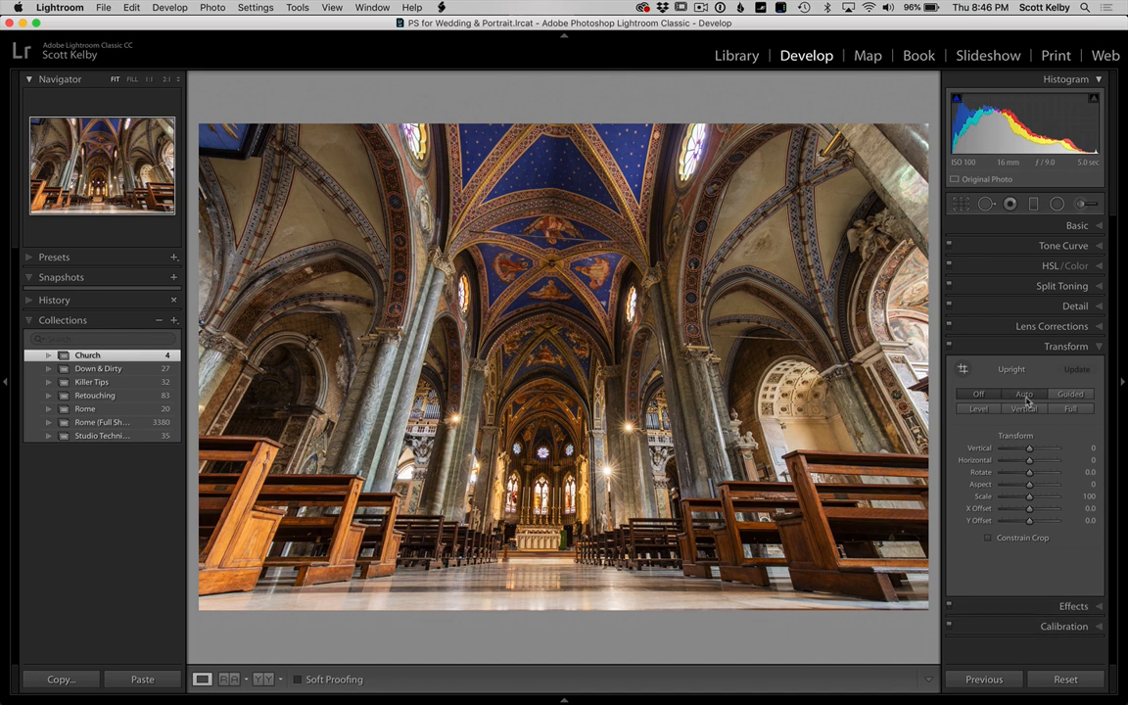
# Step: Preview Upright Auto in the Transform panel, then set Upright back to Off
pyautogui.click(1023, 394)
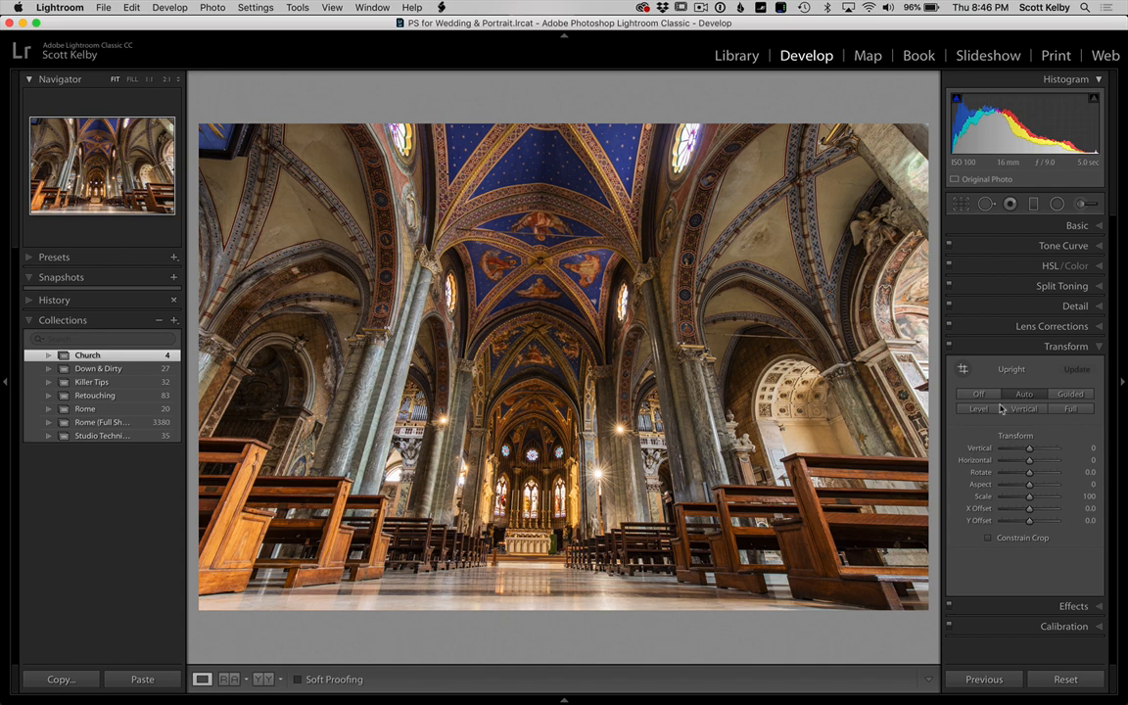
pyautogui.click(978, 394)
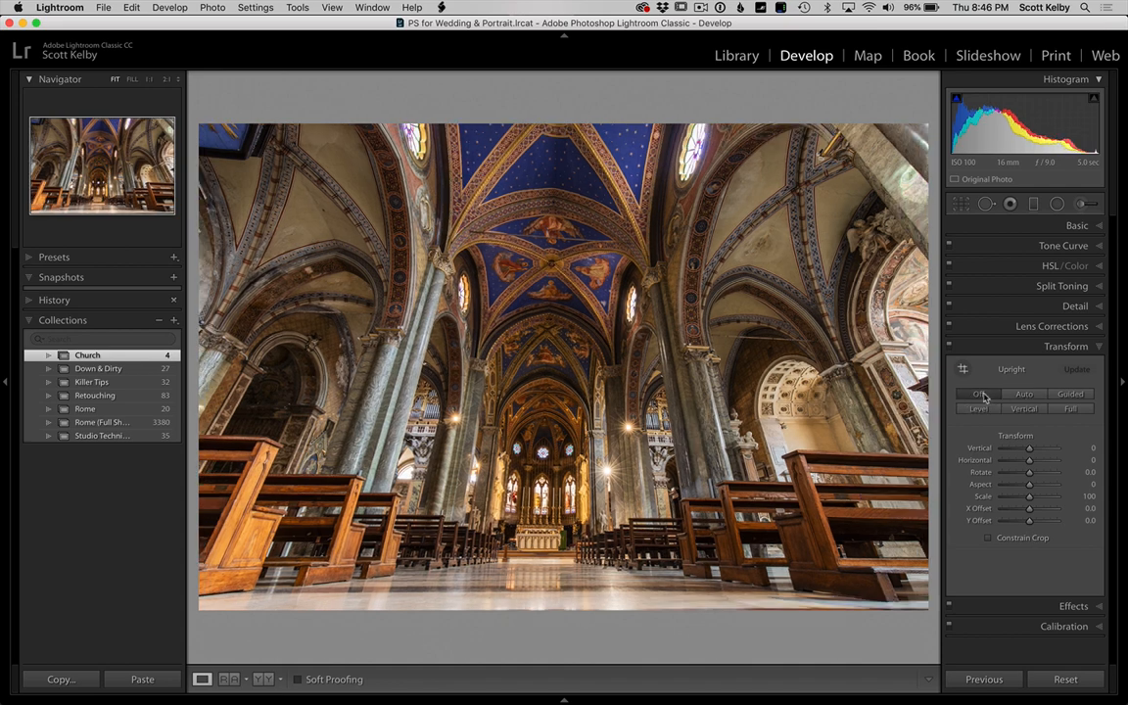
pyautogui.click(977, 408)
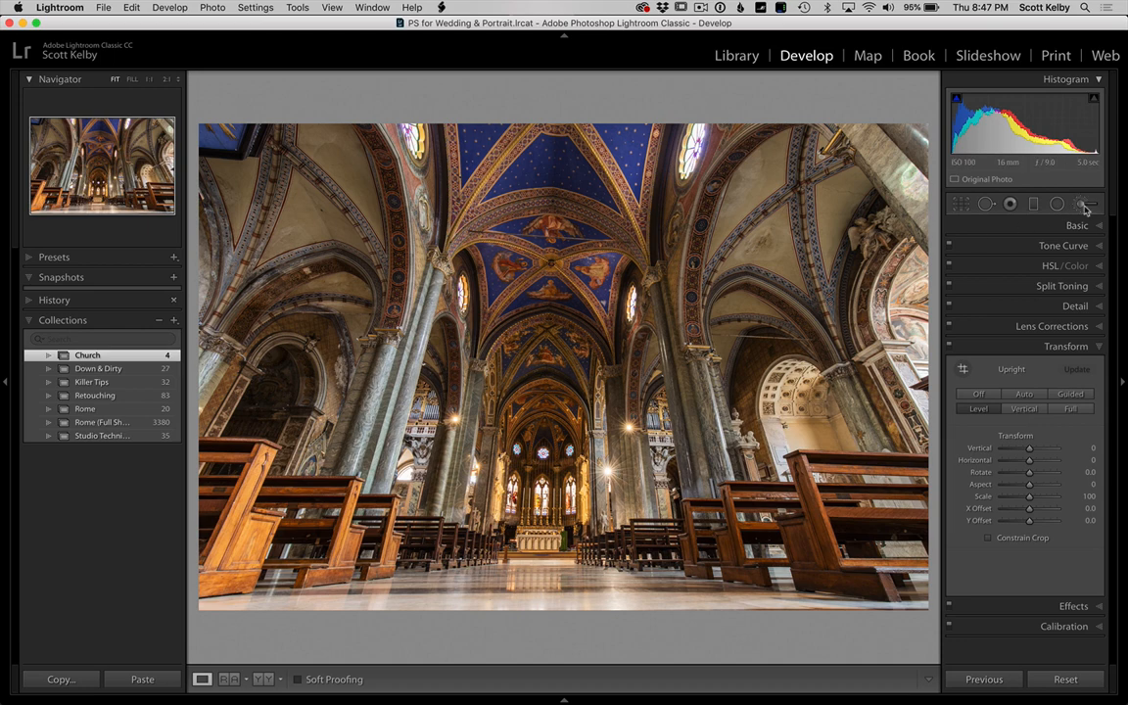
# Step: Set up the Adjustment Brush with Exposure about +1.01 and Size 7
pyautogui.click(1085, 204)
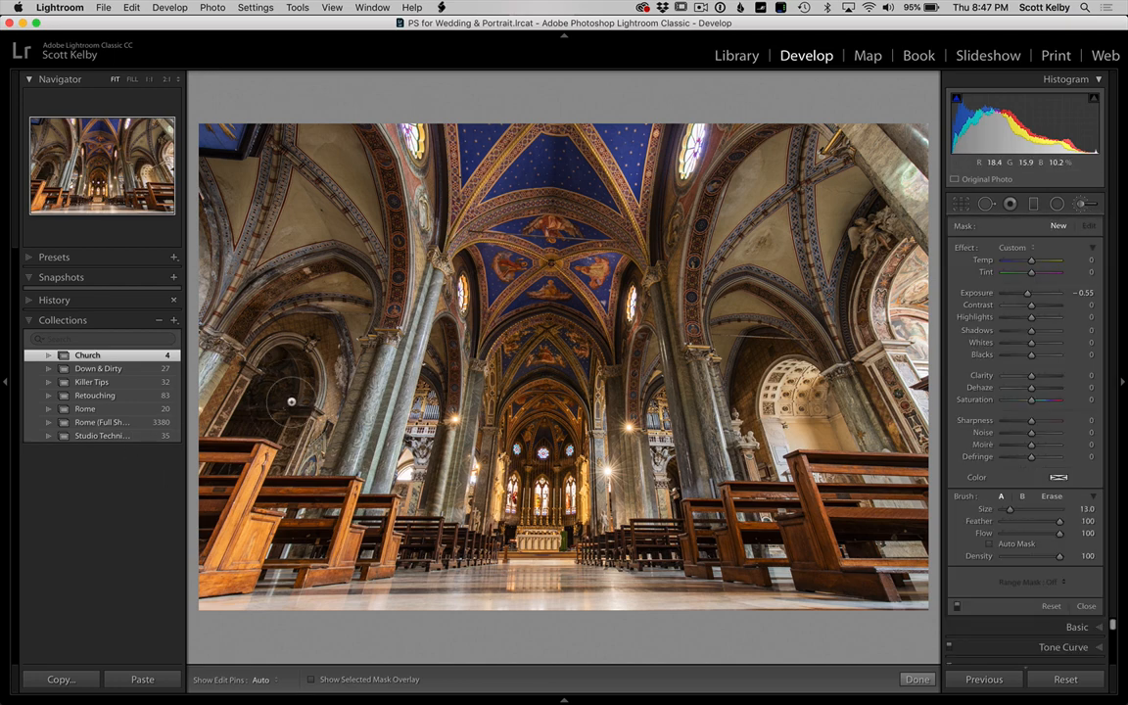
pyautogui.moveTo(1027, 293); pyautogui.dragTo(1031, 293)
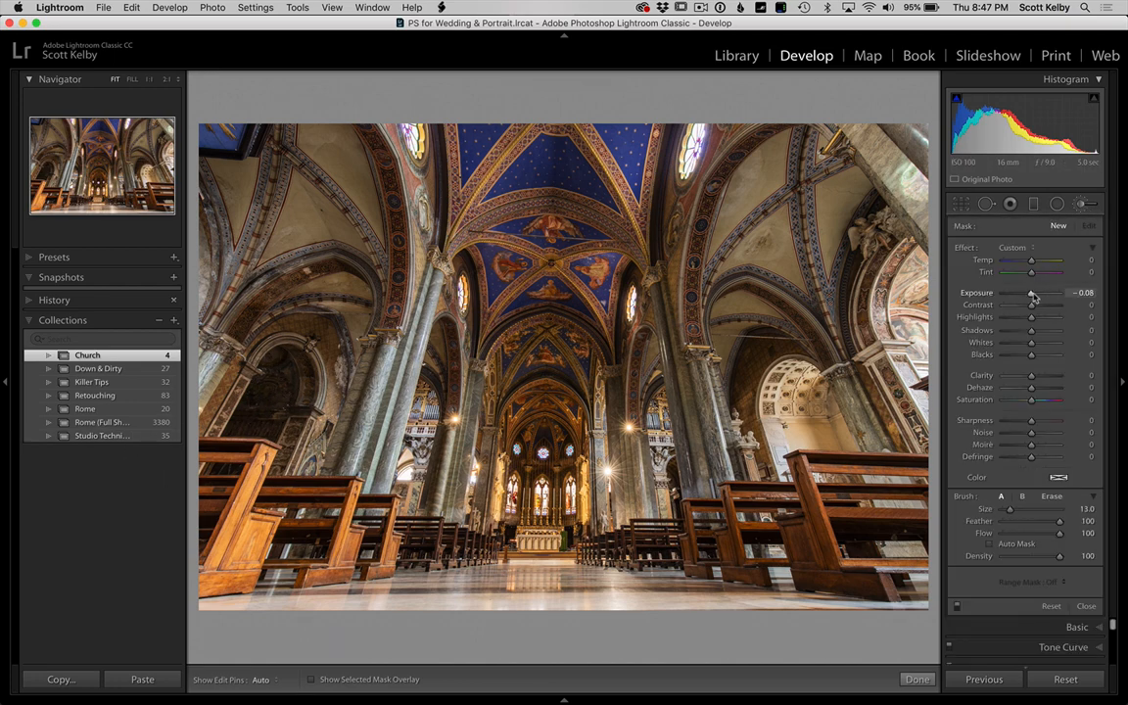
pyautogui.moveTo(1031, 293); pyautogui.dragTo(1053, 293)
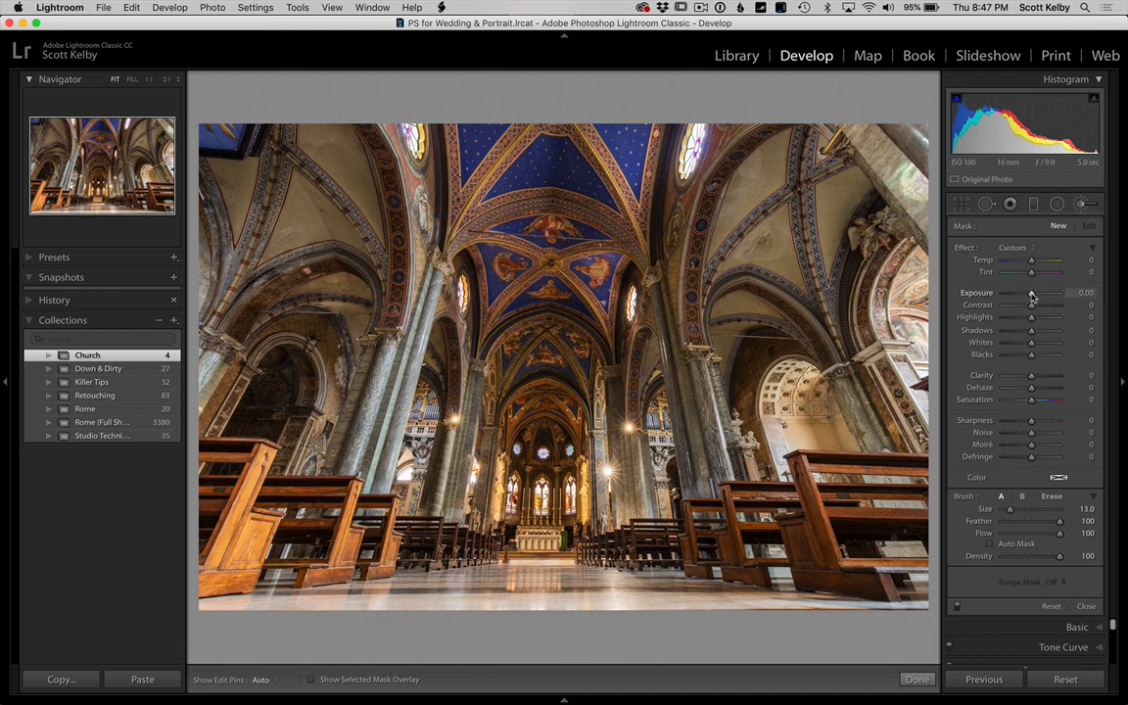
pyautogui.moveTo(1031, 293); pyautogui.dragTo(1038, 292)
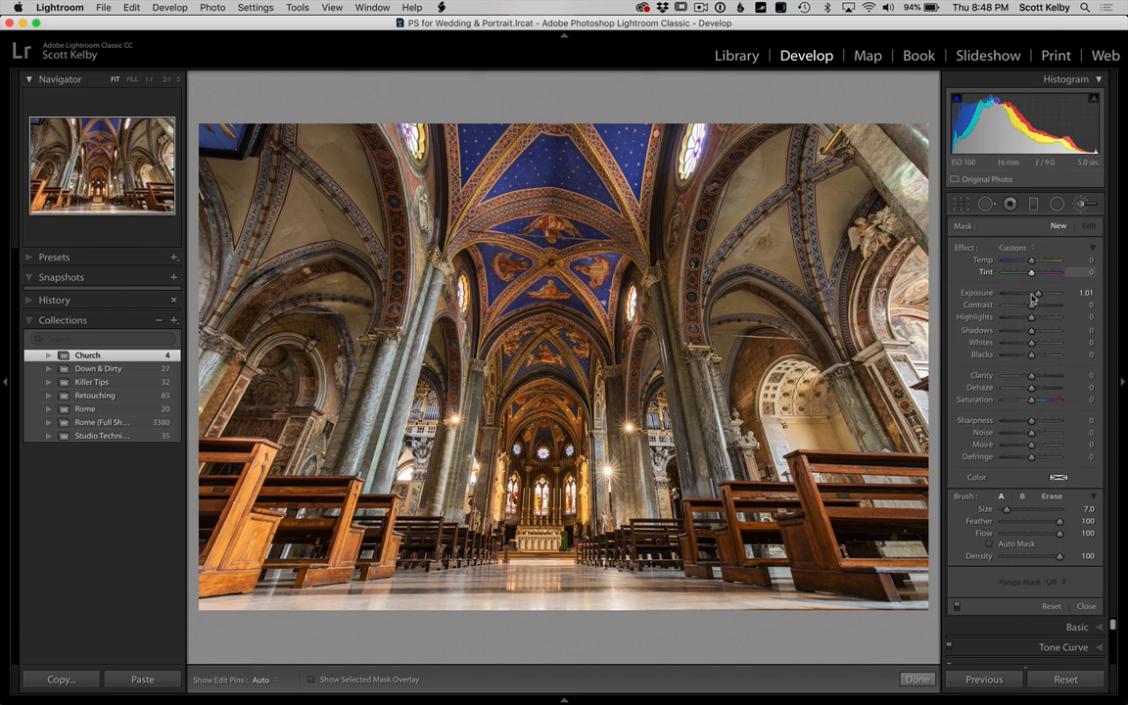
# Step: Paint areas at -0.43 exposure, inspect a pin, then finish with Done
pyautogui.moveTo(1036, 293); pyautogui.dragTo(1028, 293)
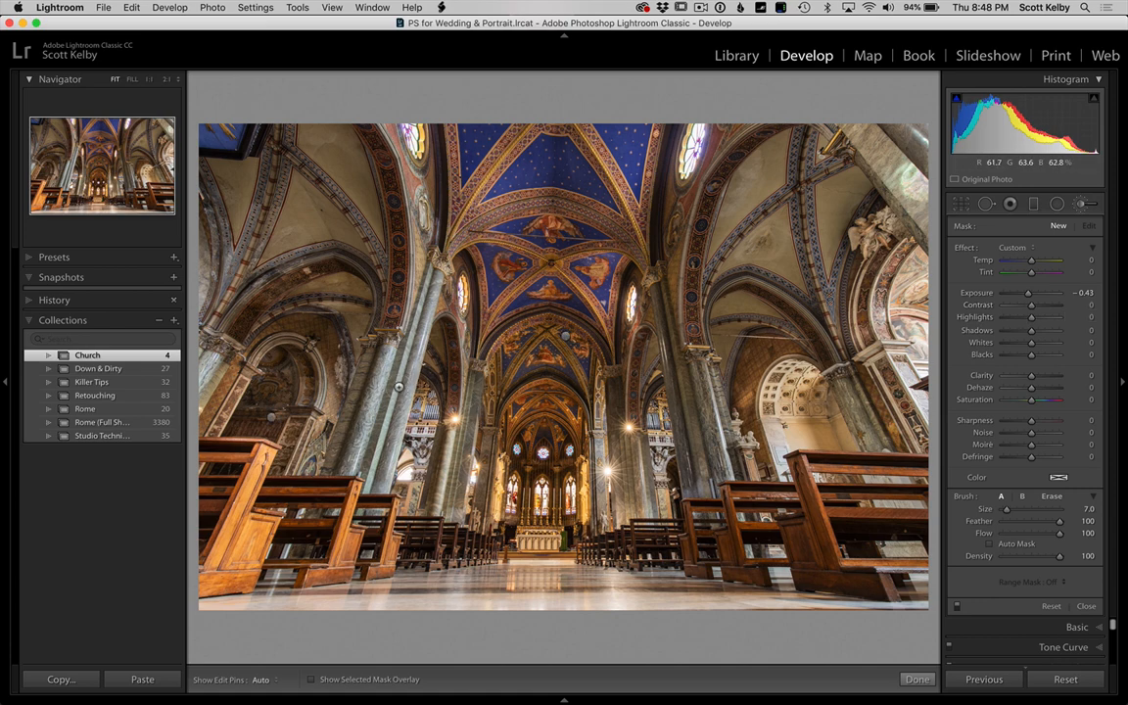
pyautogui.click(261, 678)
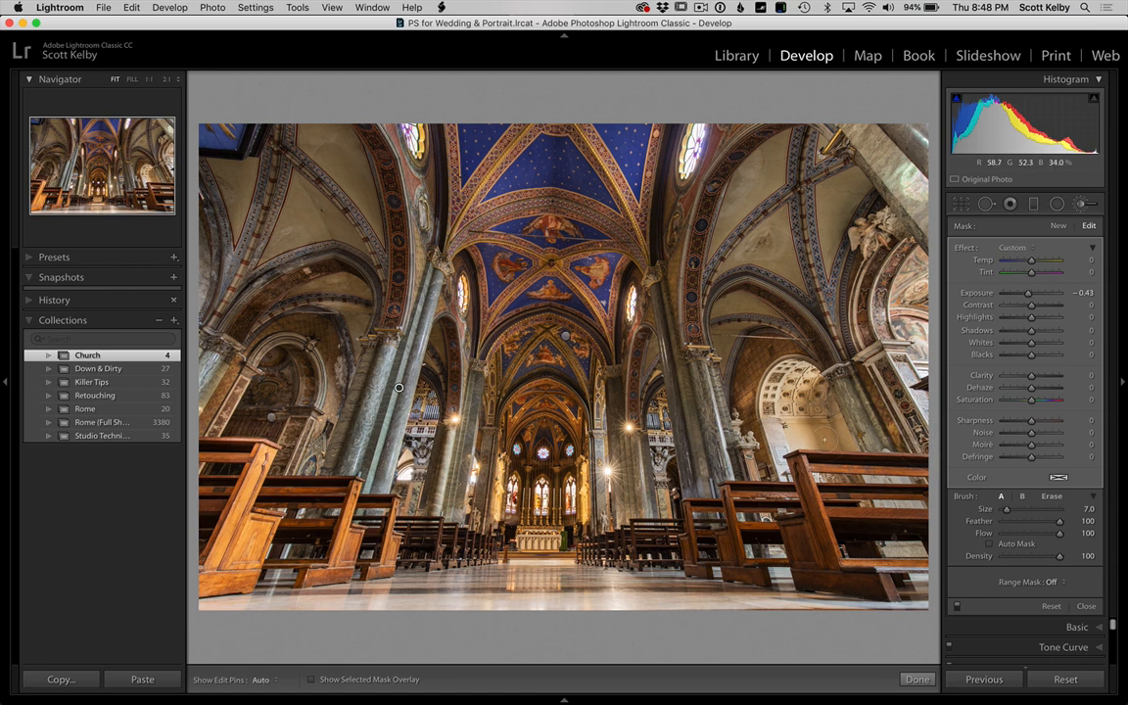
pyautogui.click(260, 678)
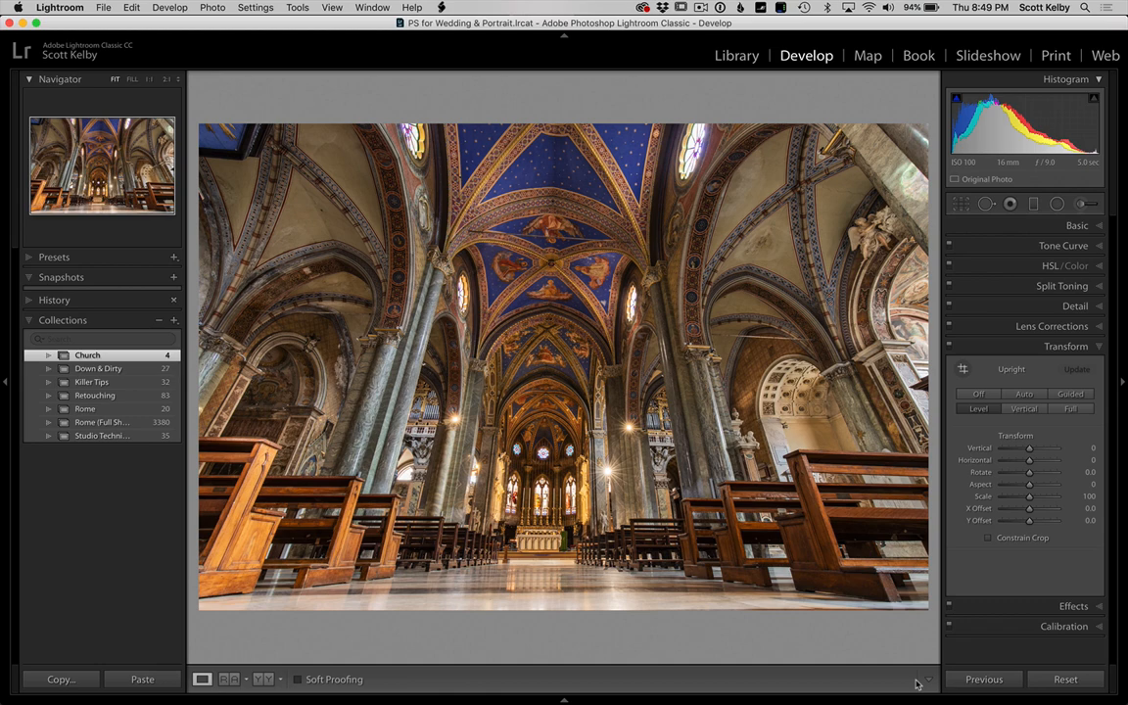
pyautogui.moveTo(921, 558)
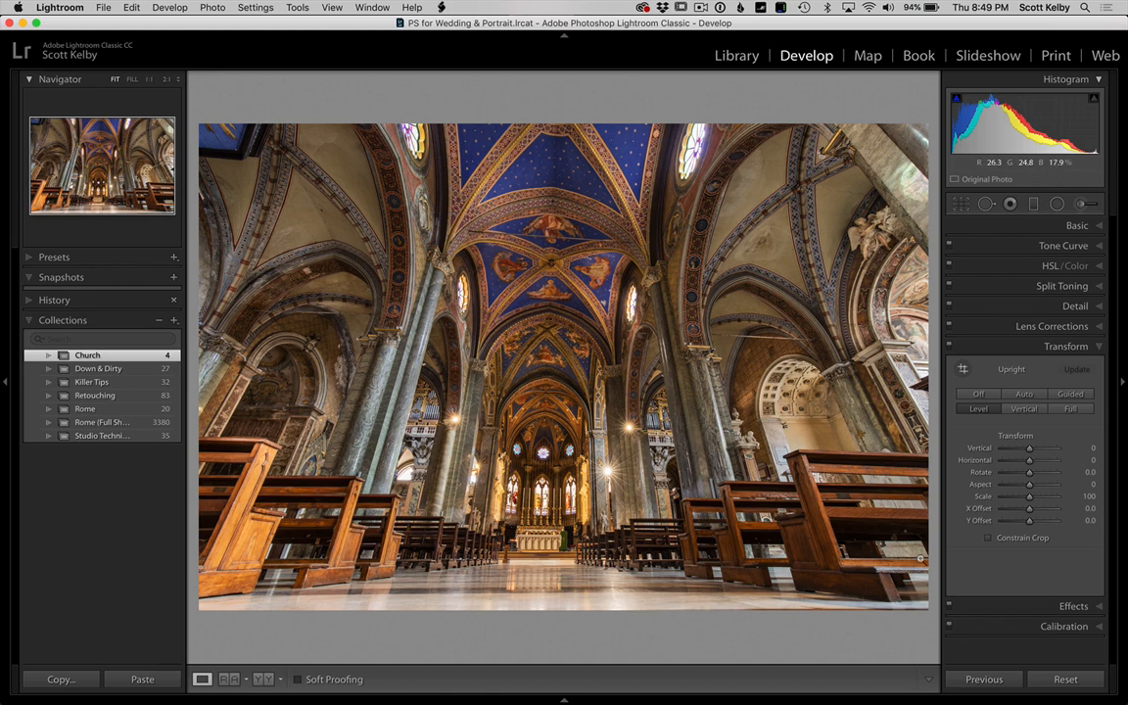
# Step: Set the Transform Horizontal perspective to +8
pyautogui.click(262, 679)
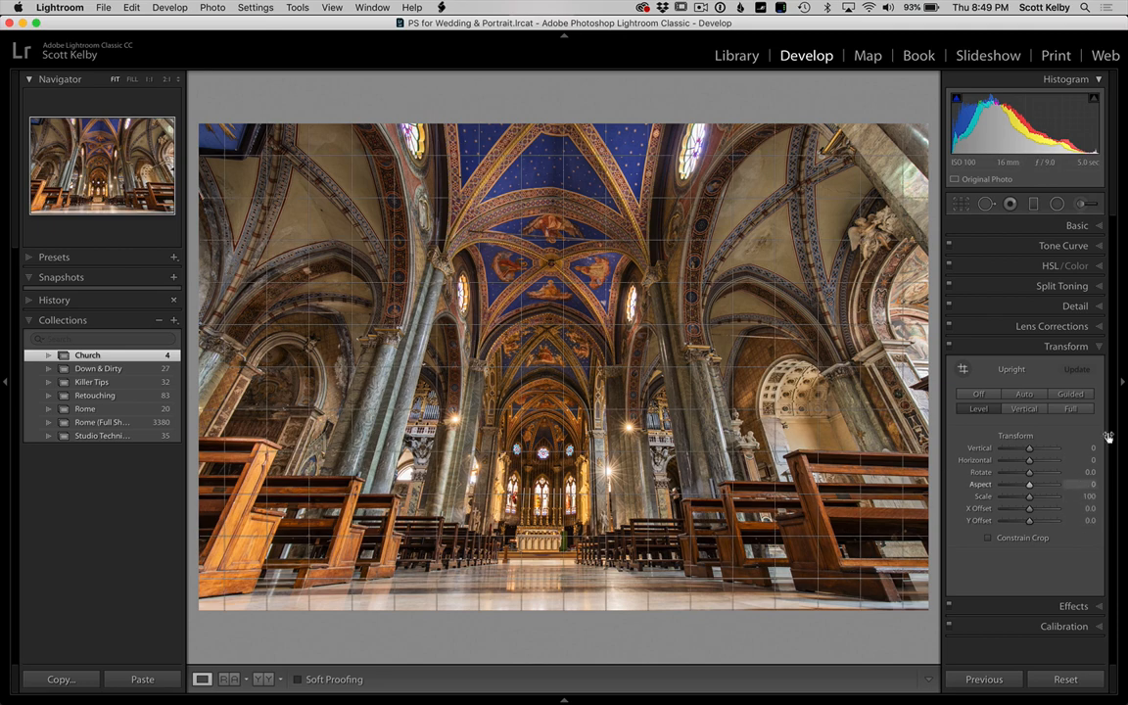
pyautogui.moveTo(1029, 460)
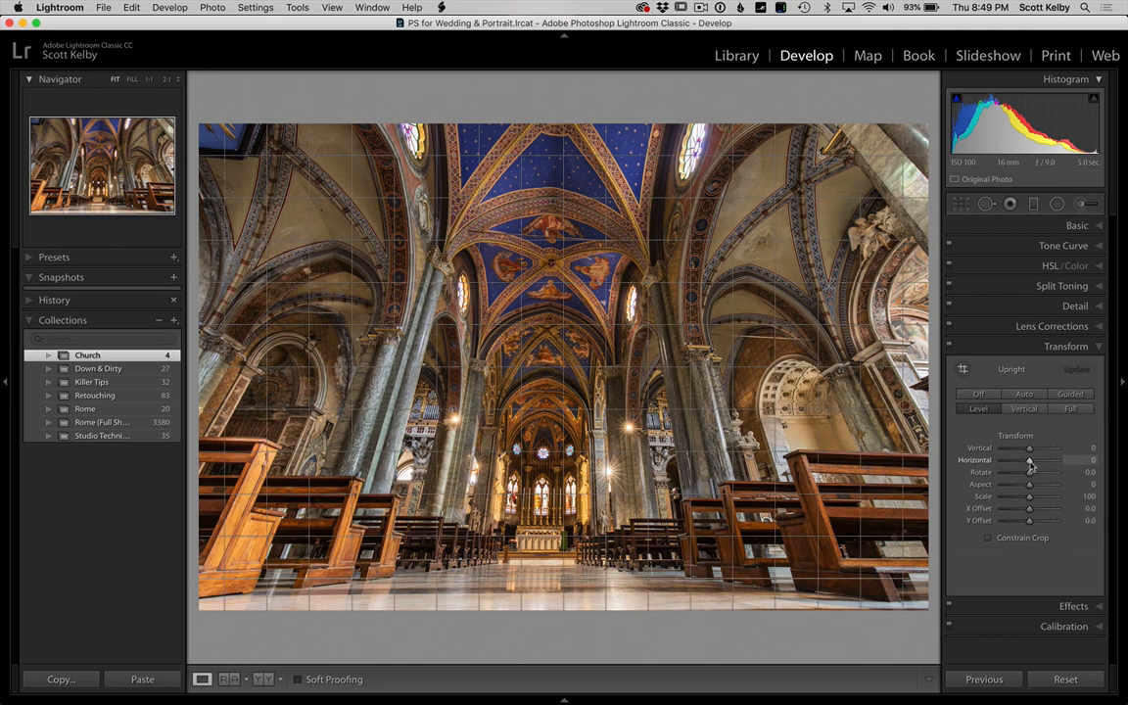
pyautogui.moveTo(1030, 460); pyautogui.dragTo(1036, 460)
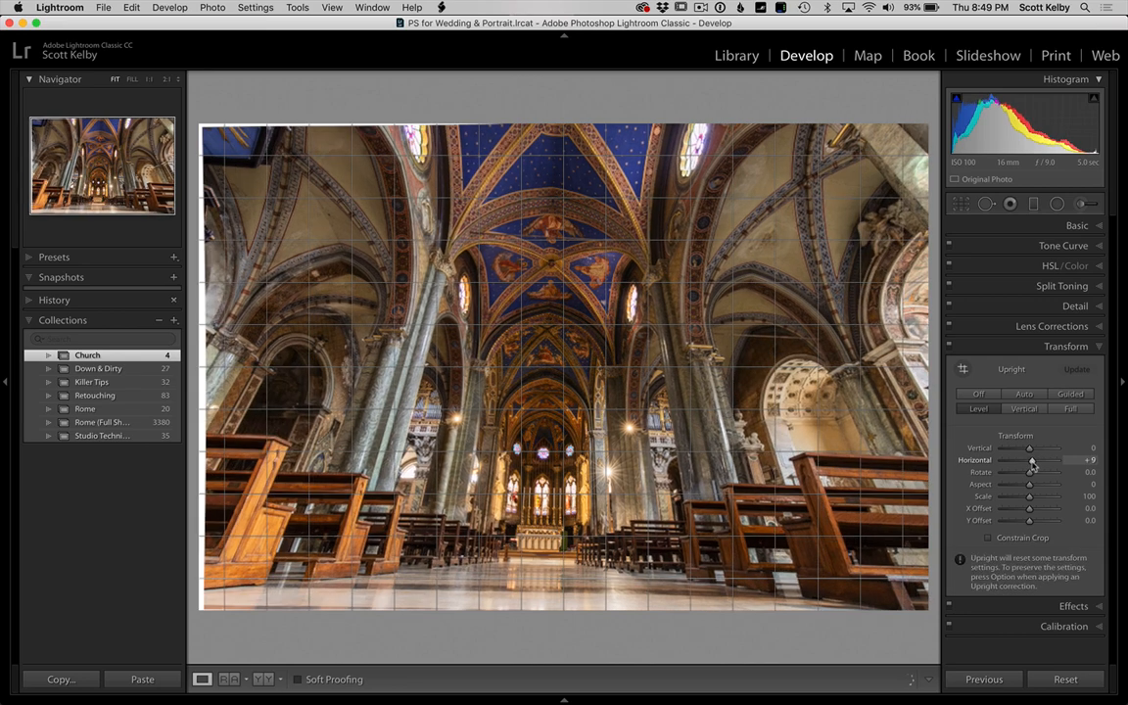
pyautogui.moveTo(1033, 460); pyautogui.dragTo(1028, 460)
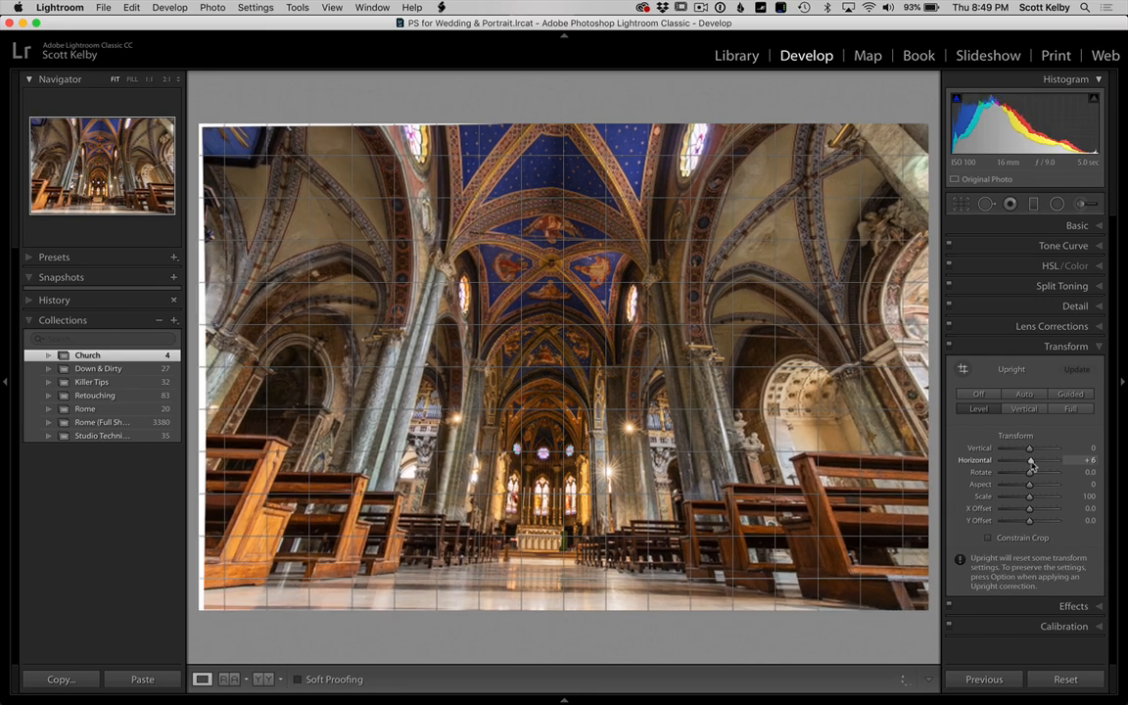
pyautogui.moveTo(1028, 460); pyautogui.dragTo(1033, 461)
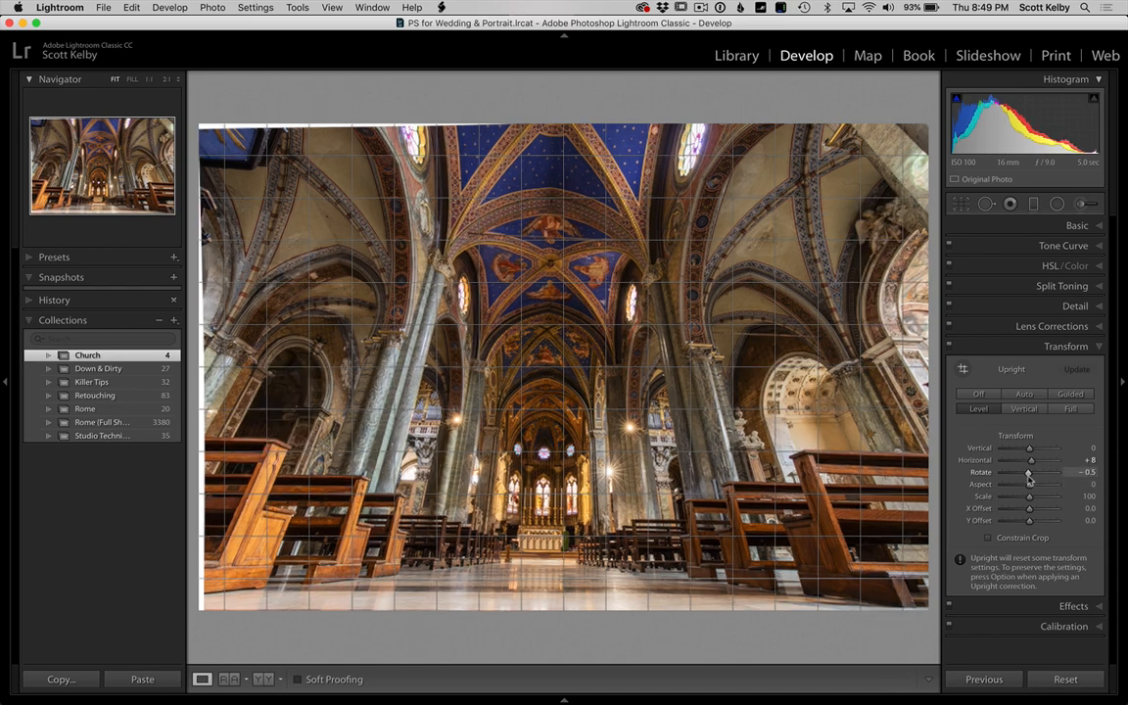
# Step: Level the photo with a -1.1 rotation, keeping the crop constrained
pyautogui.moveTo(1029, 472); pyautogui.dragTo(1026, 472)
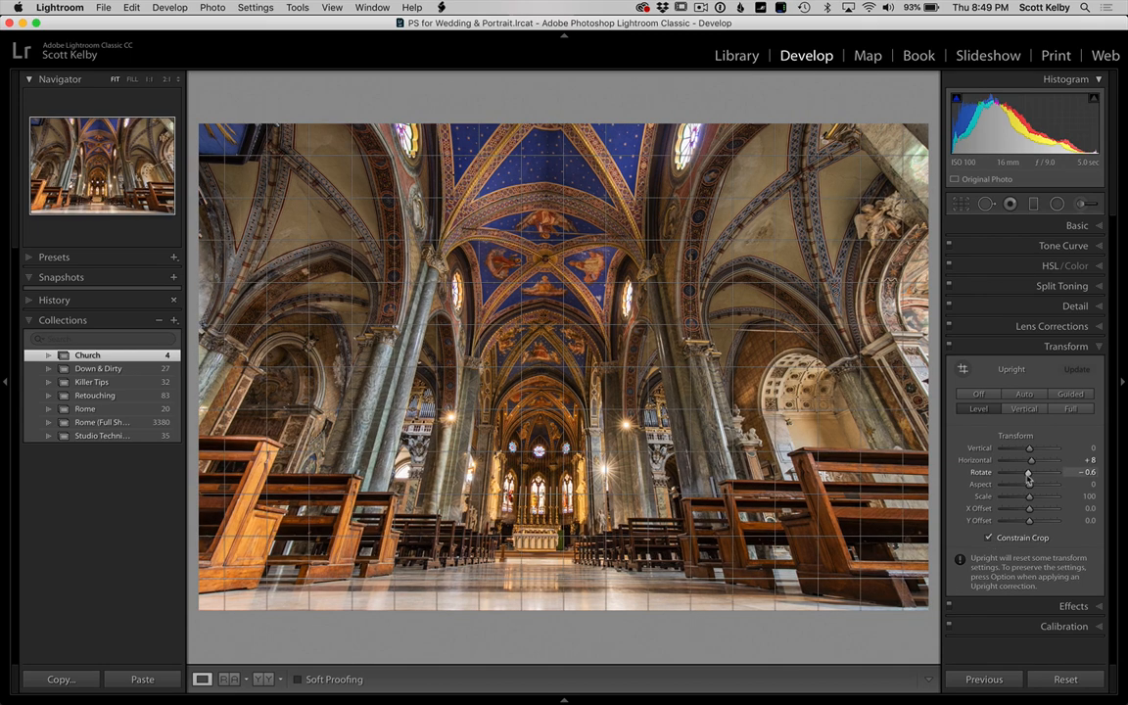
pyautogui.moveTo(1029, 472); pyautogui.dragTo(1025, 472)
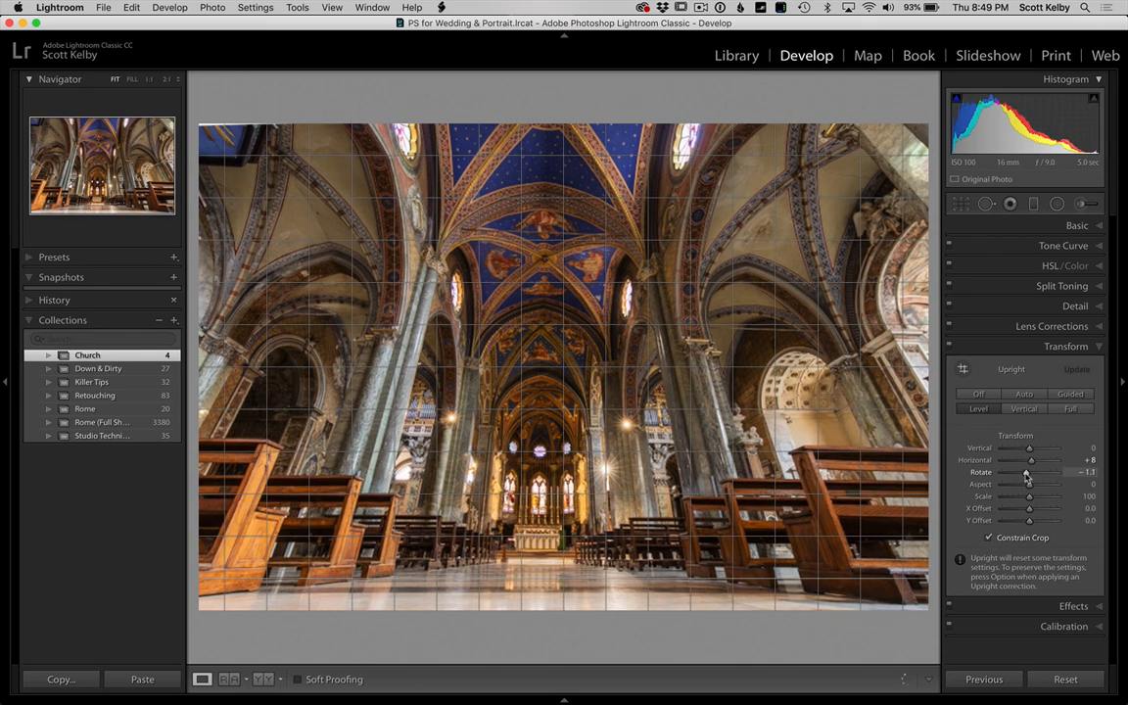
pyautogui.moveTo(1030, 472); pyautogui.dragTo(1026, 472)
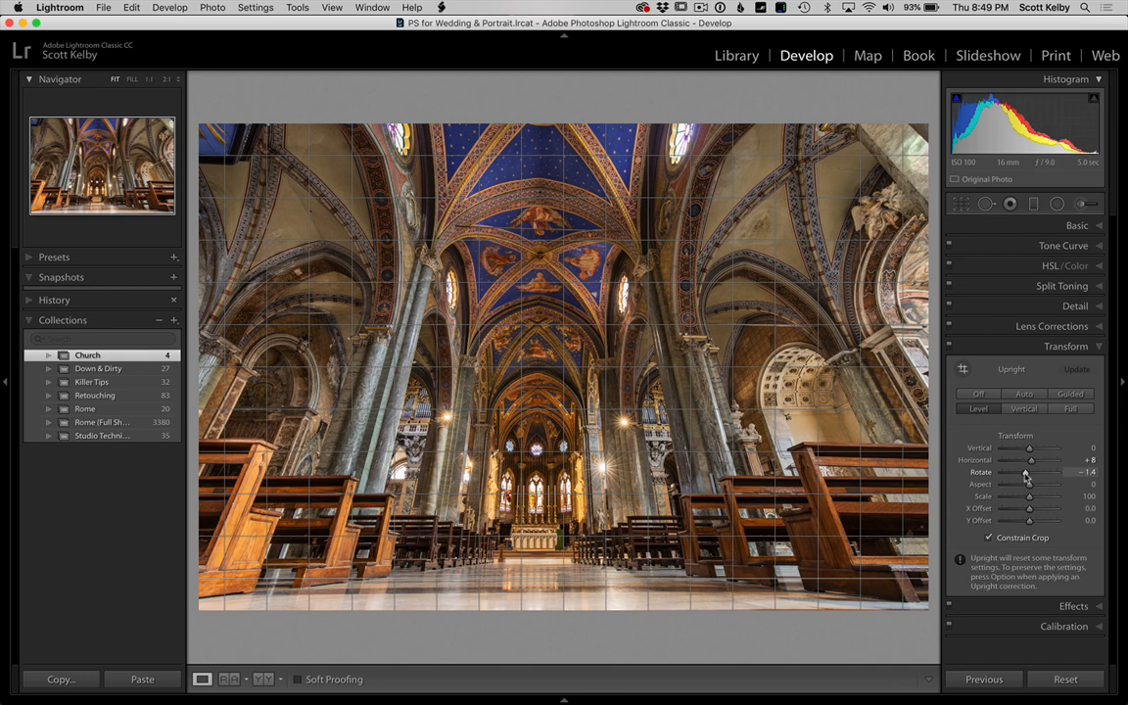
pyautogui.moveTo(1038, 472); pyautogui.dragTo(1026, 472)
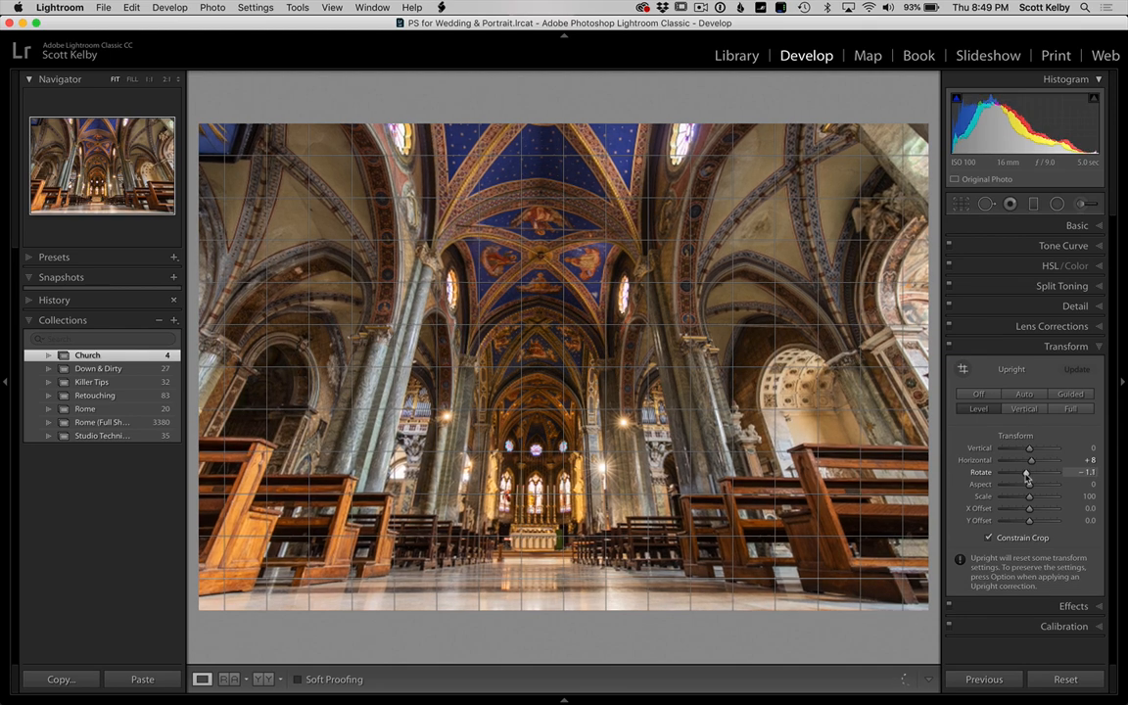
pyautogui.moveTo(1028, 472); pyautogui.dragTo(1026, 472)
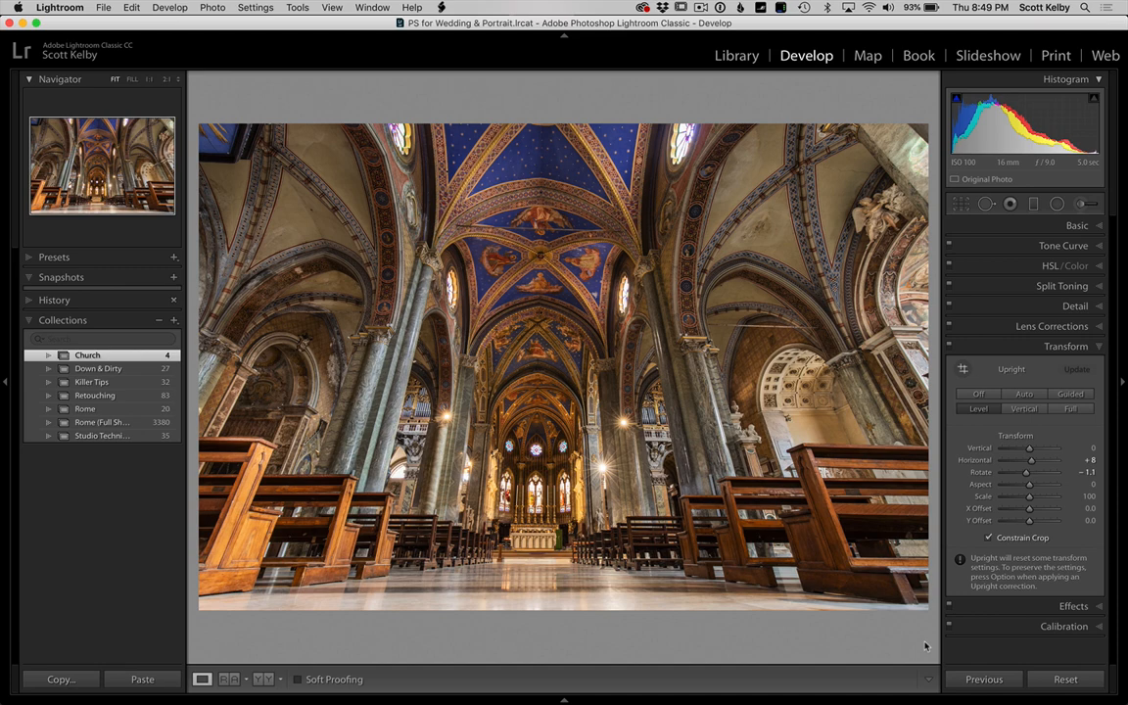
pyautogui.moveTo(780, 516)
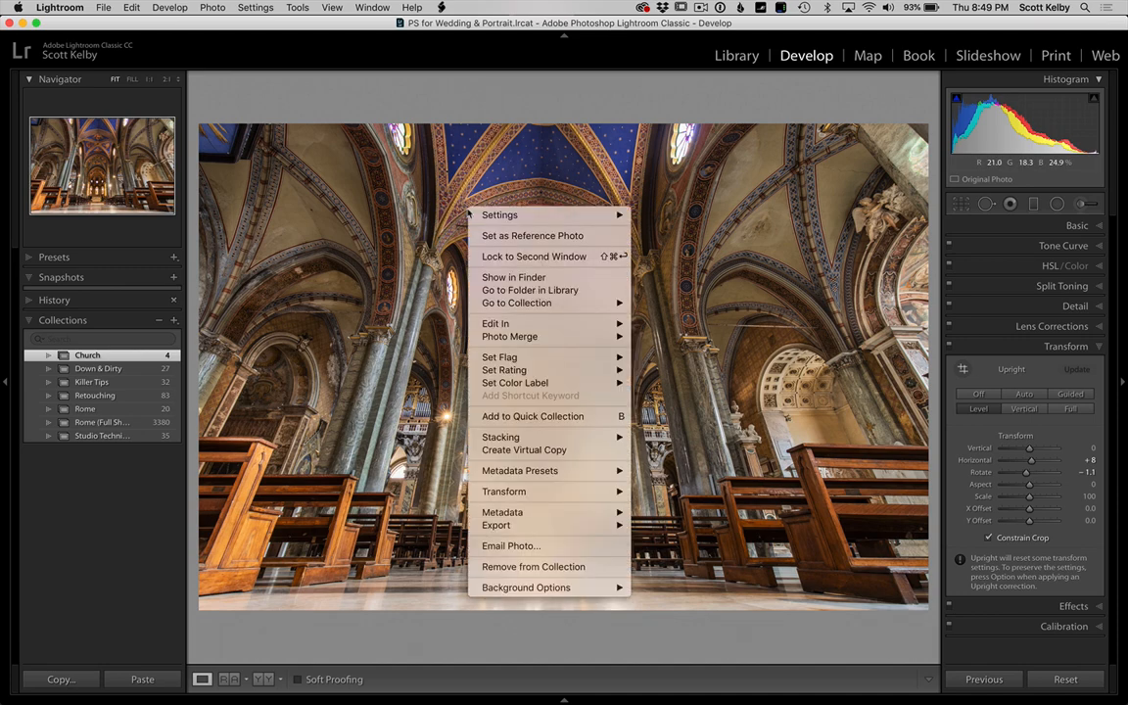
pyautogui.moveTo(495, 323)
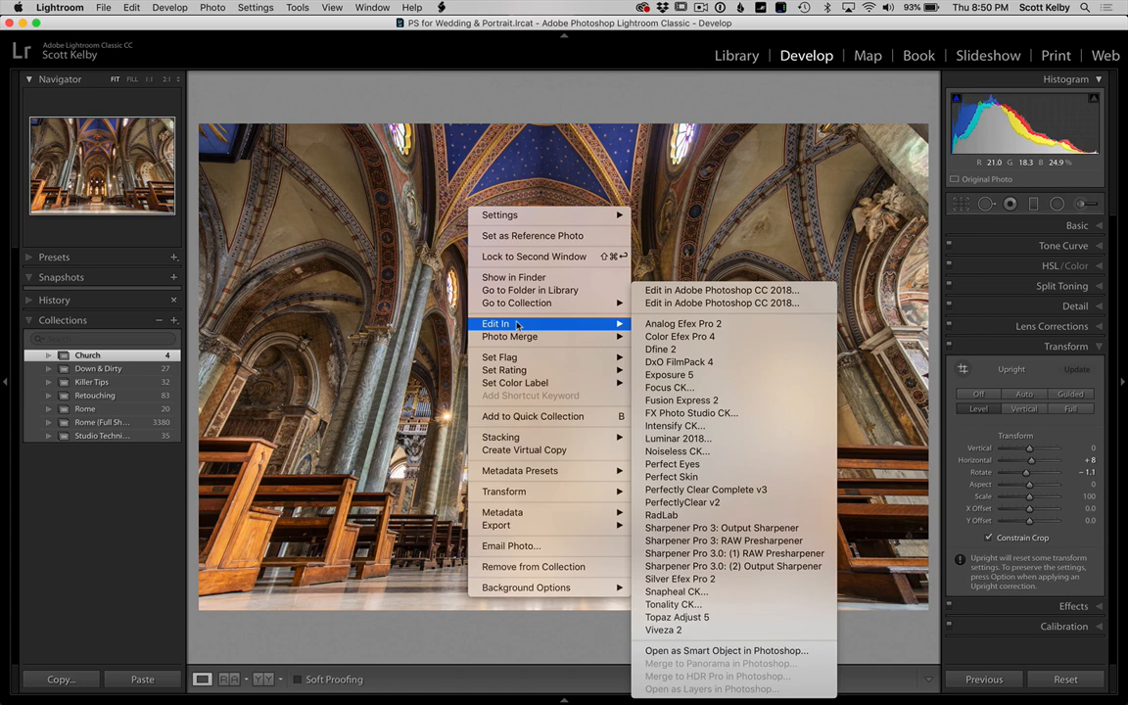
pyautogui.moveTo(722, 290)
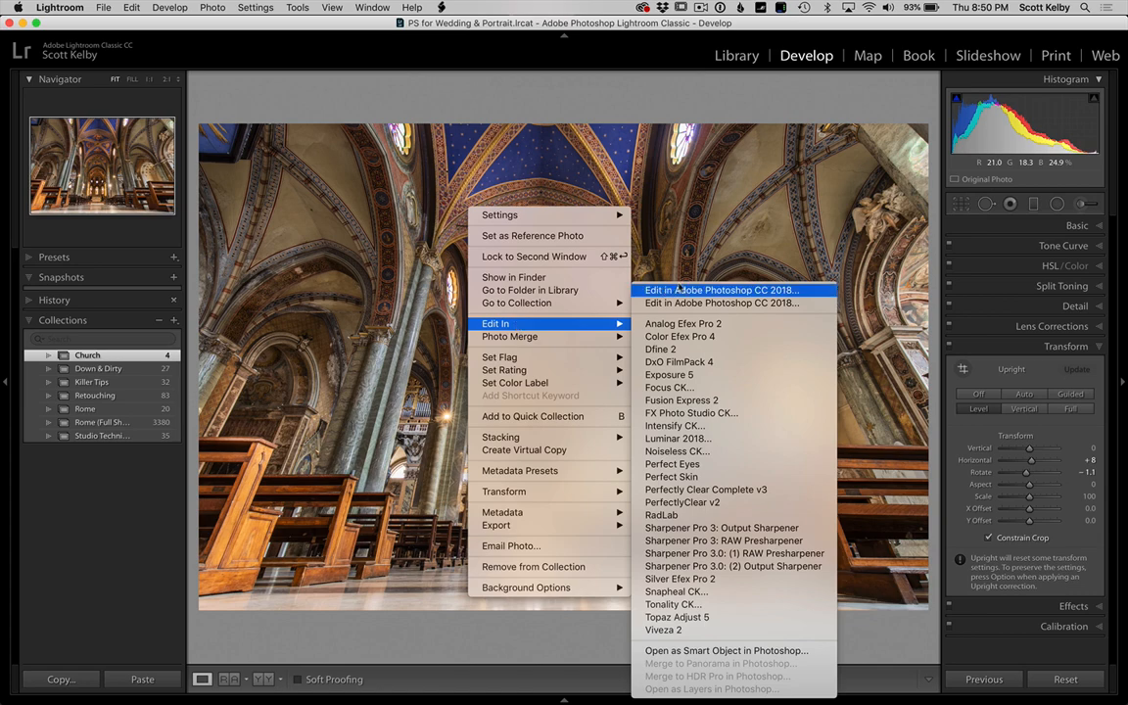
# Step: Edit the photo in Photoshop CC 2018, choosing Render using Lightroom
pyautogui.click(721, 289)
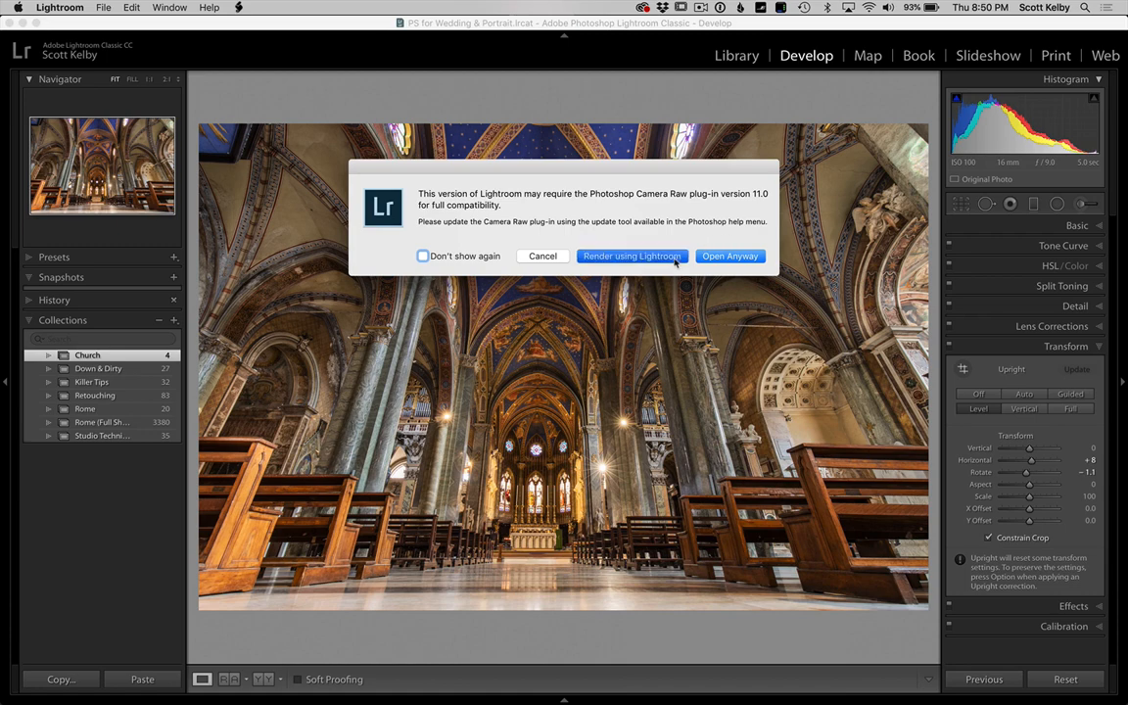
pyautogui.click(632, 256)
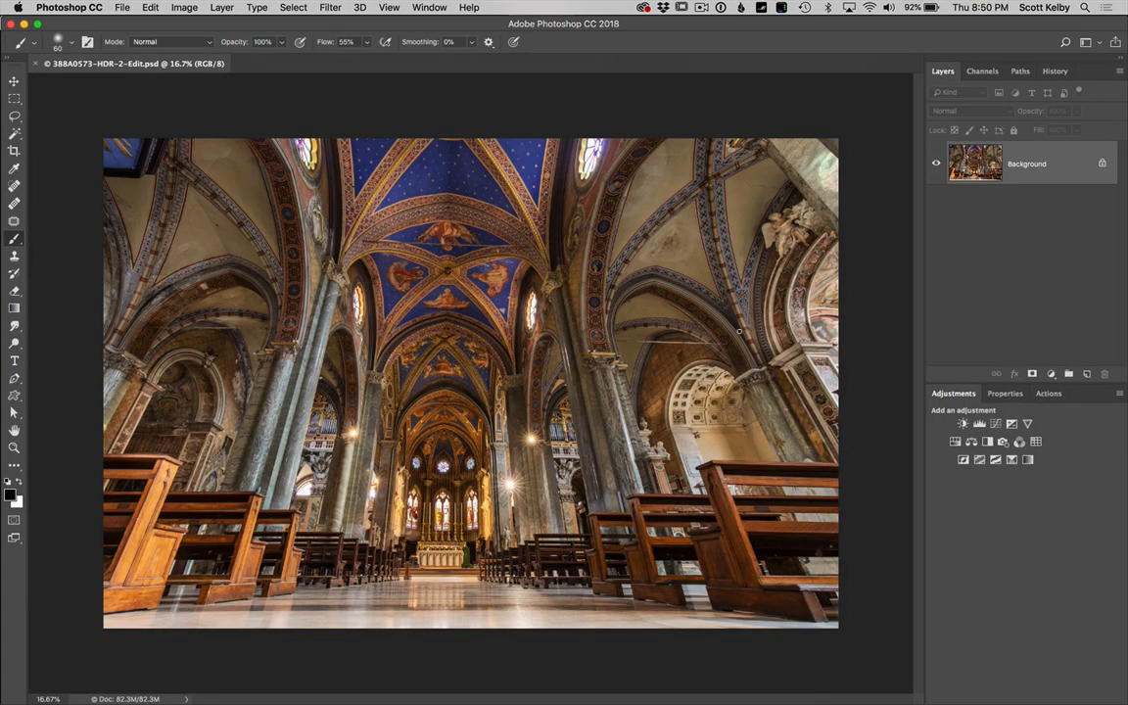
pyautogui.moveTo(467, 152)
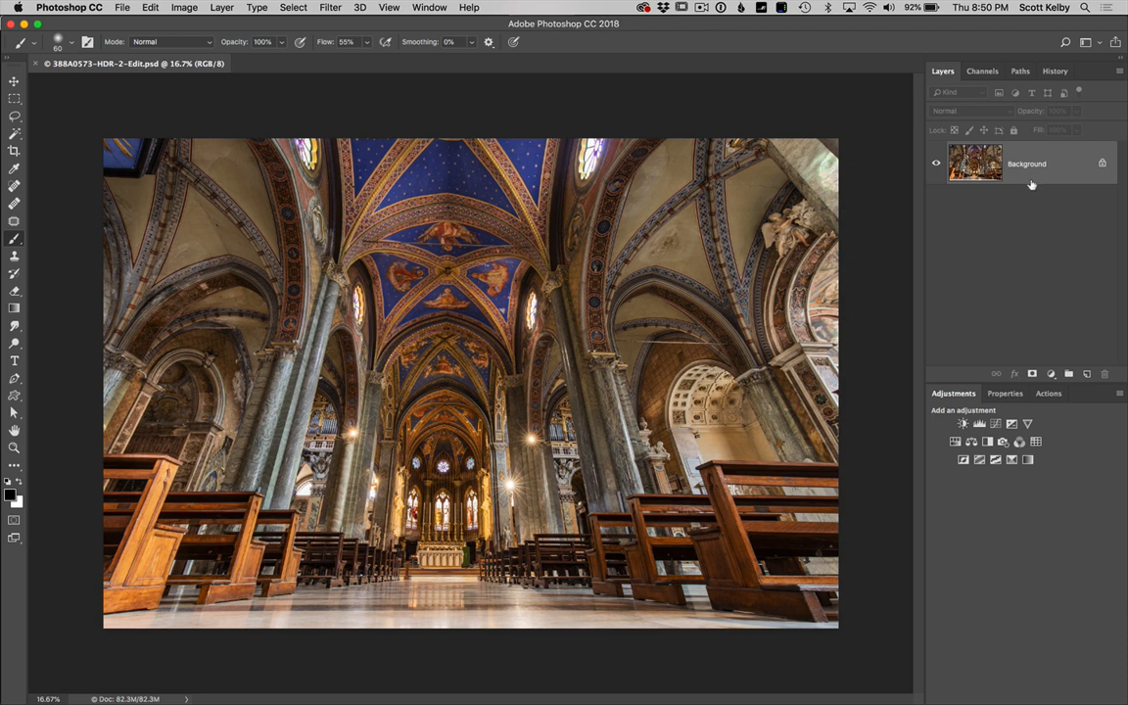
pyautogui.moveTo(1107, 177)
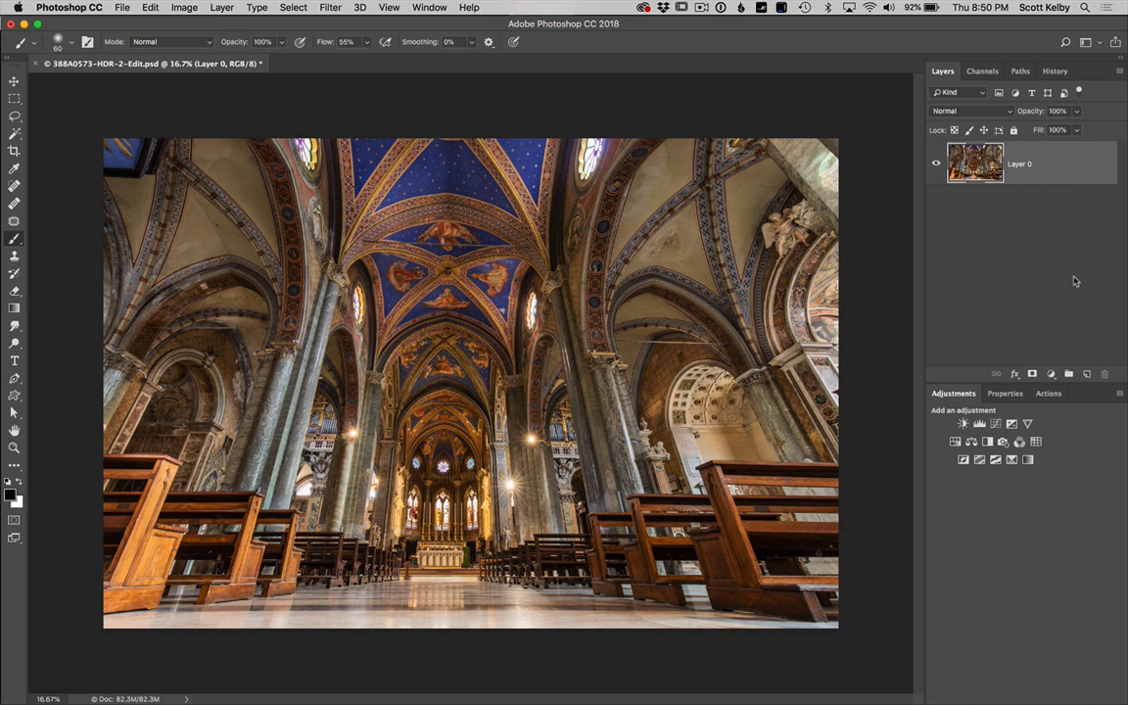
# Step: Free-transform Layer 0, rotating it about -1.9° to level the church
pyautogui.press('cmd+t')
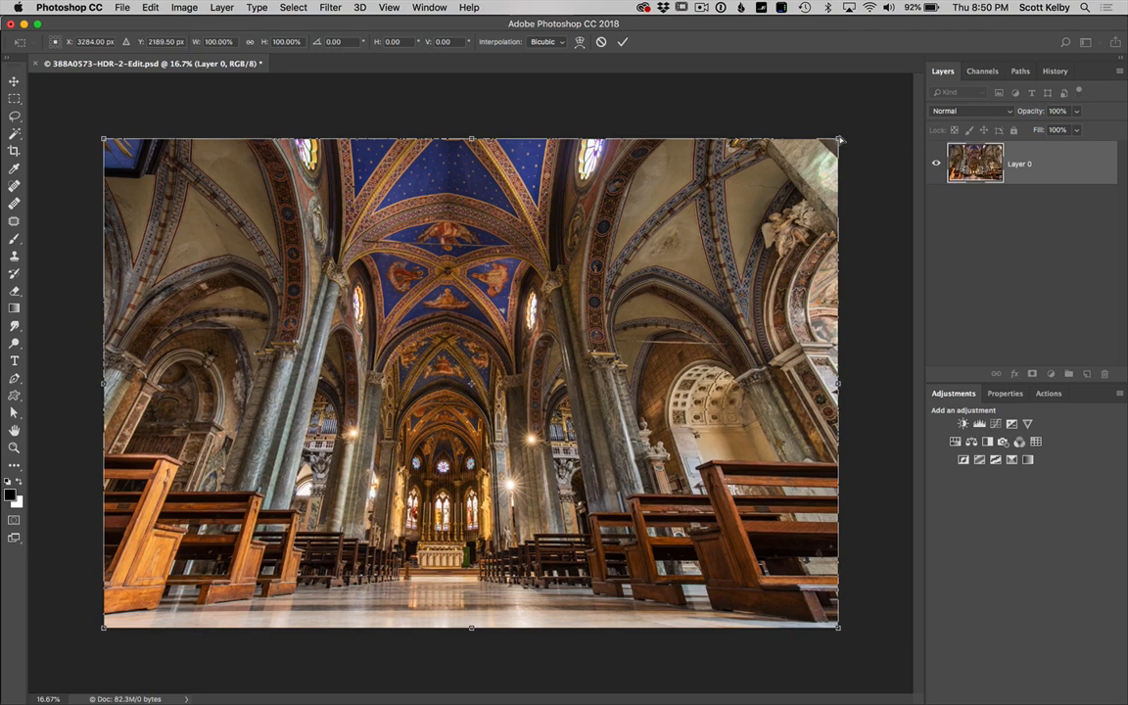
pyautogui.moveTo(839, 137); pyautogui.dragTo(842, 132)
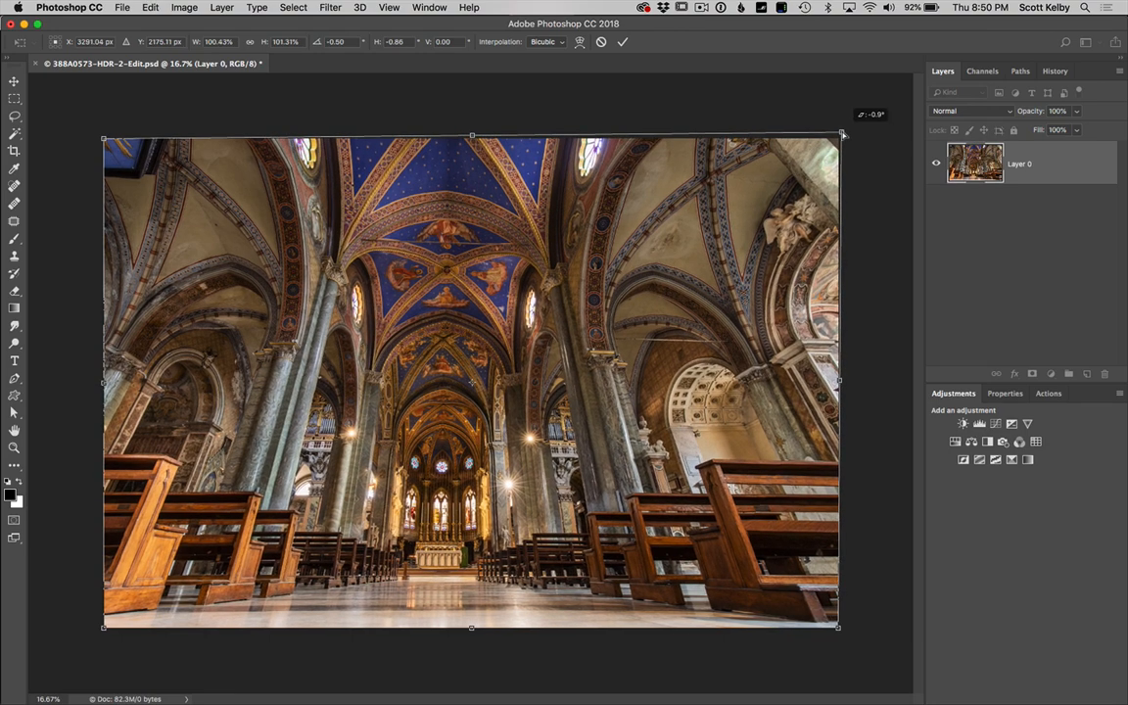
pyautogui.moveTo(840, 136); pyautogui.dragTo(845, 117)
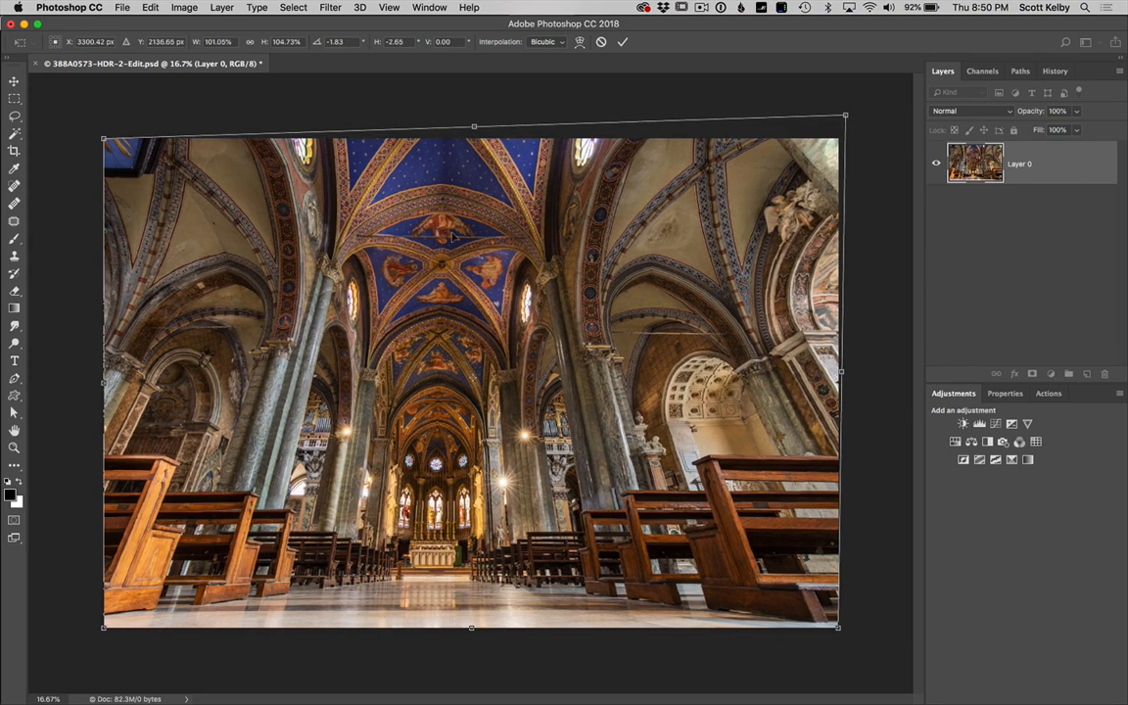
pyautogui.moveTo(892, 144)
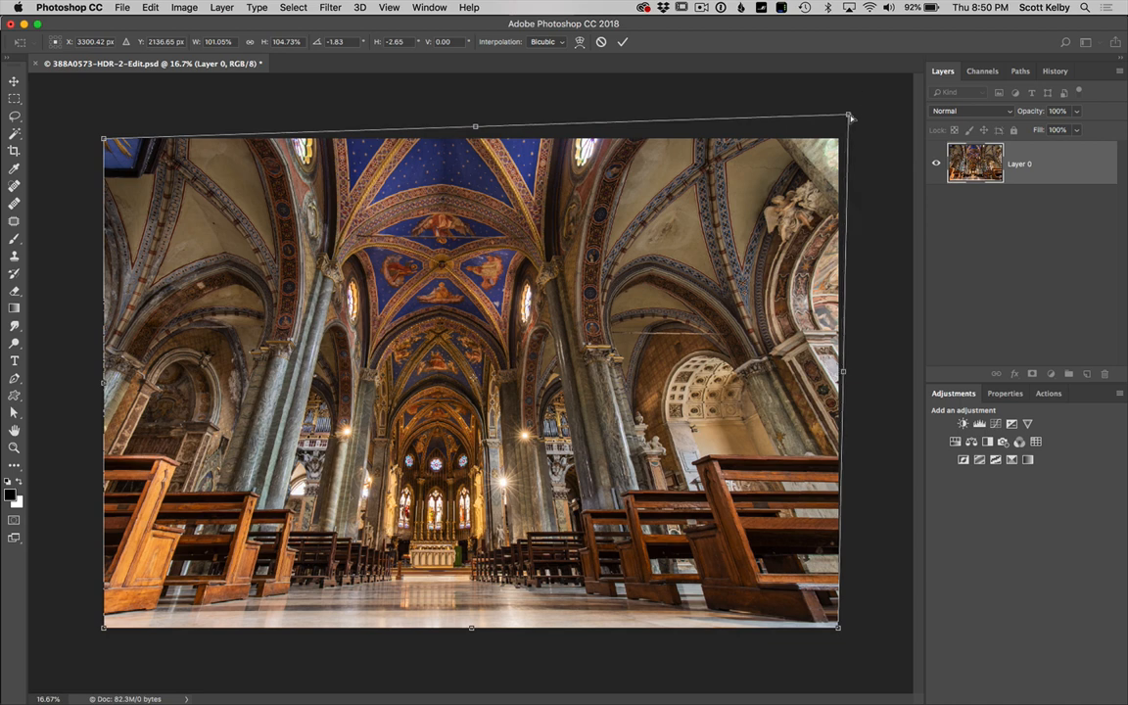
pyautogui.moveTo(848, 116); pyautogui.dragTo(850, 118)
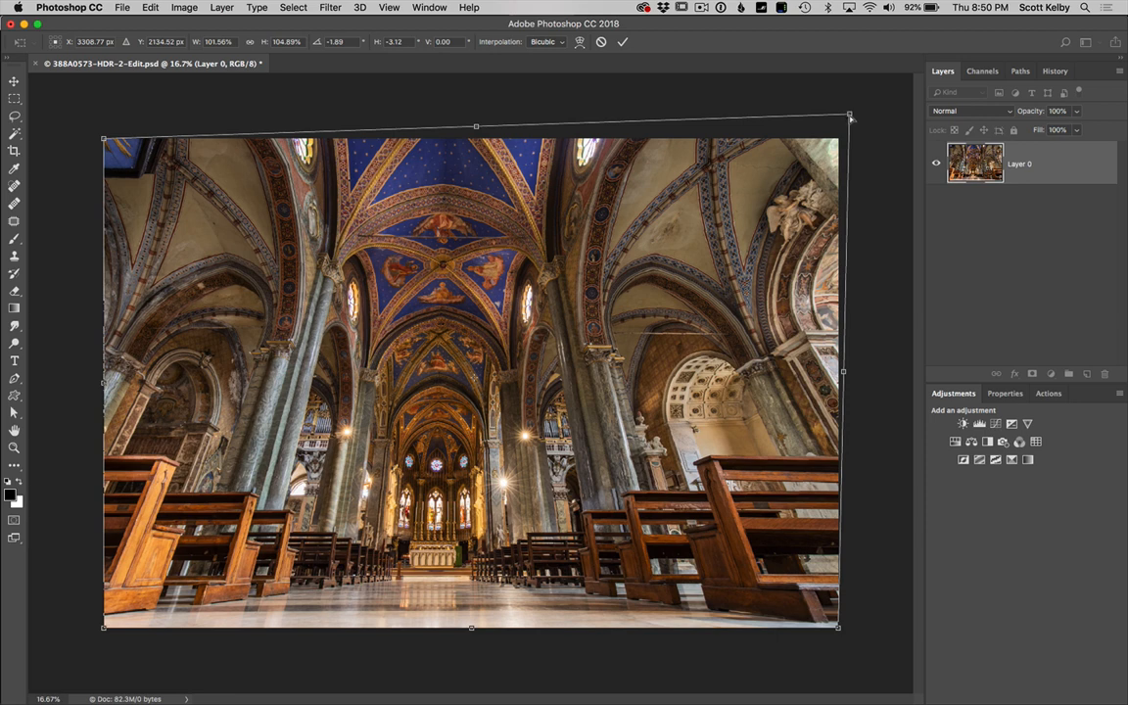
pyautogui.moveTo(850, 118)
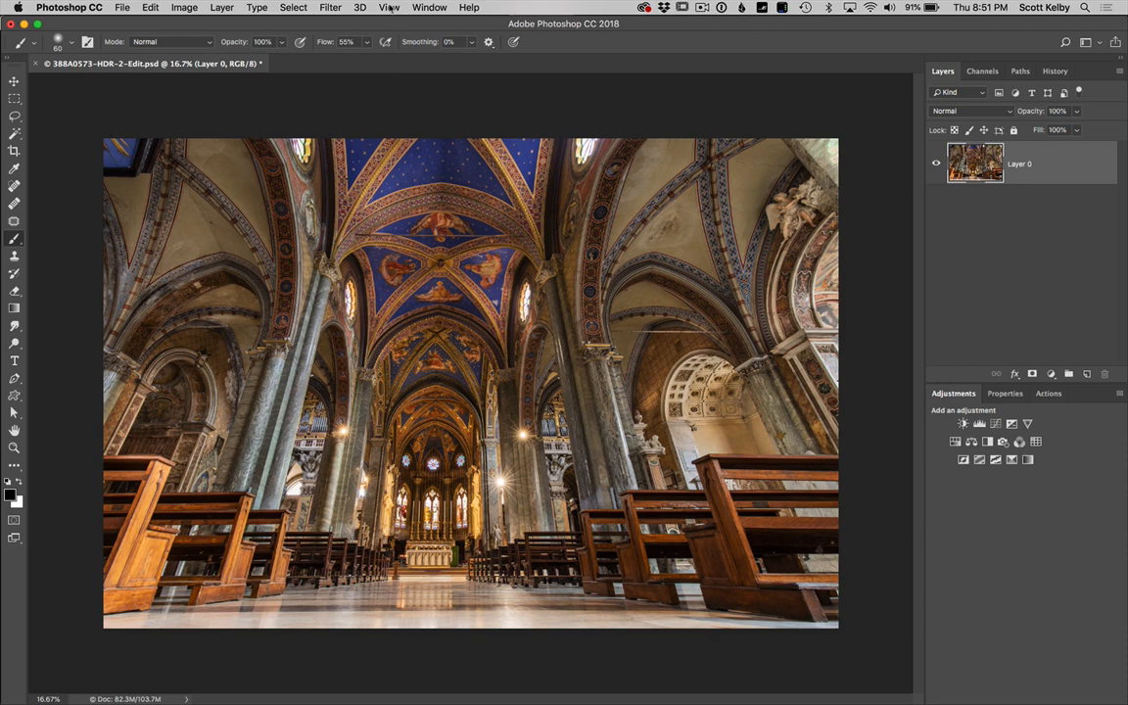
# Step: Add a vertical guide at 50% position, then switch to the Move tool
pyautogui.click(388, 7)
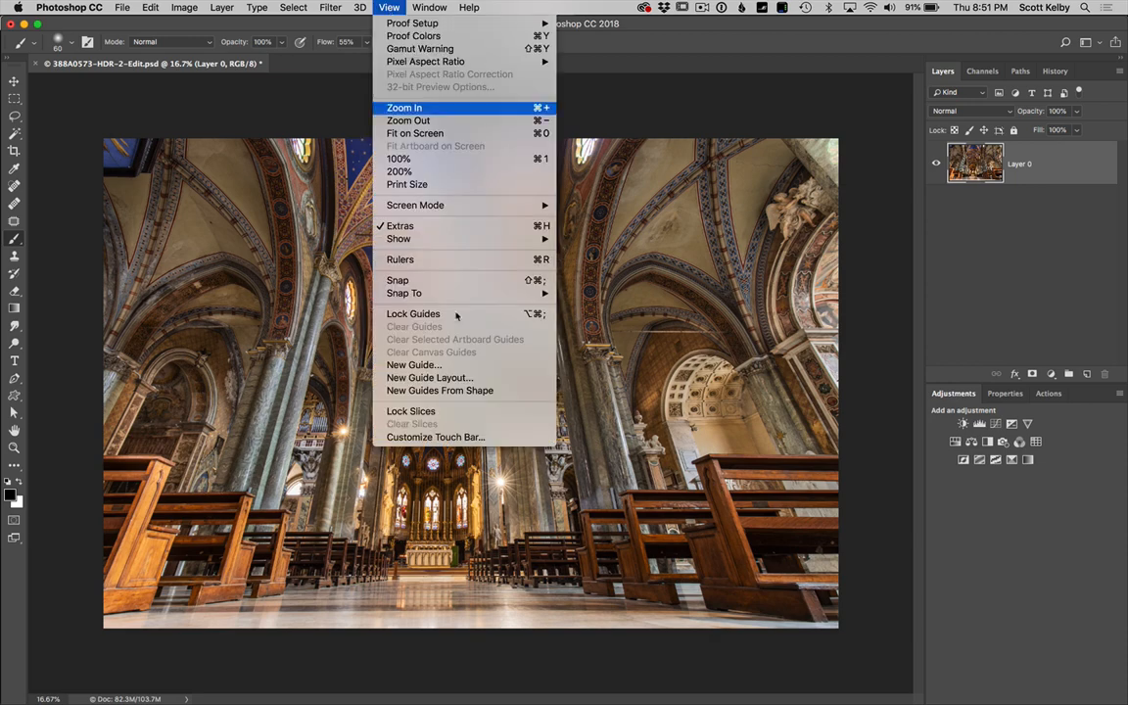
pyautogui.moveTo(413, 364)
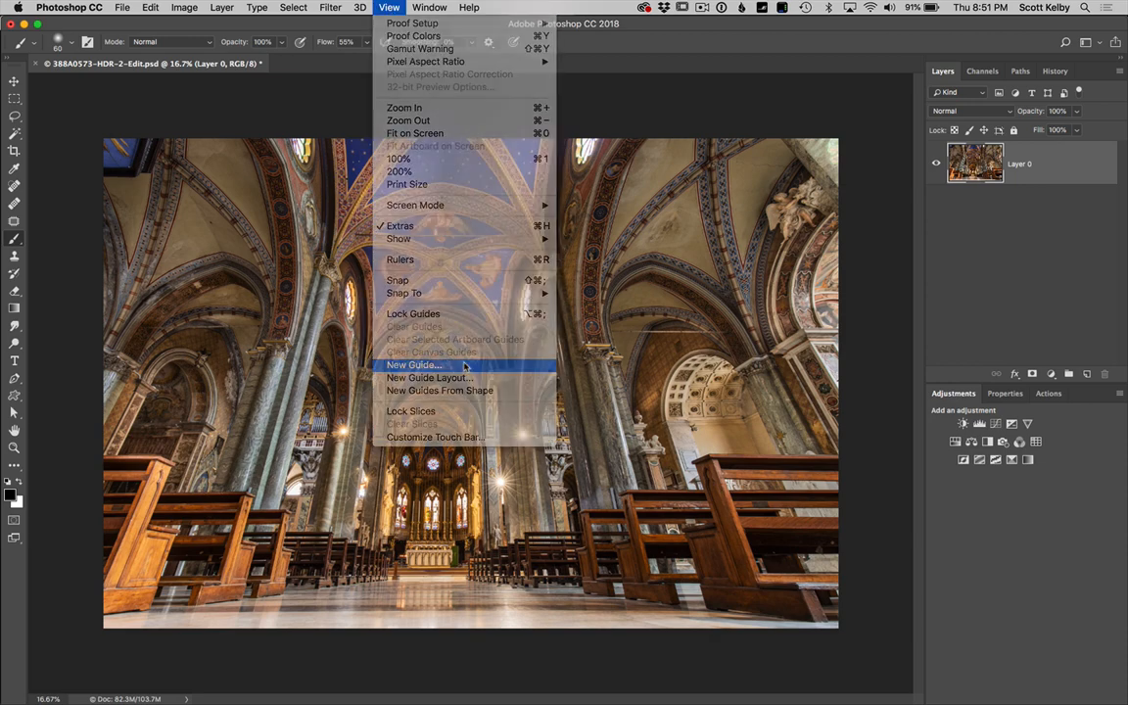
pyautogui.click(414, 364)
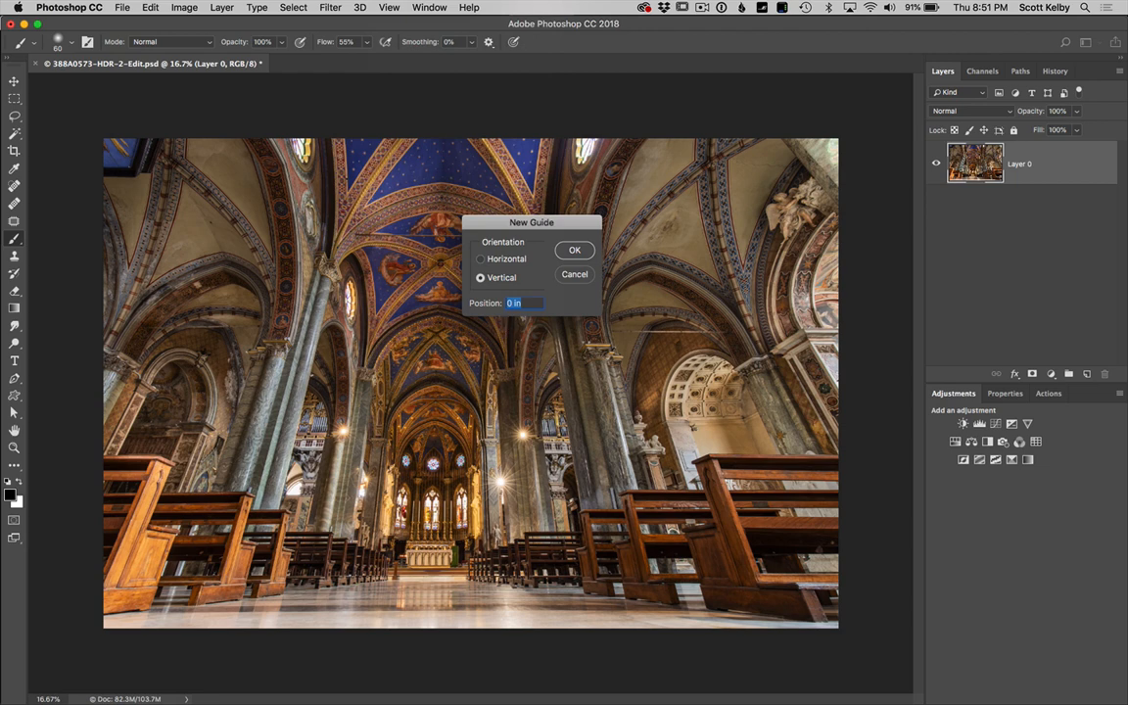
pyautogui.write('50%')
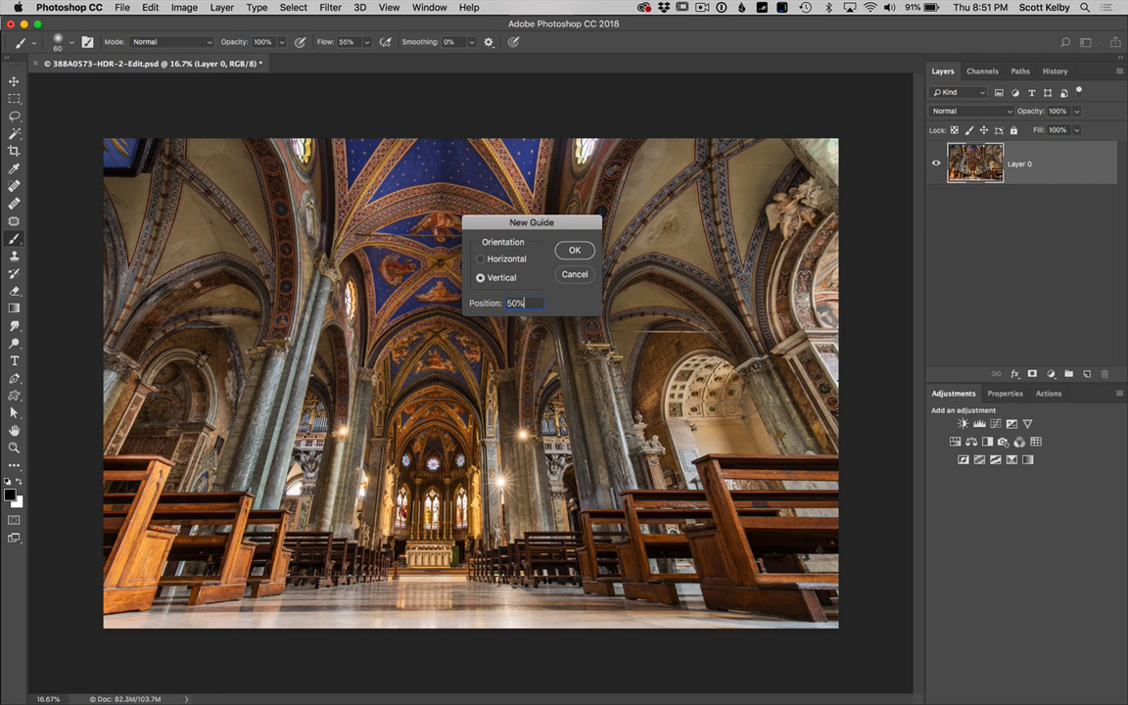
pyautogui.click(574, 249)
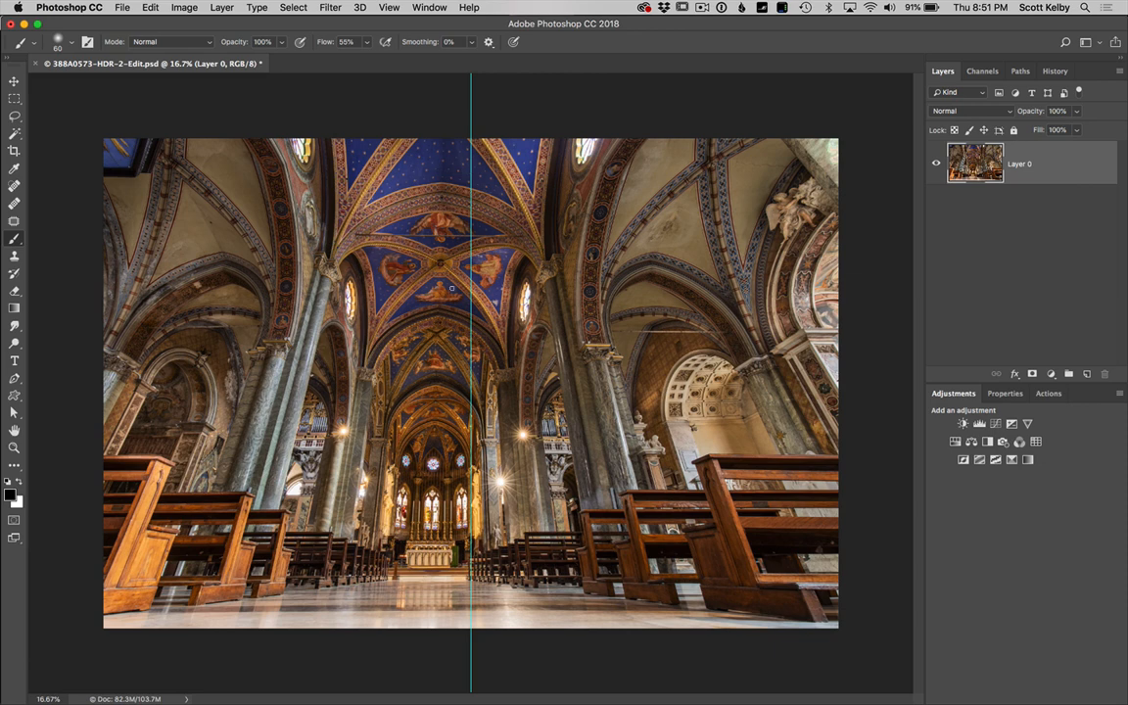
pyautogui.click(14, 81)
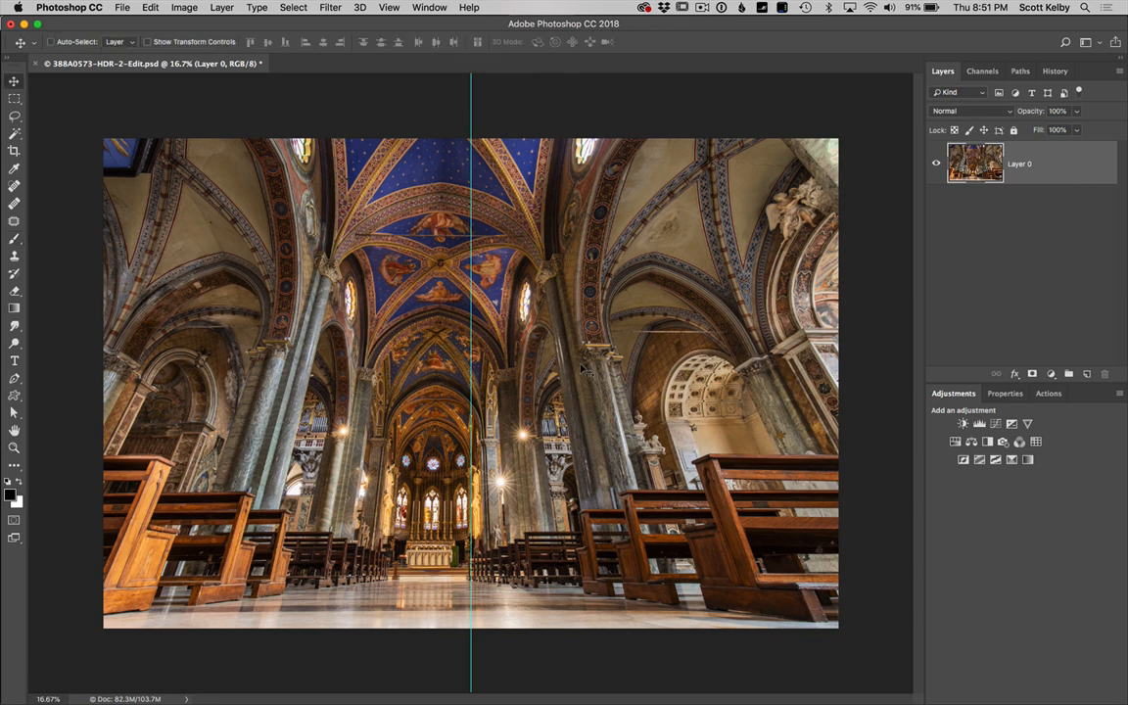
pyautogui.moveTo(583, 372)
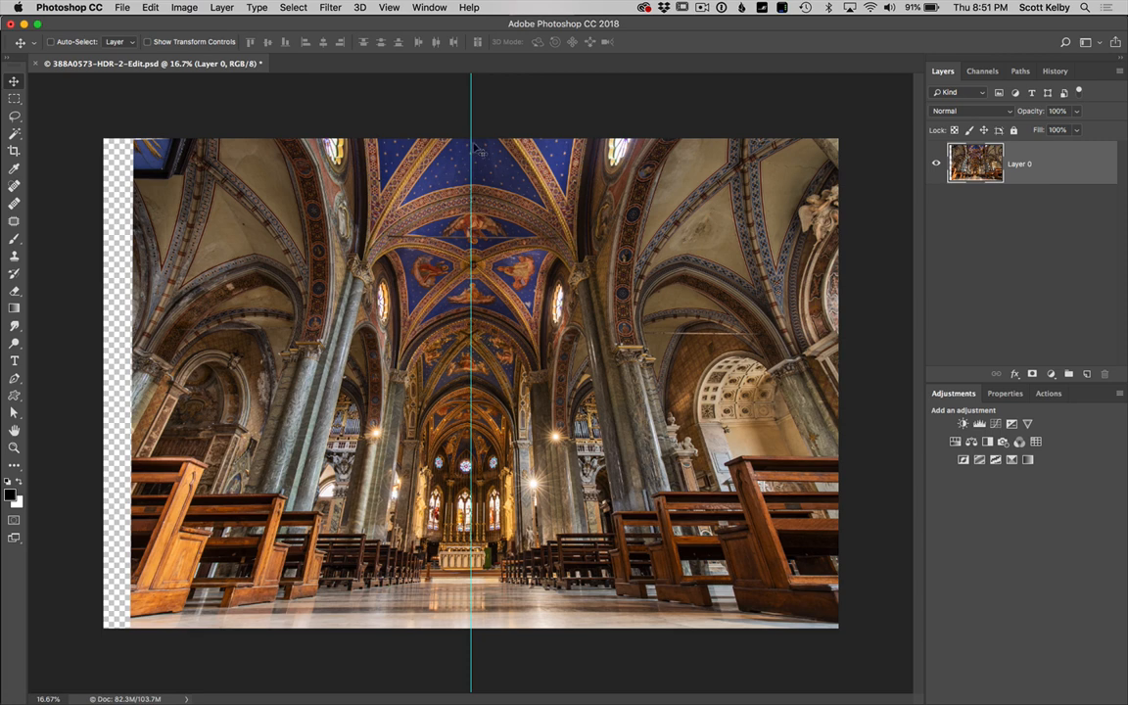
pyautogui.moveTo(490, 238)
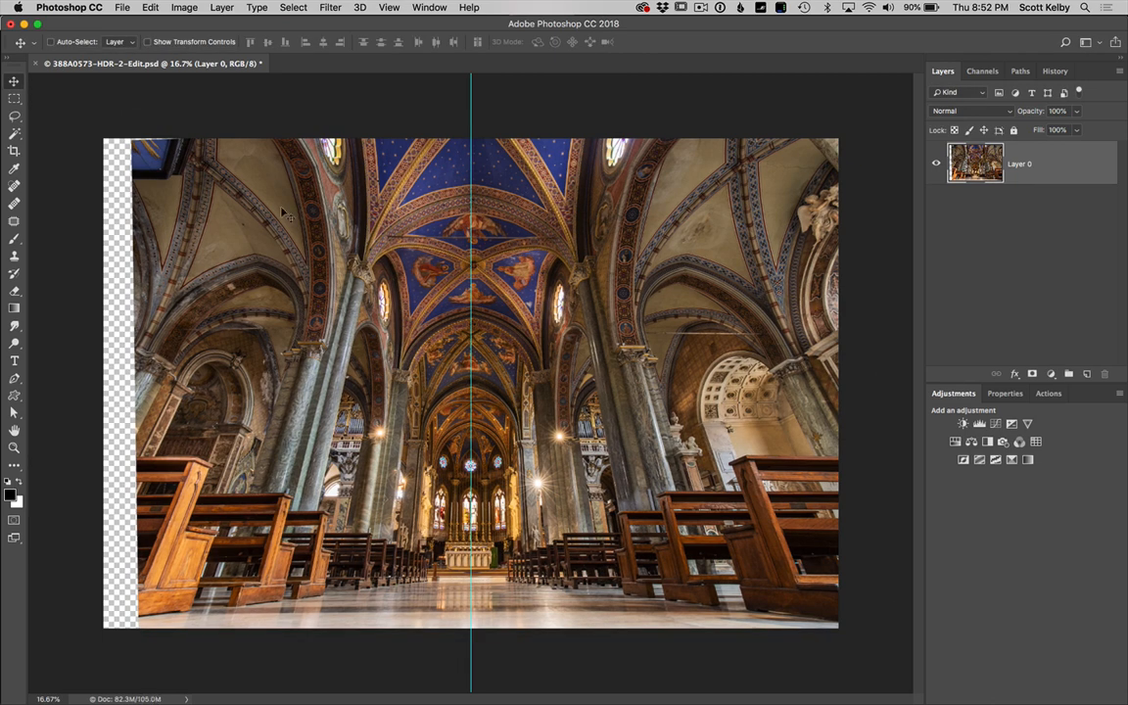
pyautogui.moveTo(471, 105)
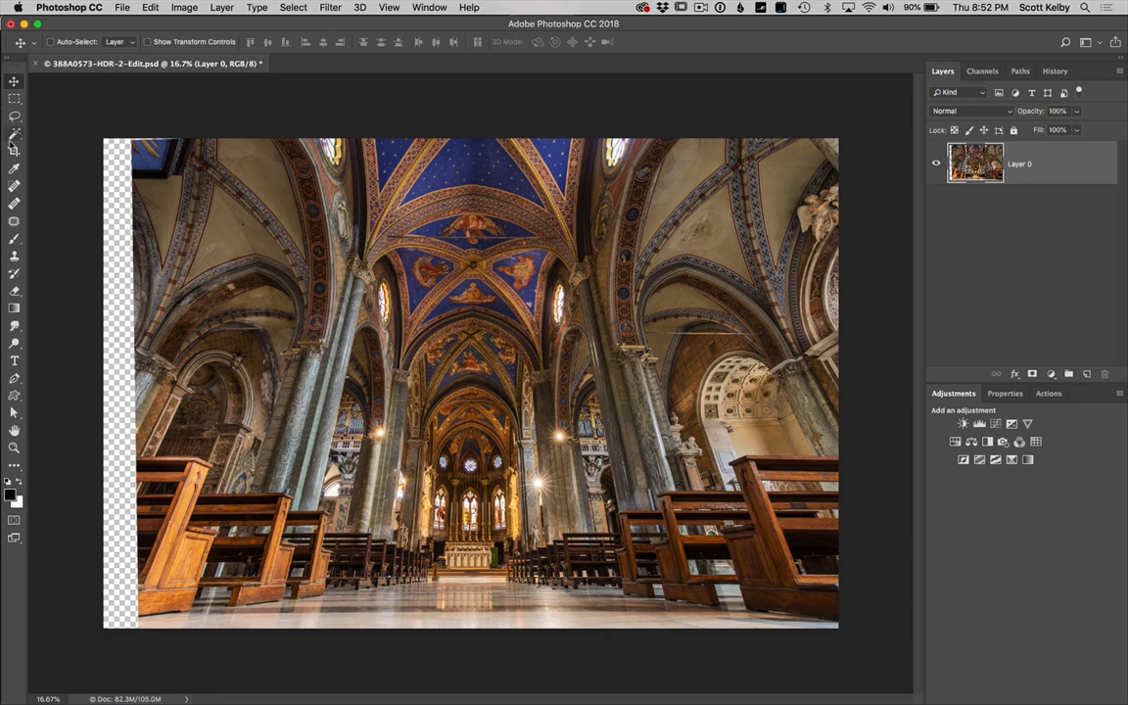
# Step: Switch to the Crop tool to start trimming the photo's edges
pyautogui.click(13, 151)
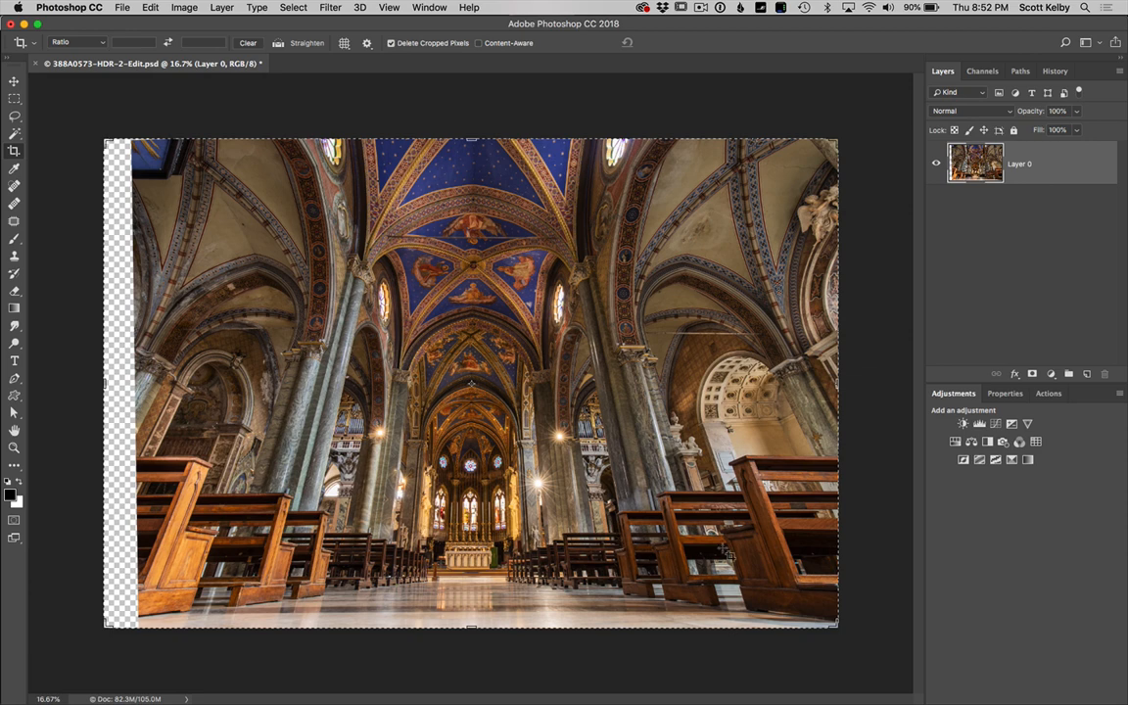
pyautogui.moveTo(724, 550)
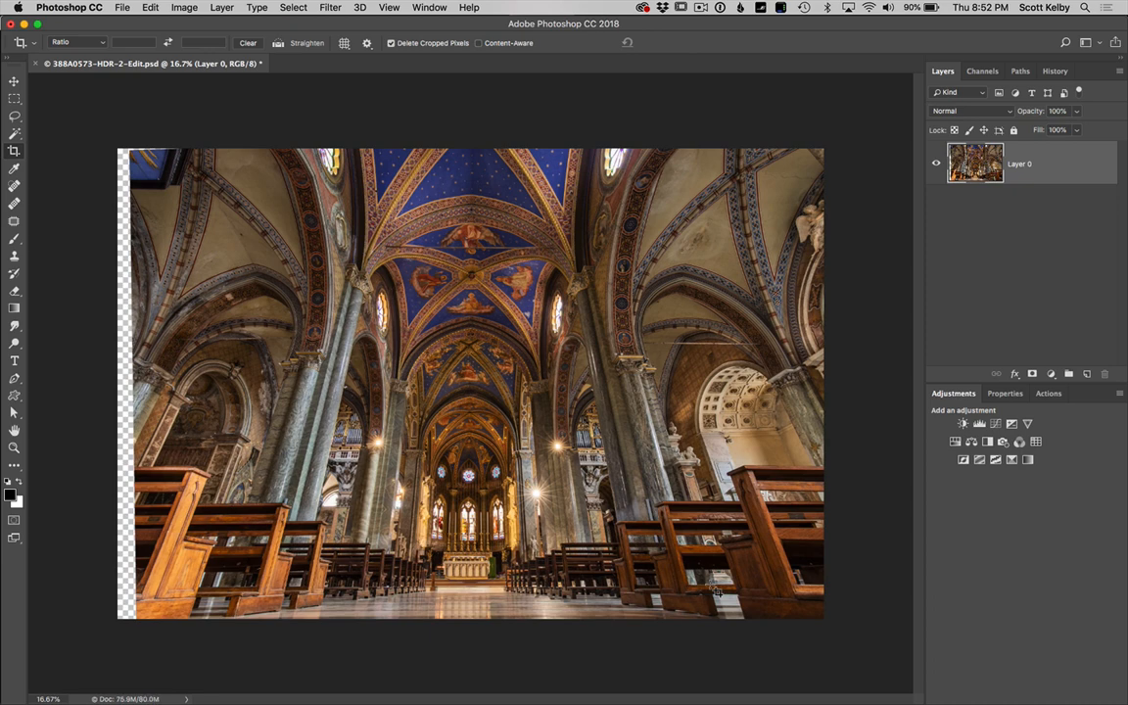
pyautogui.moveTo(329, 372)
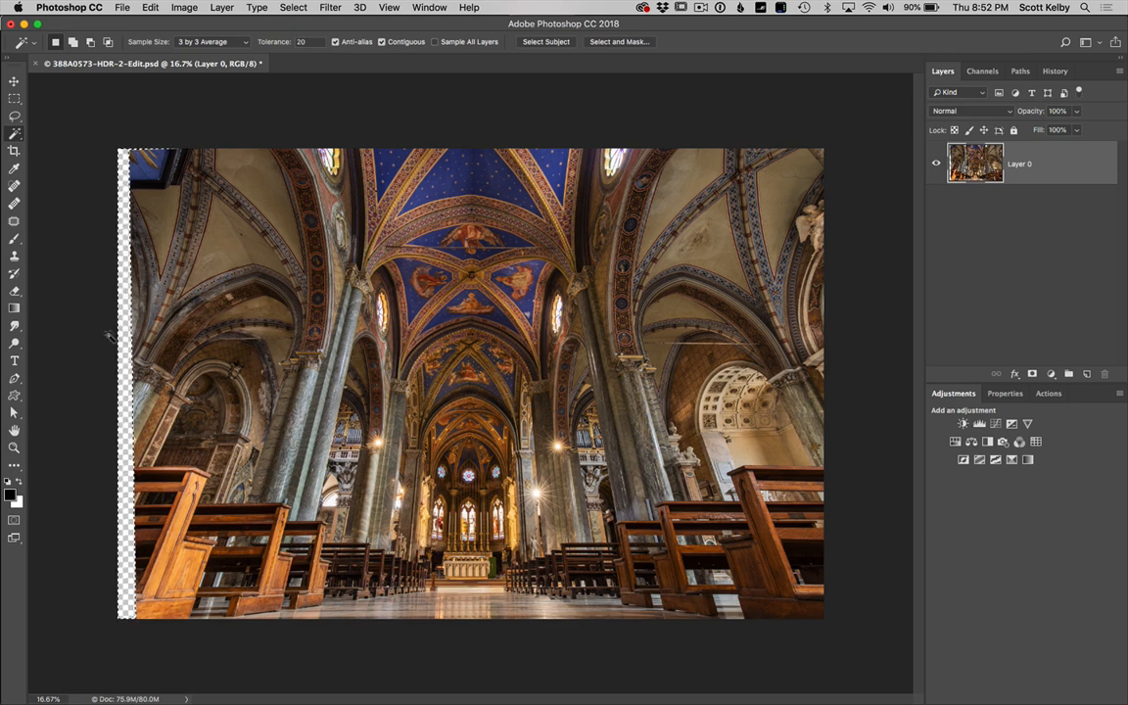
pyautogui.moveTo(347, 130)
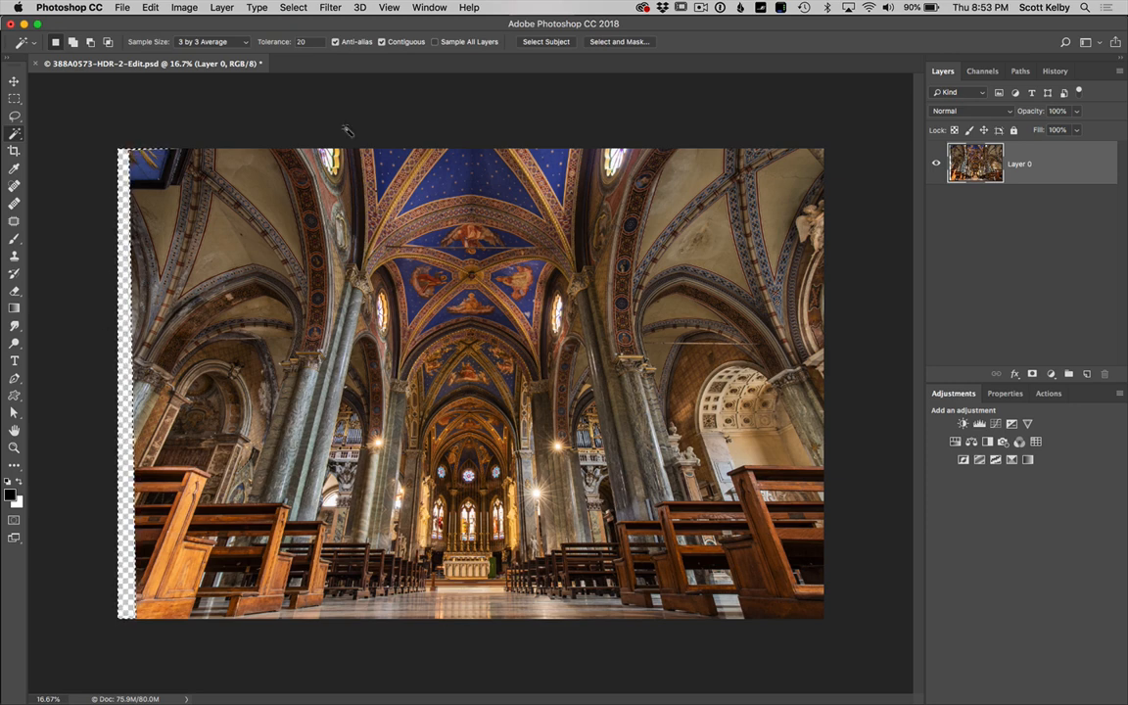
# Step: Expand the selection of the empty left strip by 4 pixels
pyautogui.click(293, 7)
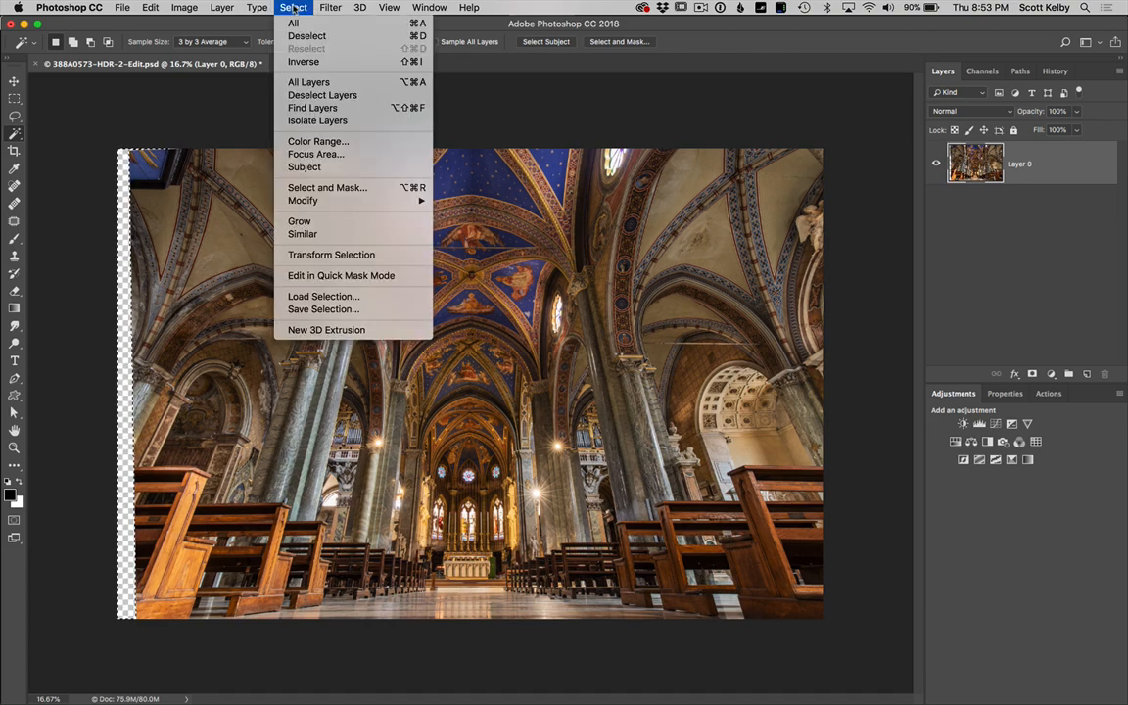
pyautogui.moveTo(303, 201)
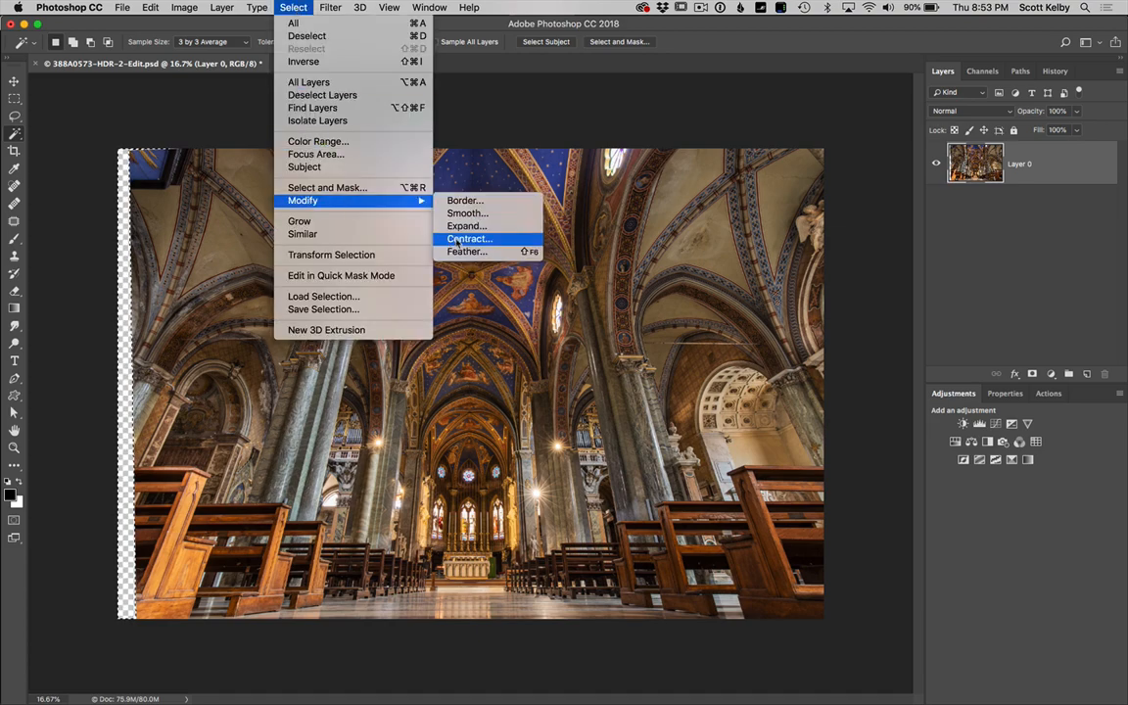
pyautogui.click(467, 226)
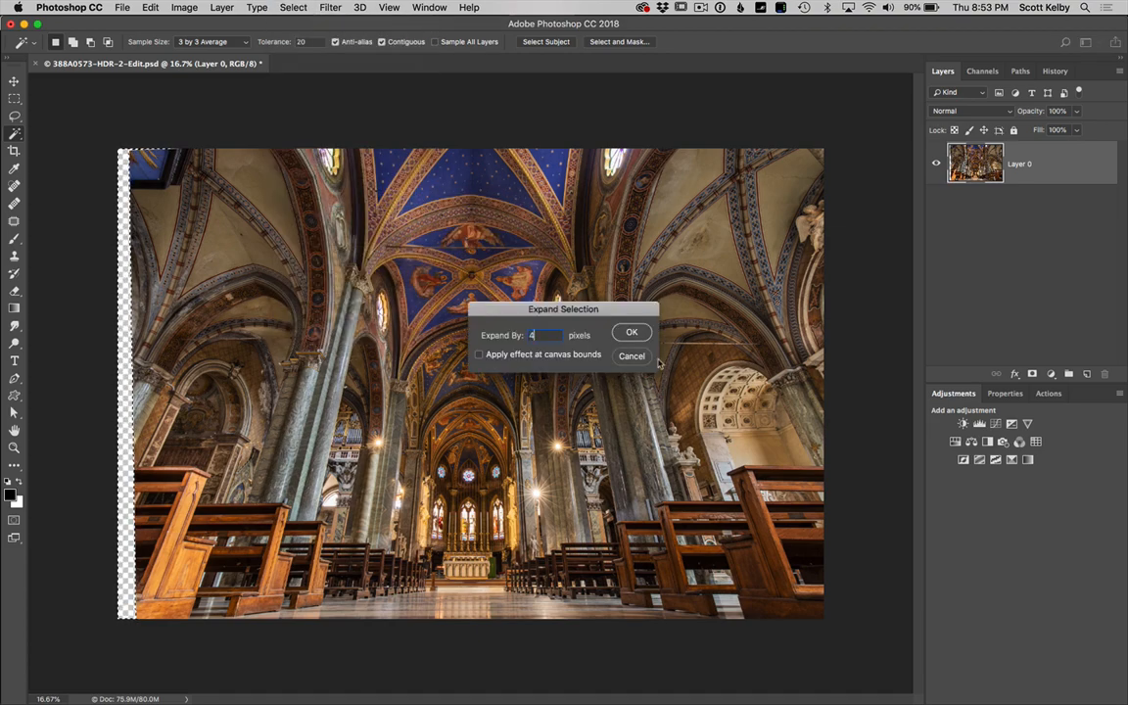
pyautogui.click(632, 332)
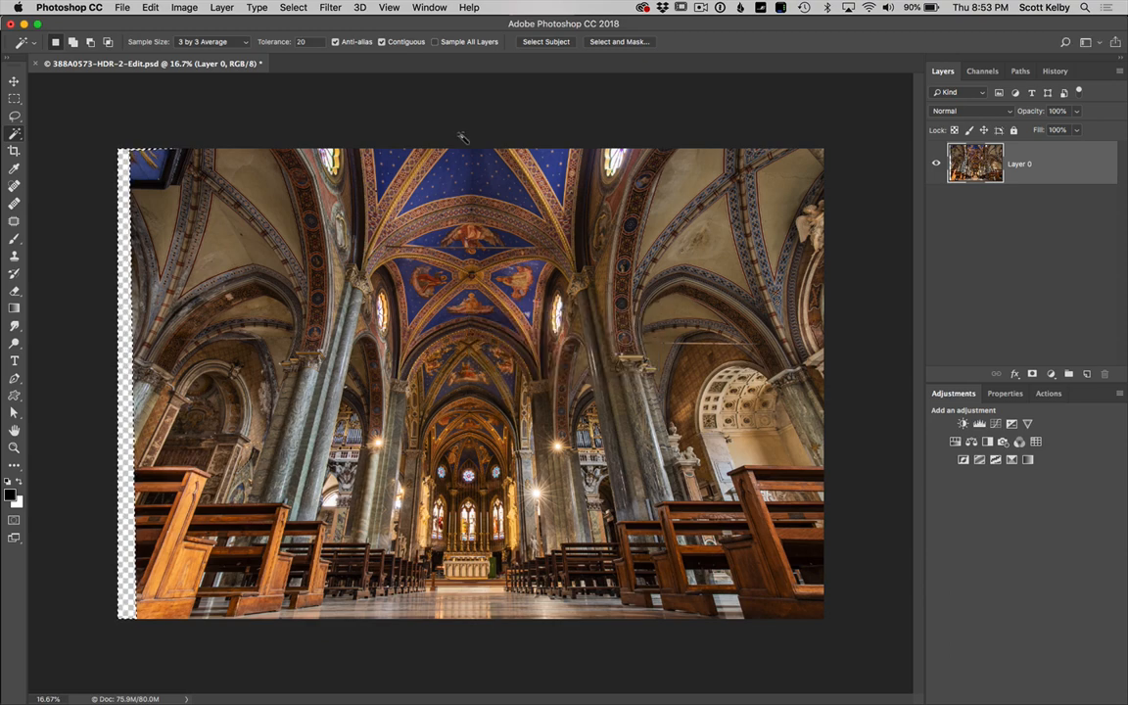
# Step: Fill the selected strip with Content-Aware fill
pyautogui.click(150, 7)
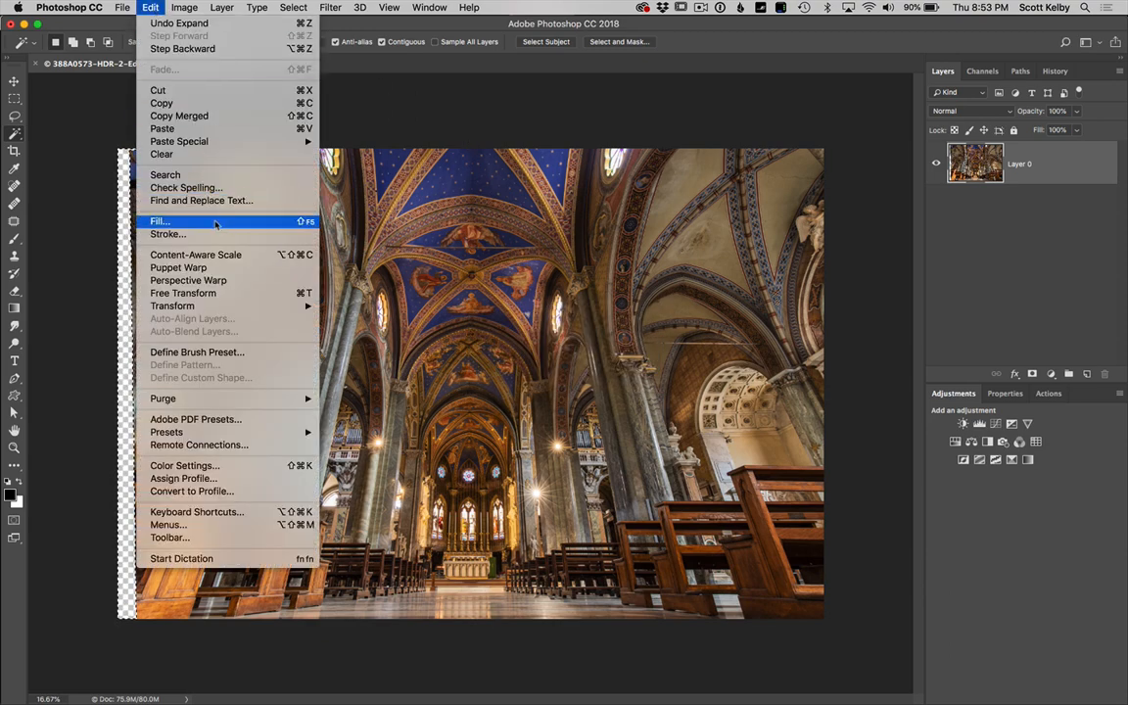
pyautogui.click(159, 221)
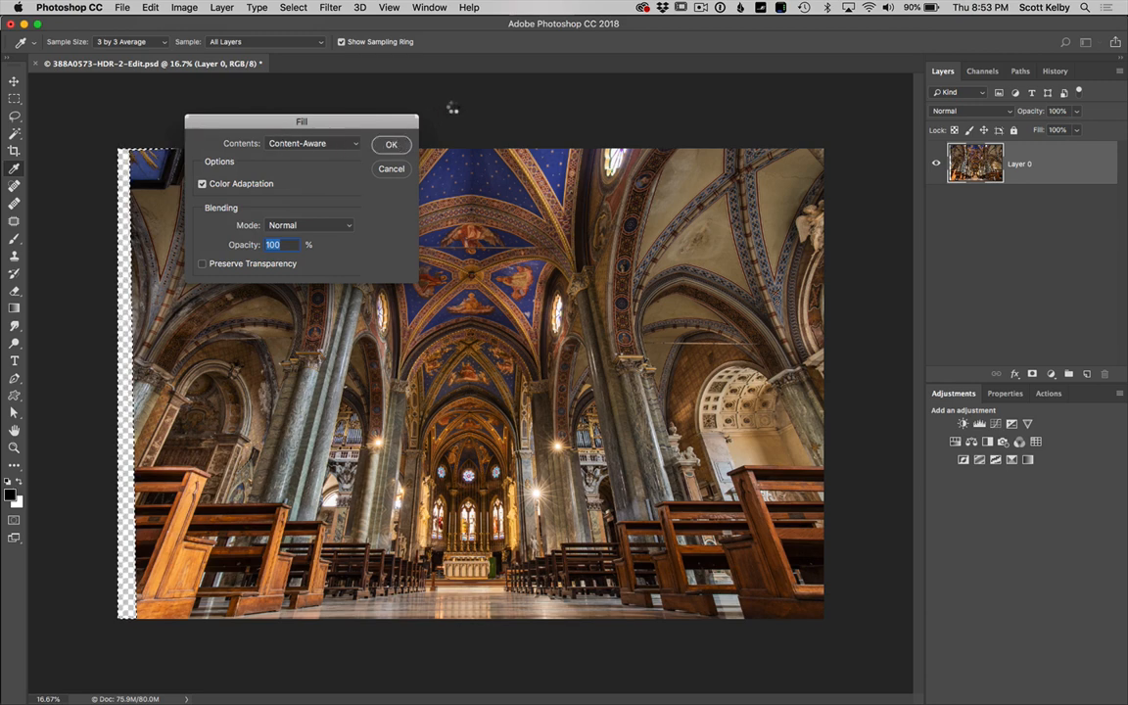
pyautogui.click(390, 144)
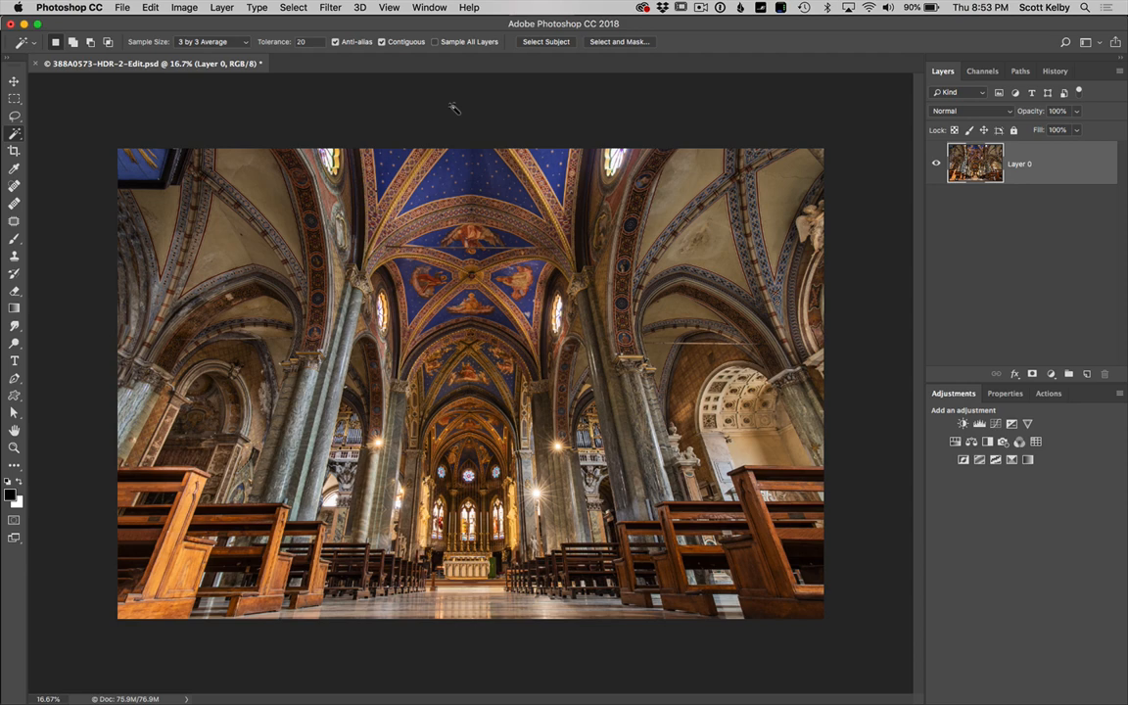
pyautogui.moveTo(281, 282)
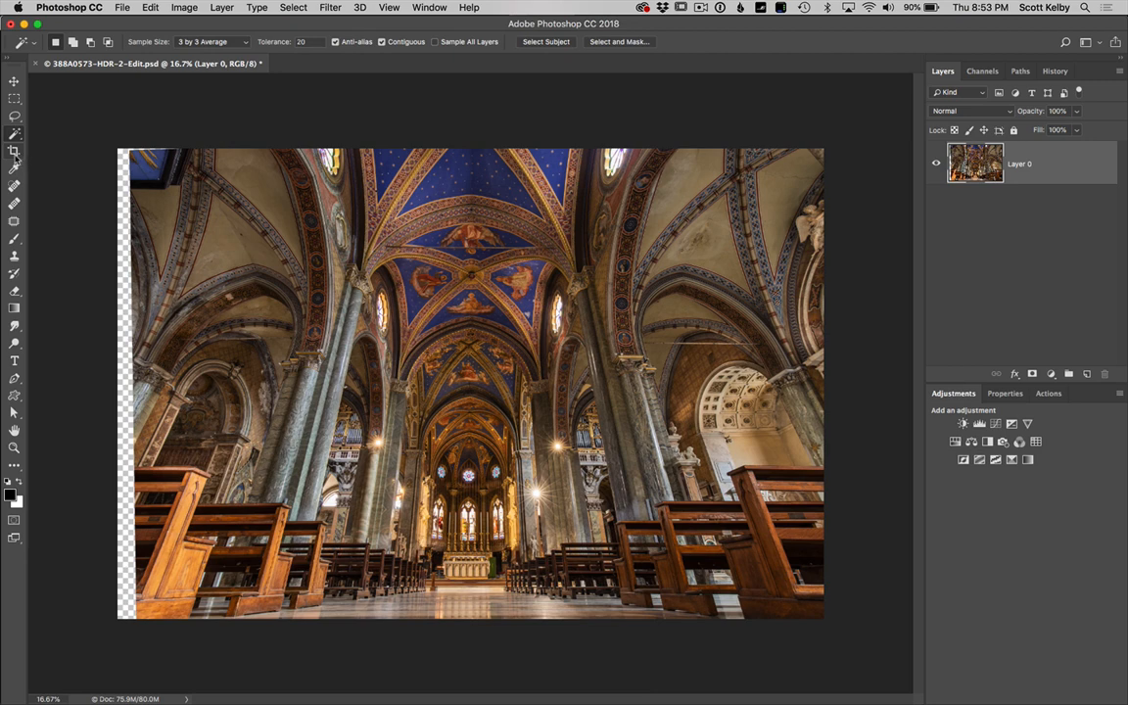
# Step: Switch to the Crop tool to crop the straightened photo
pyautogui.click(14, 151)
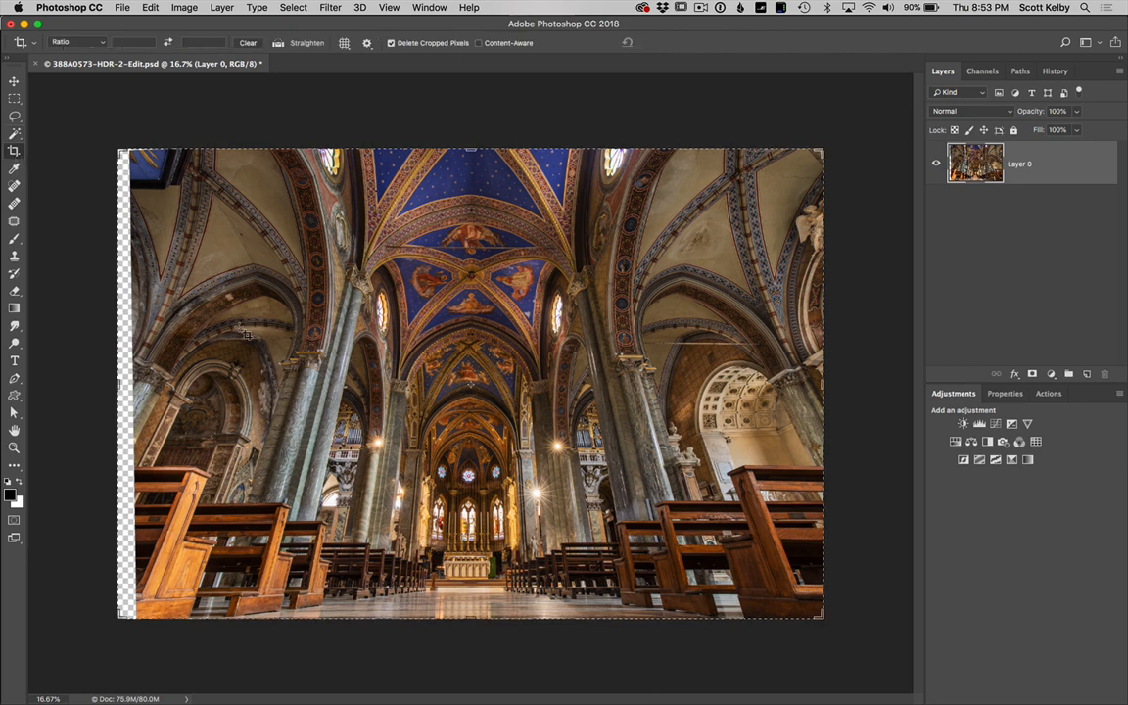
pyautogui.moveTo(604, 145)
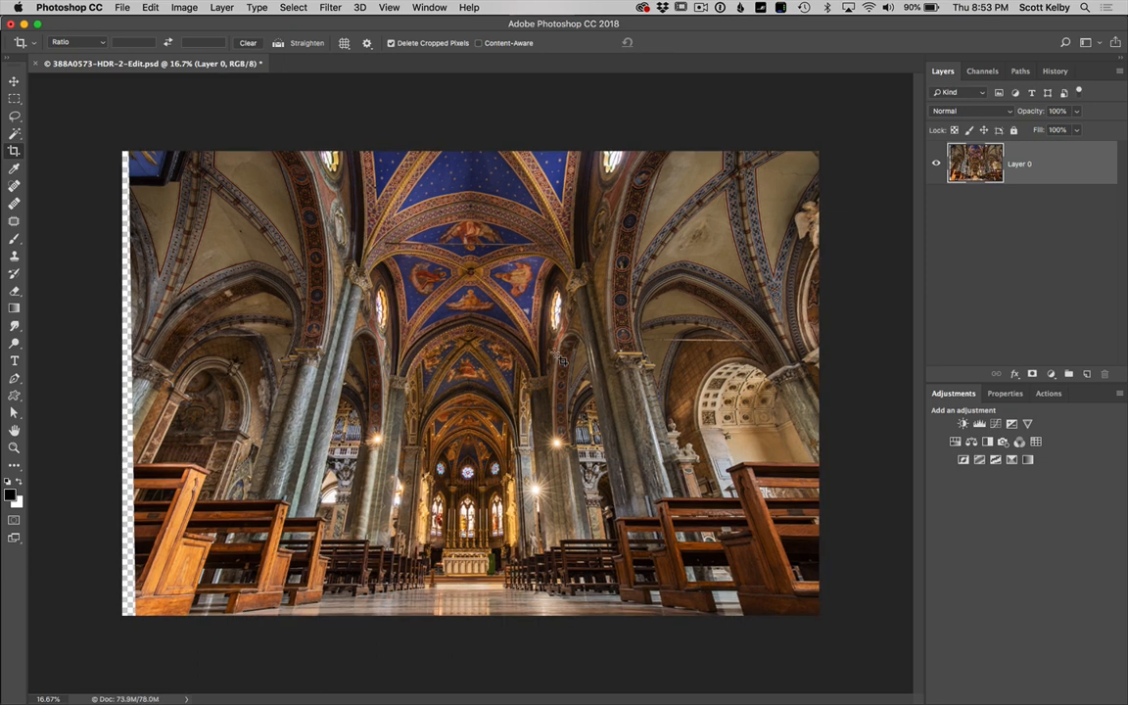
pyautogui.moveTo(84, 191)
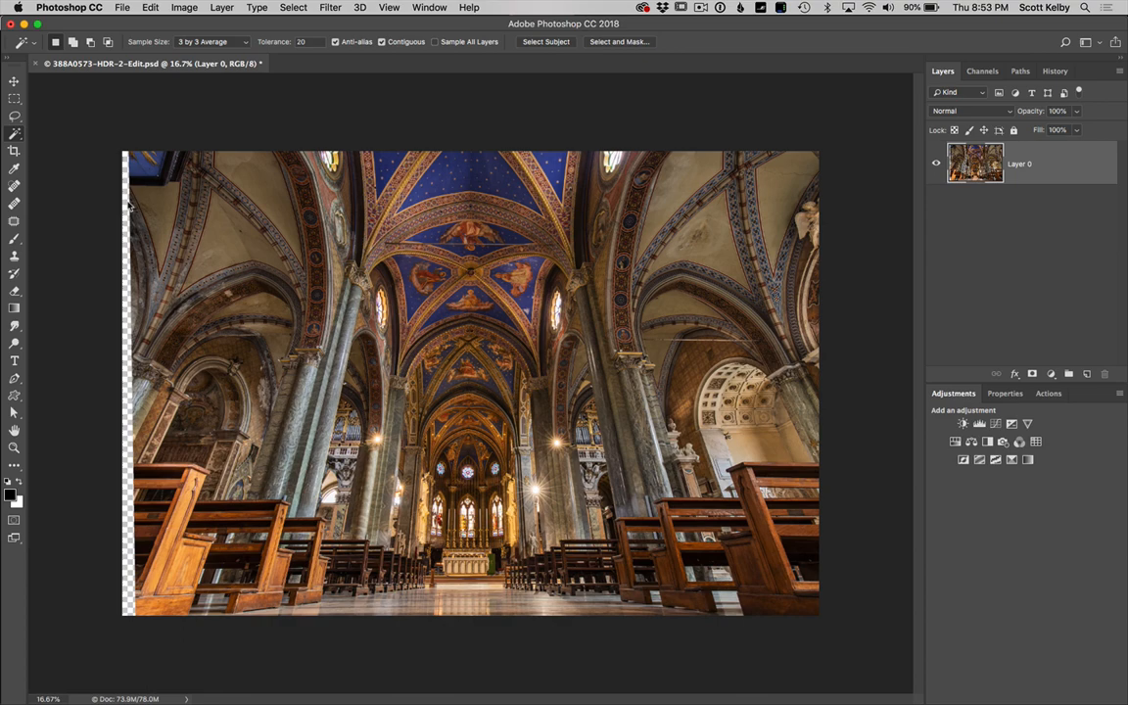
# Step: Expand the left-edge transparent strip selection by 4 pixels
pyautogui.click(293, 7)
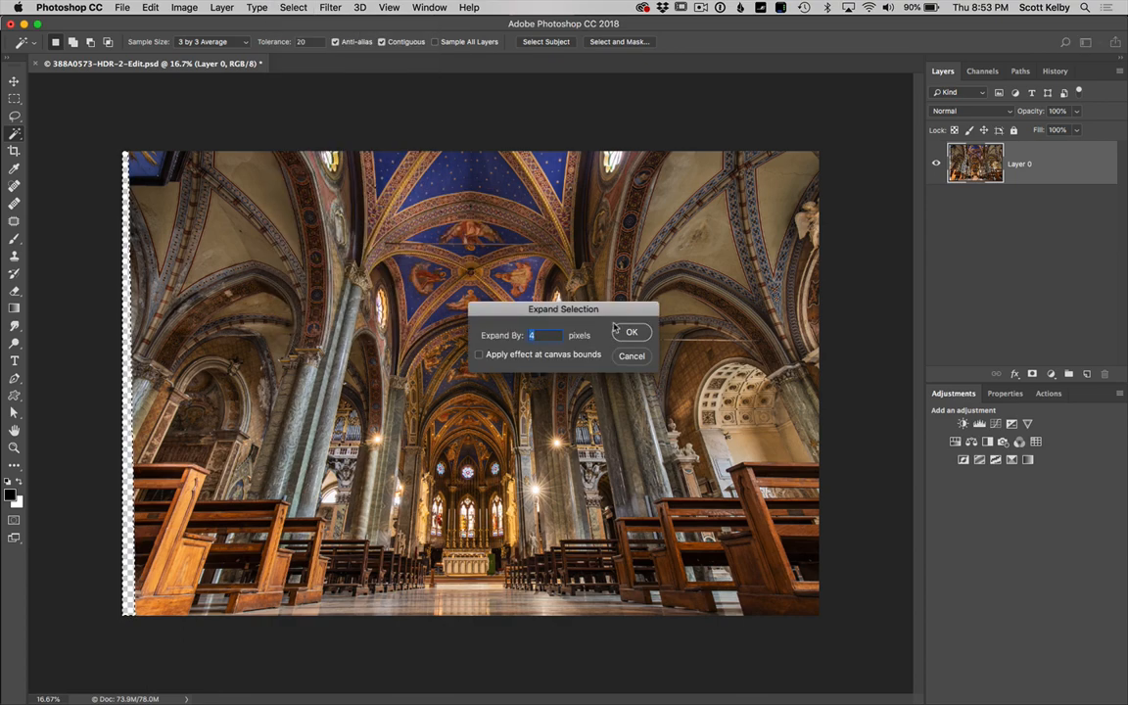
pyautogui.click(632, 332)
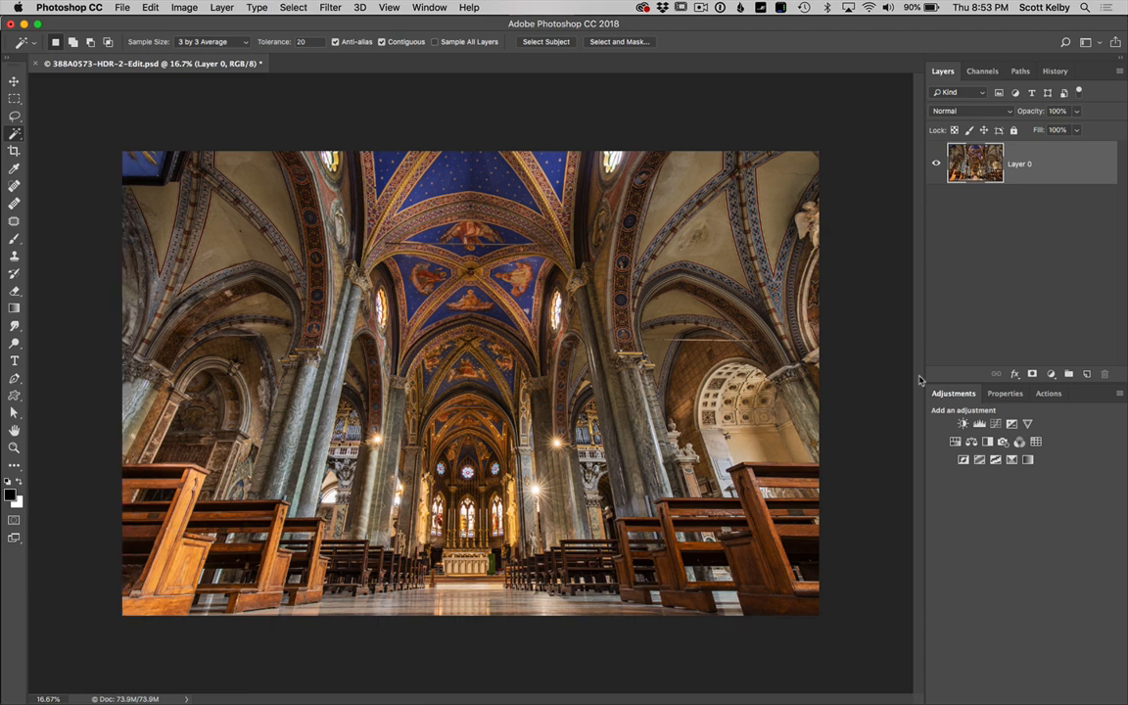
pyautogui.moveTo(109, 211)
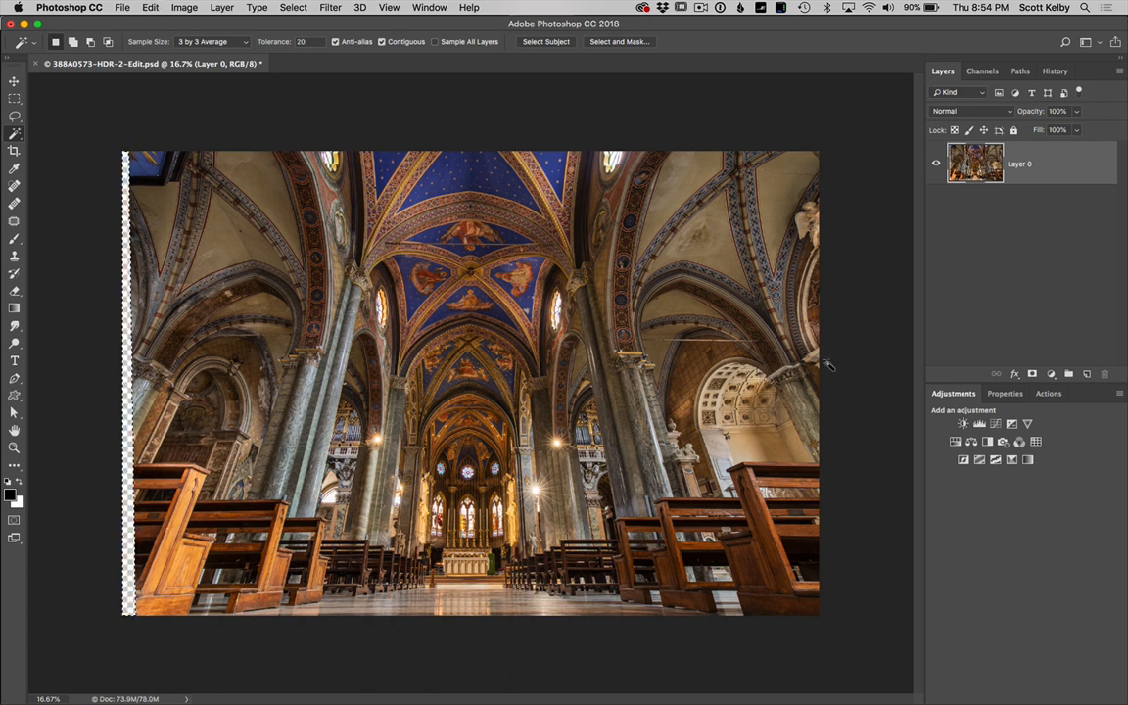
pyautogui.moveTo(344, 349)
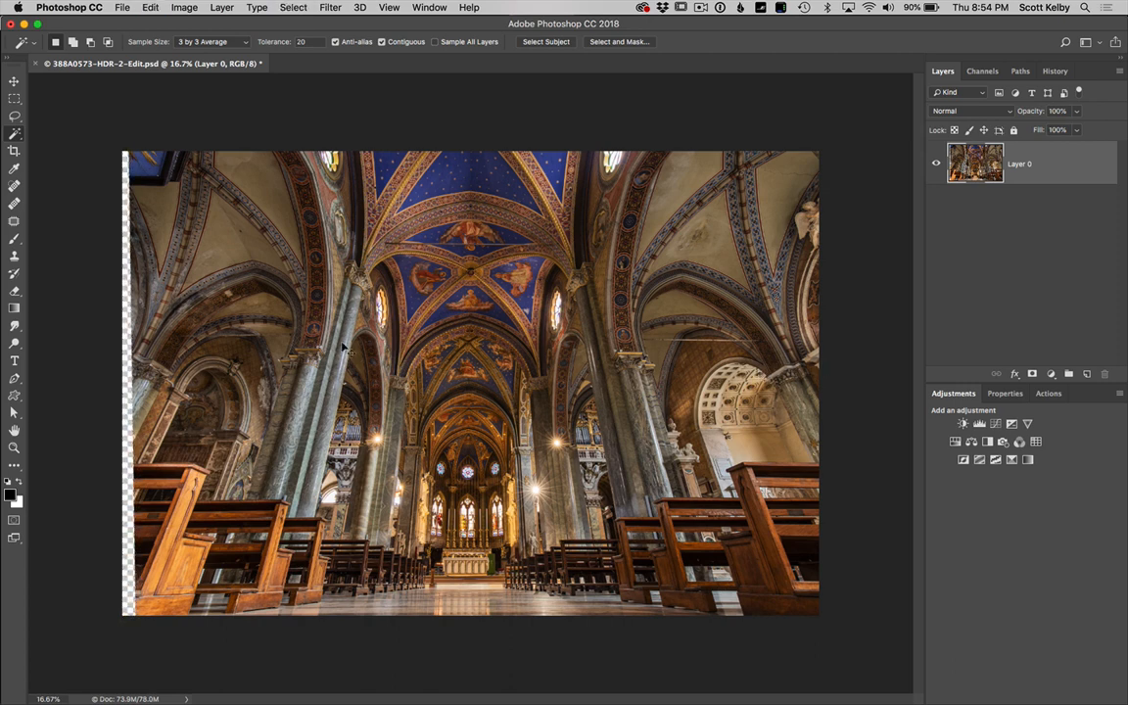
# Step: Zoom in and fill the selected left-edge gap with Content-Aware detail
pyautogui.press('cmd+t')
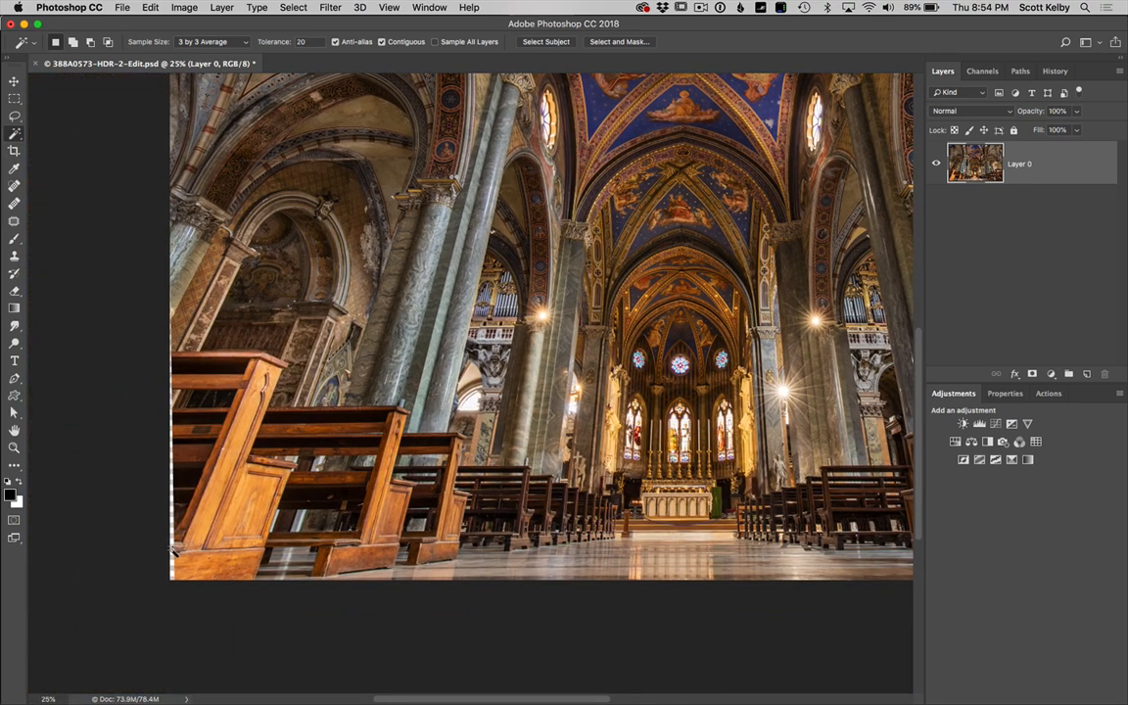
pyautogui.click(292, 7)
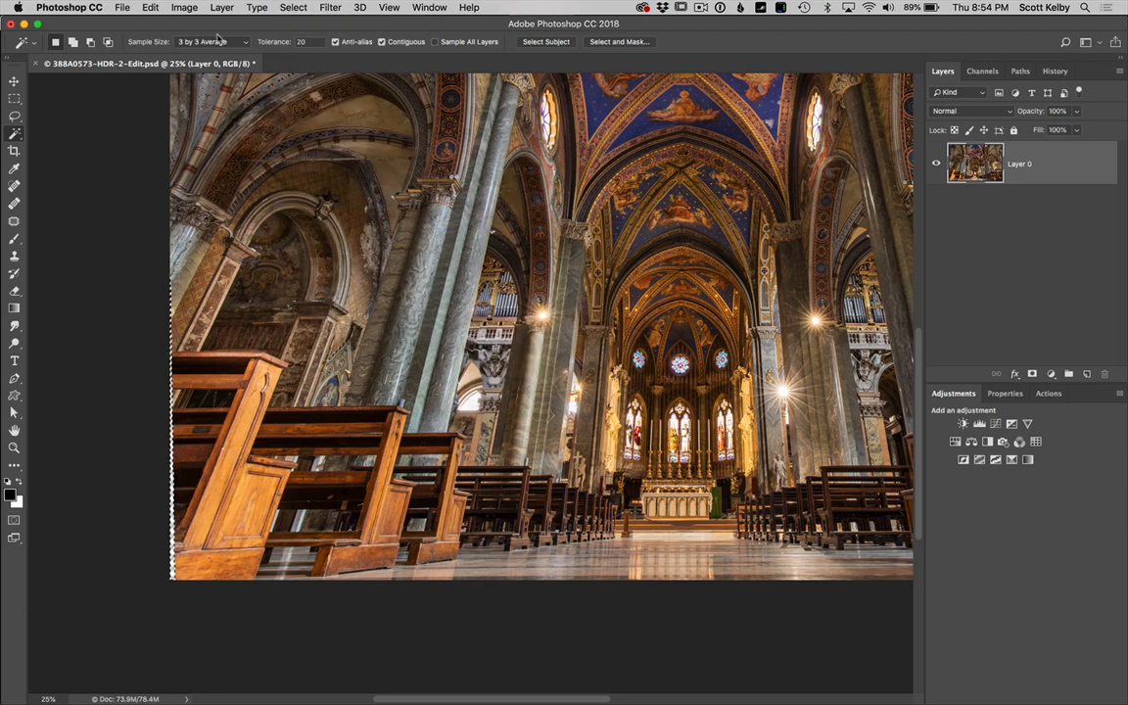
pyautogui.click(150, 7)
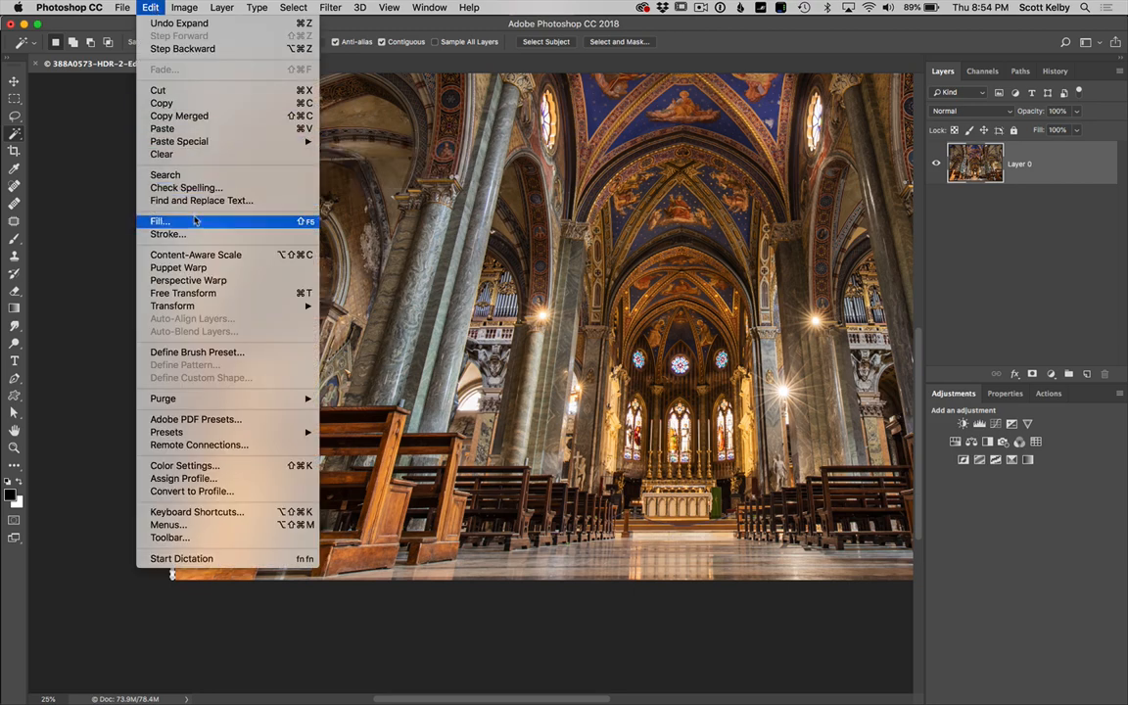
pyautogui.click(159, 221)
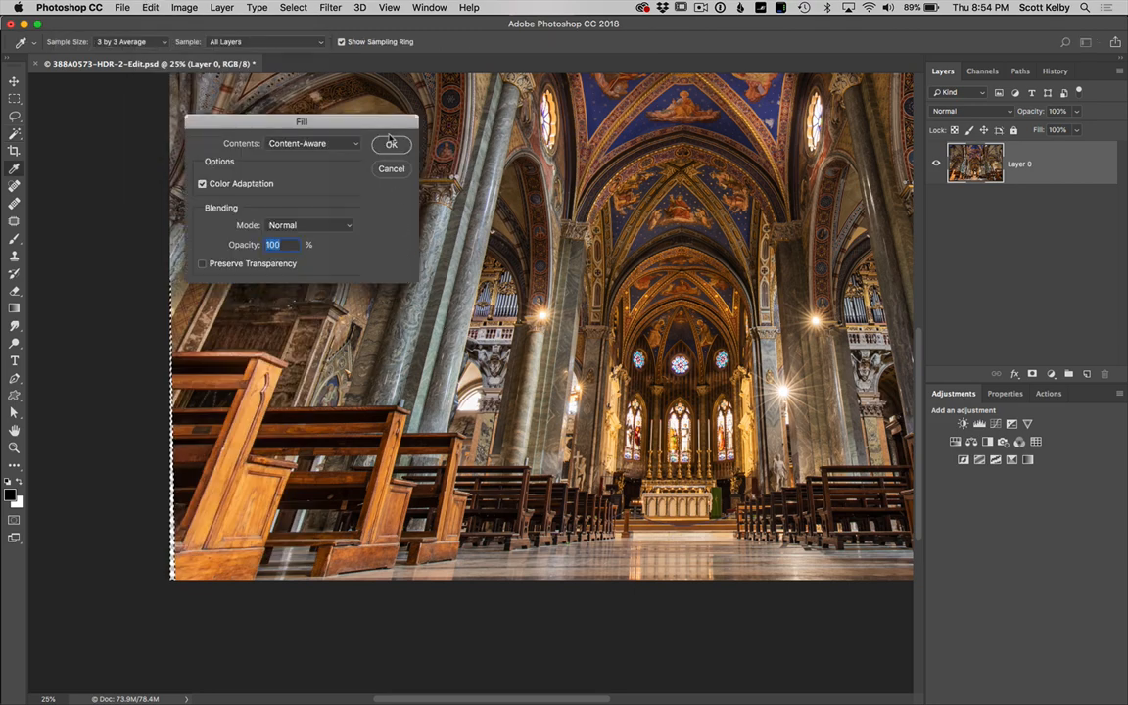
pyautogui.click(390, 144)
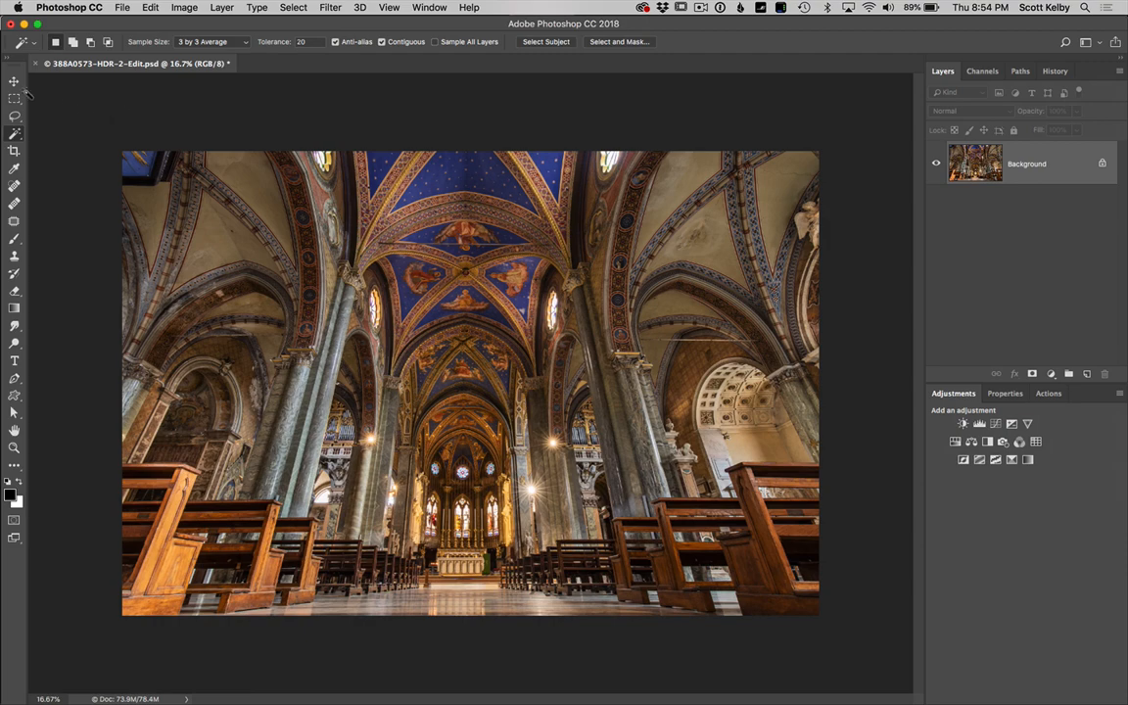
# Step: Apply Unsharp Mask at 120%, 1.2 px, threshold 3, then close the photo
pyautogui.click(330, 7)
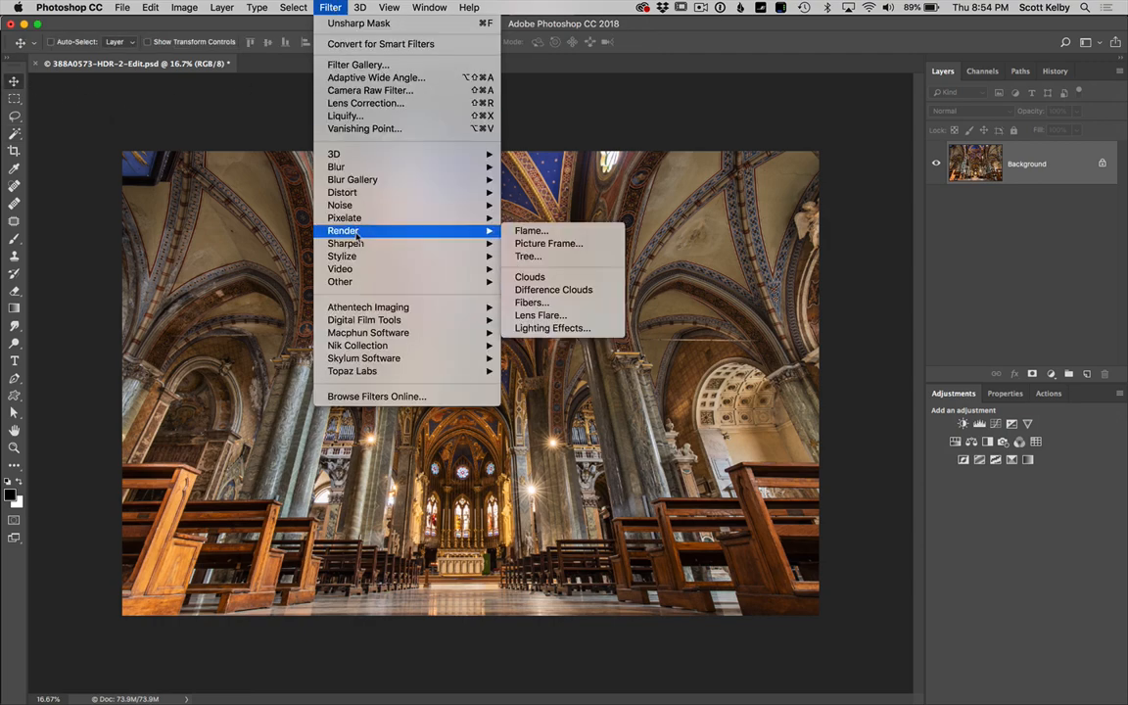
pyautogui.click(358, 23)
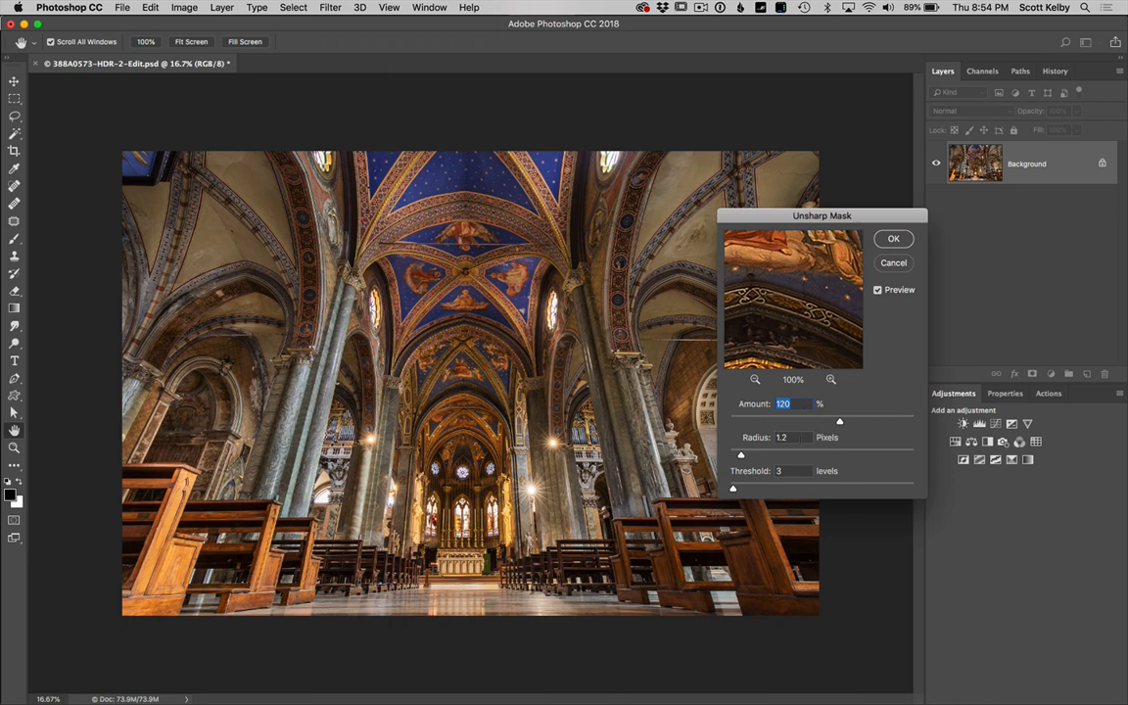
pyautogui.click(793, 471)
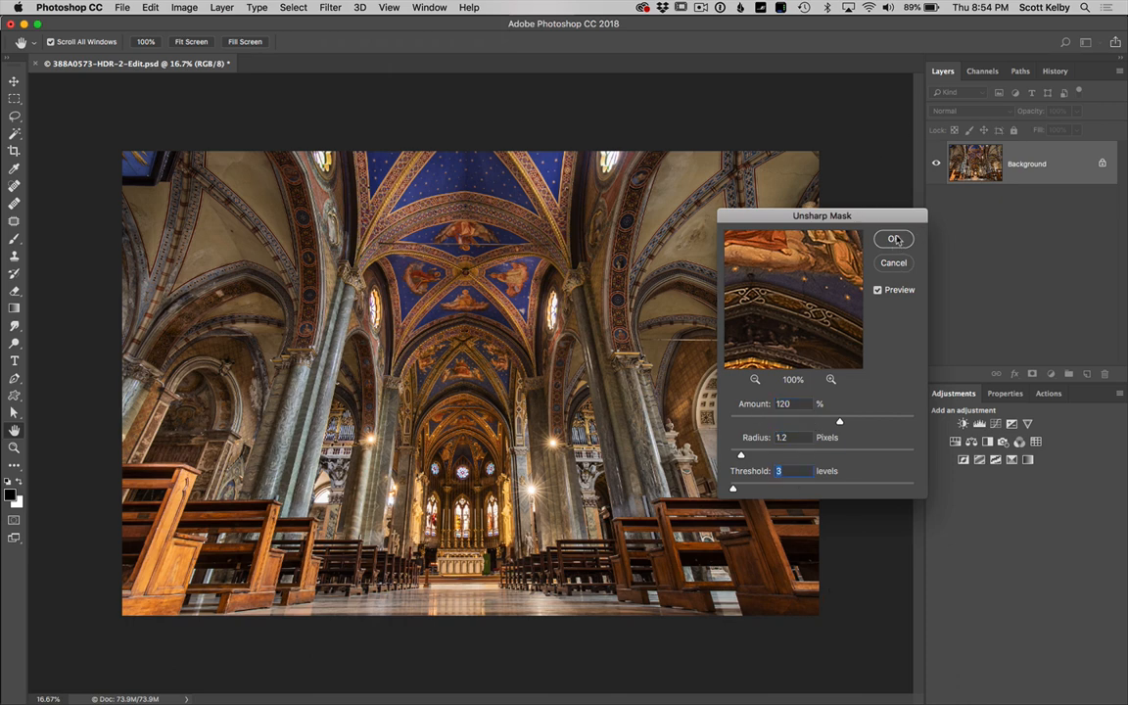
pyautogui.click(892, 239)
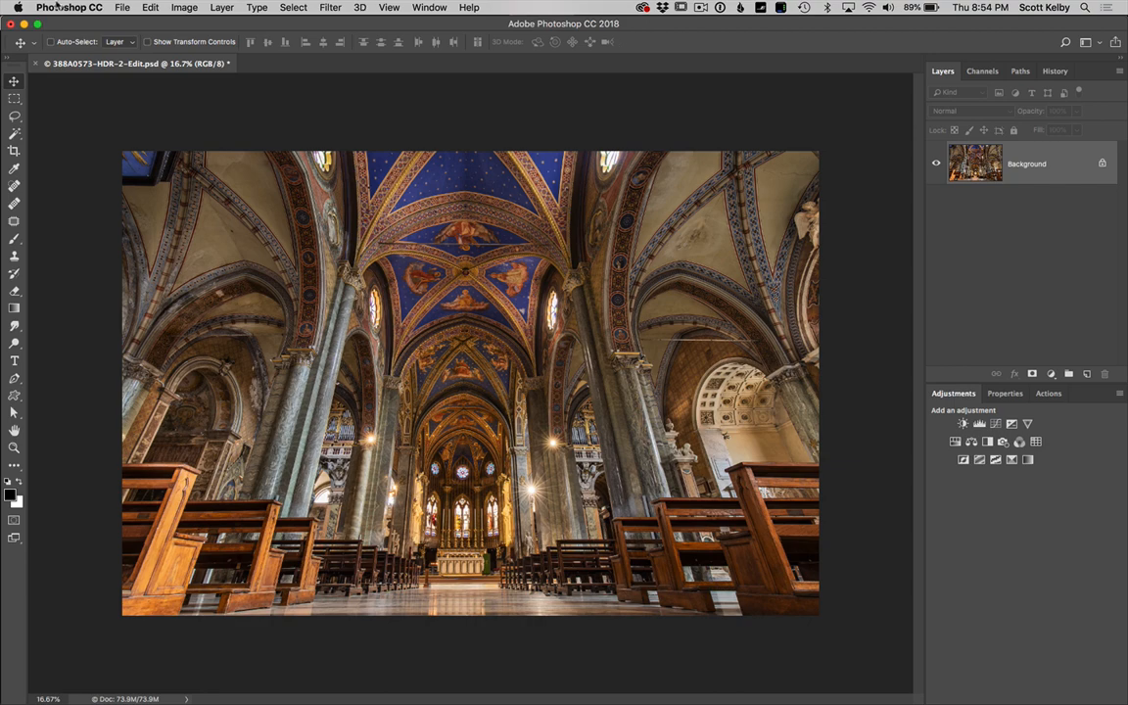
pyautogui.click(122, 7)
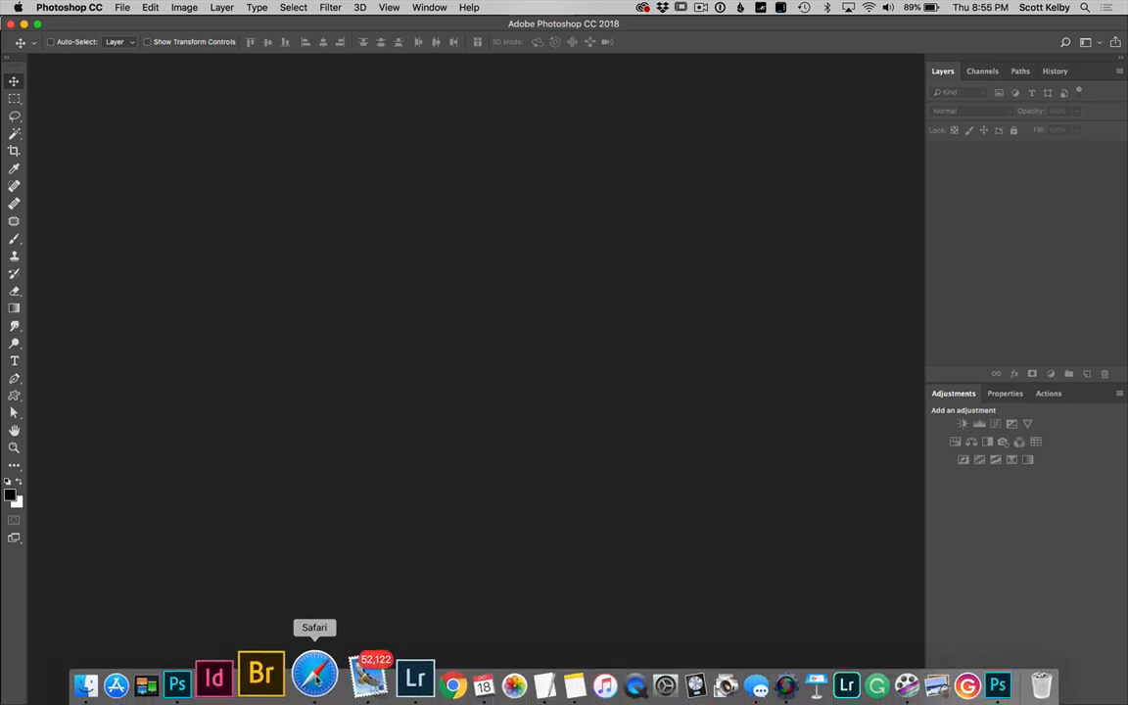
# Step: Back in Lightroom, apply the Medium Contrast point curve preset
pyautogui.click(414, 676)
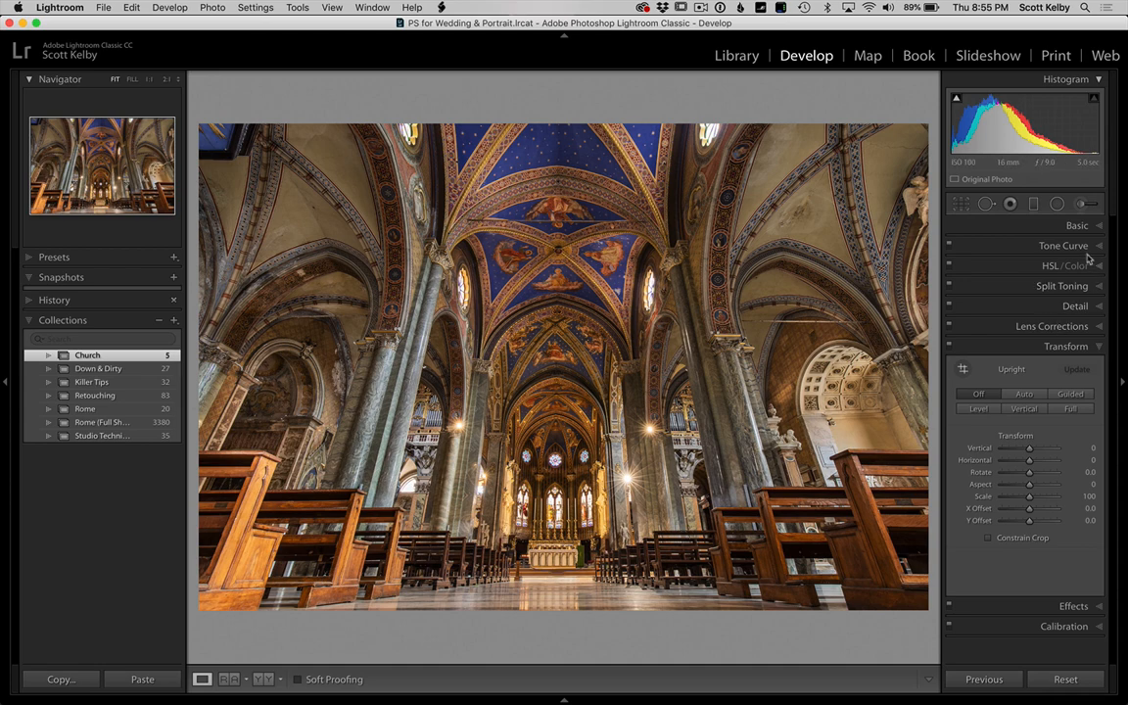
pyautogui.click(1062, 245)
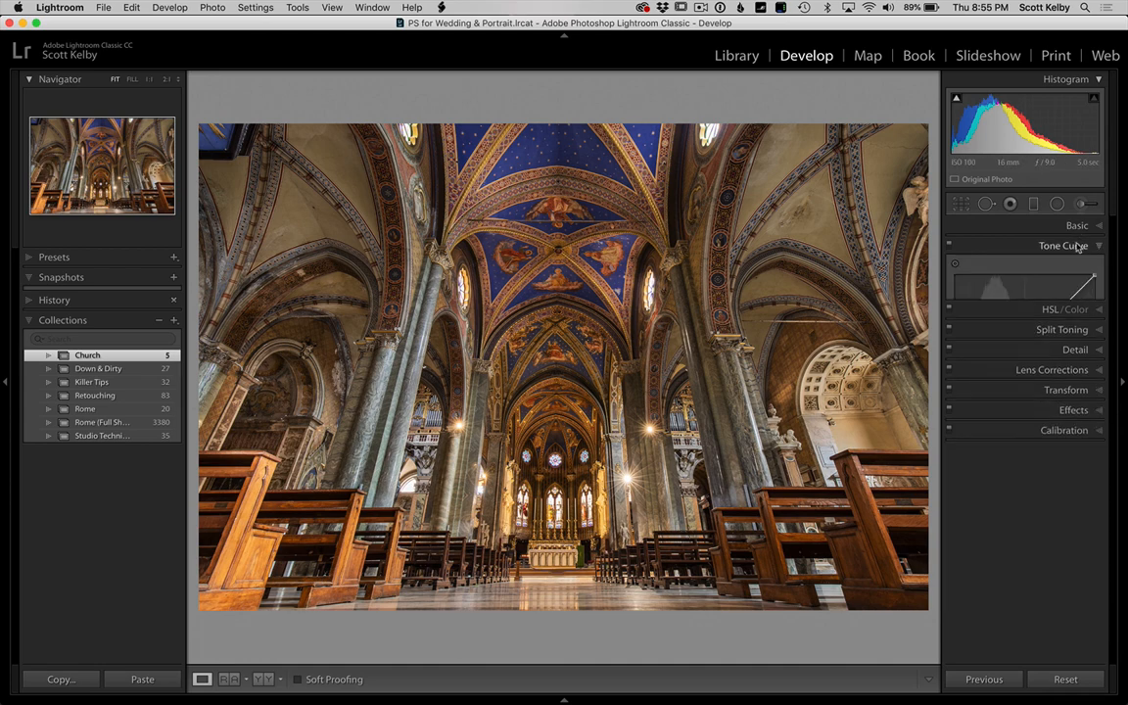
pyautogui.click(1063, 245)
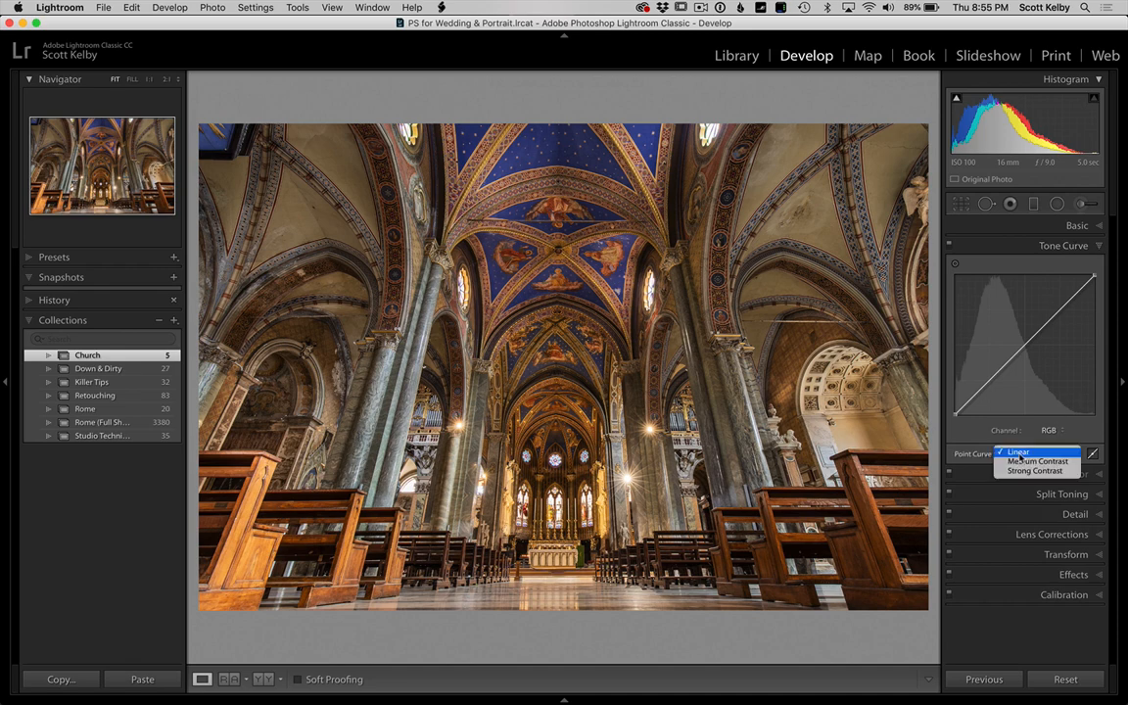
pyautogui.click(1036, 462)
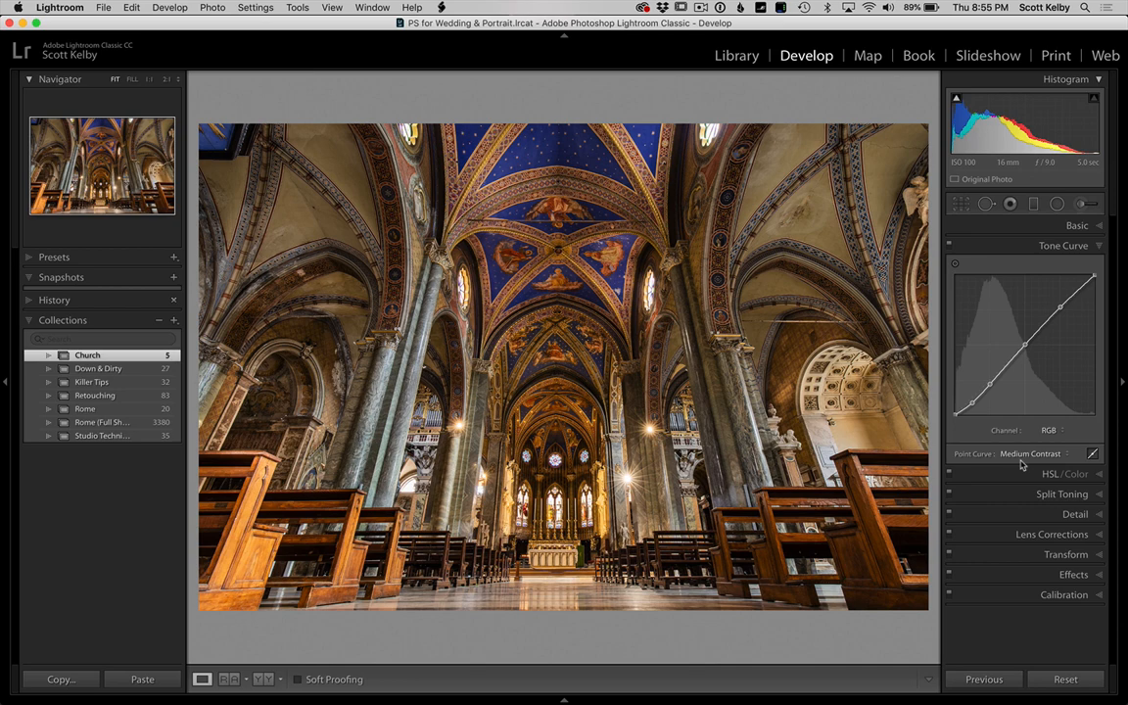
pyautogui.moveTo(1082, 226)
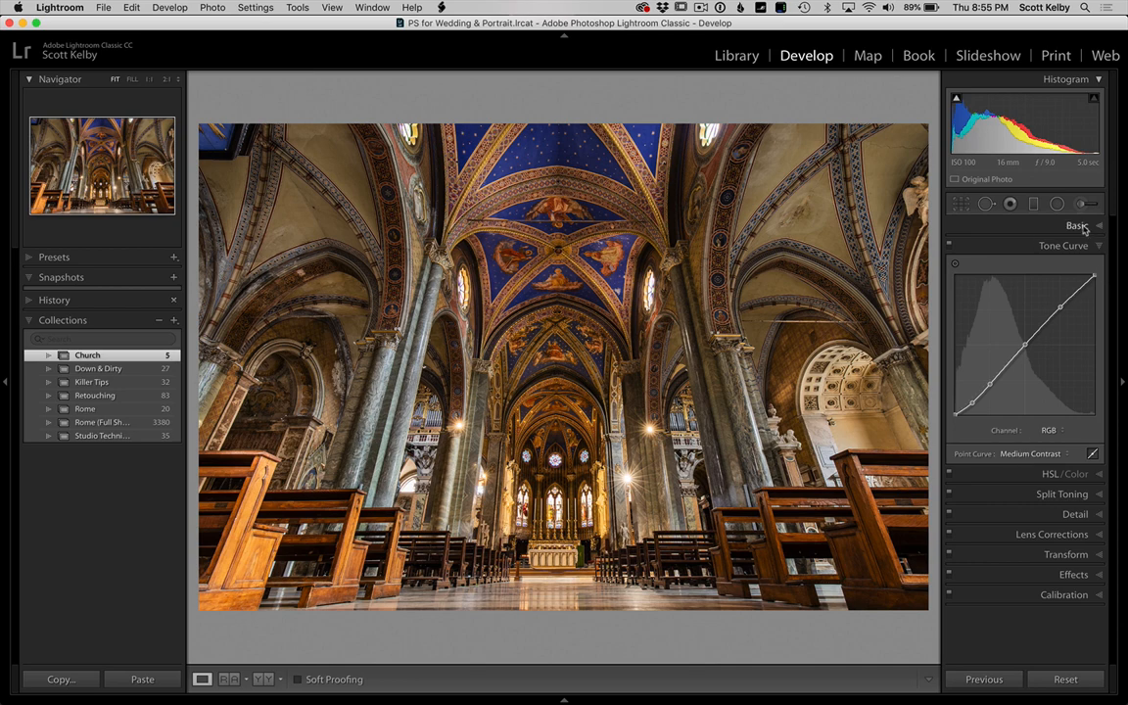
# Step: In the Basic panel, drag Clarity up to +20
pyautogui.click(1076, 225)
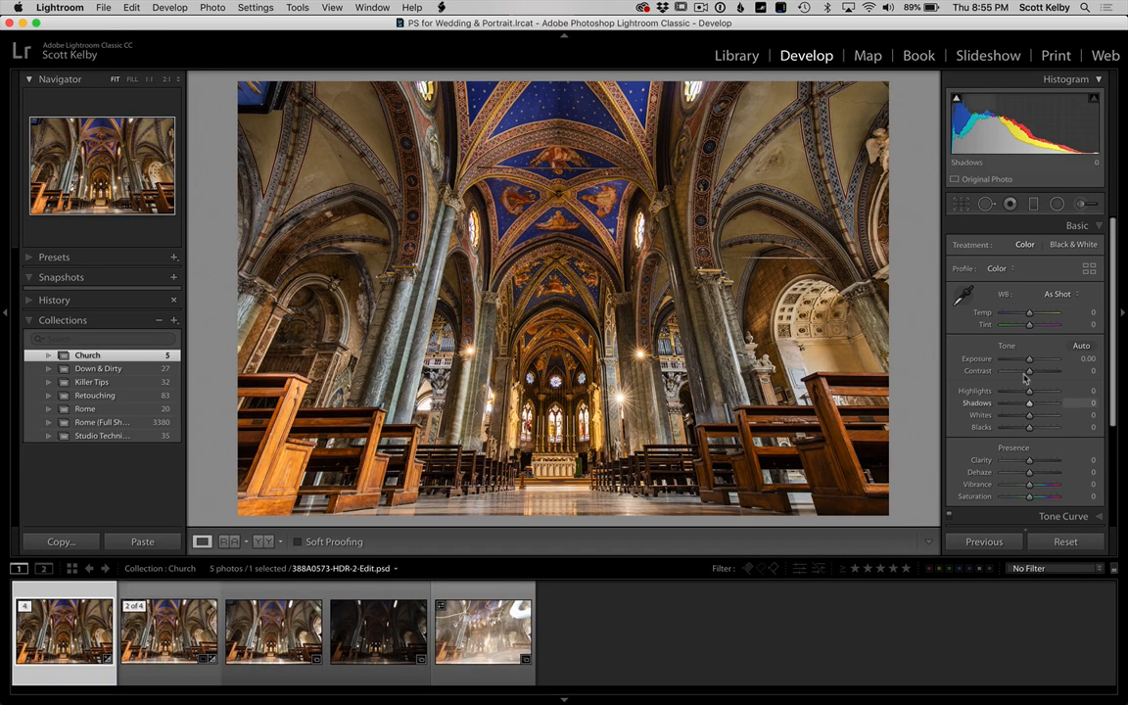
pyautogui.click(483, 629)
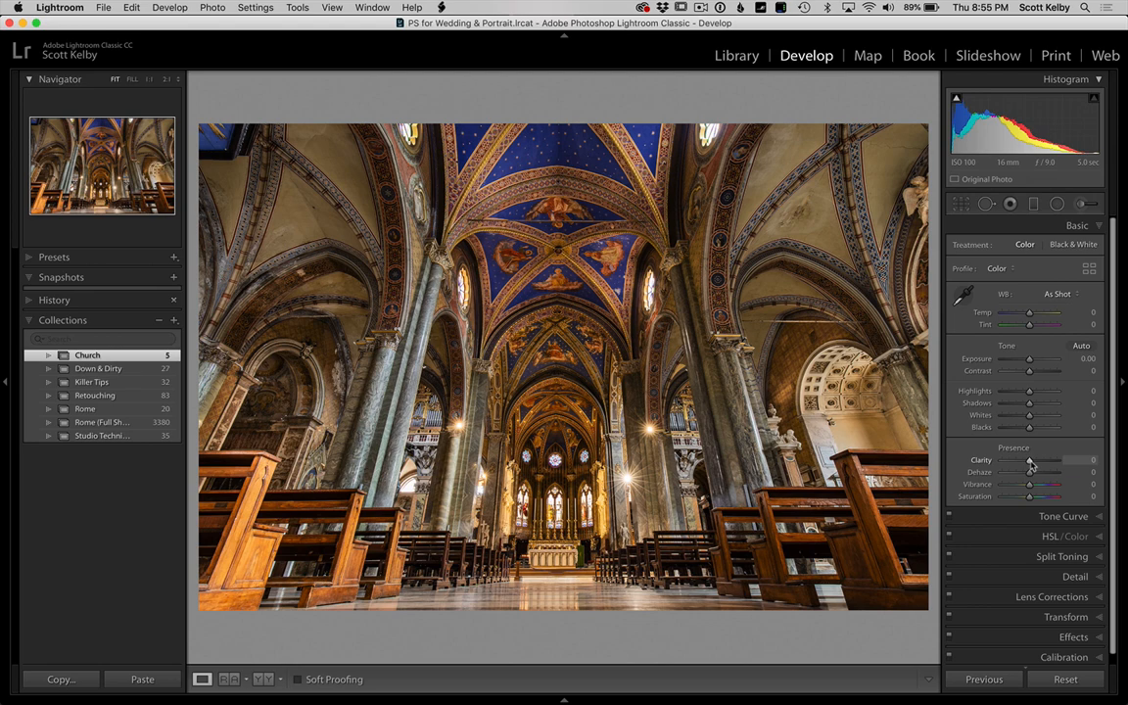
pyautogui.moveTo(1029, 460); pyautogui.dragTo(1036, 460)
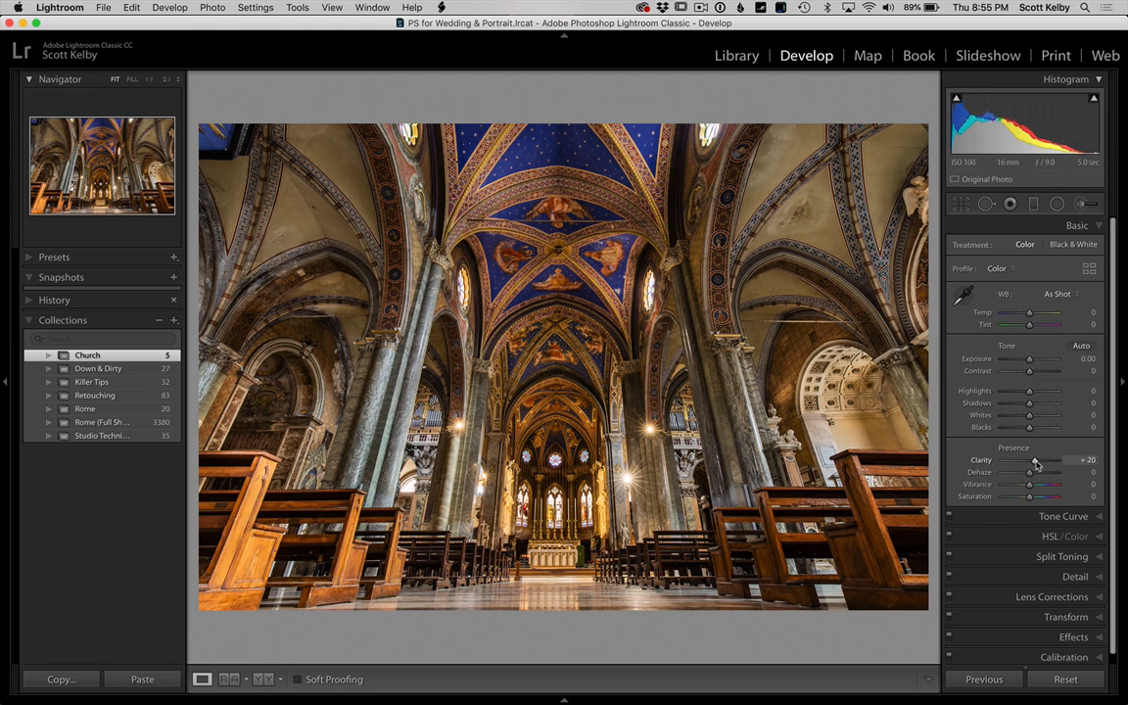
pyautogui.moveTo(1104, 332)
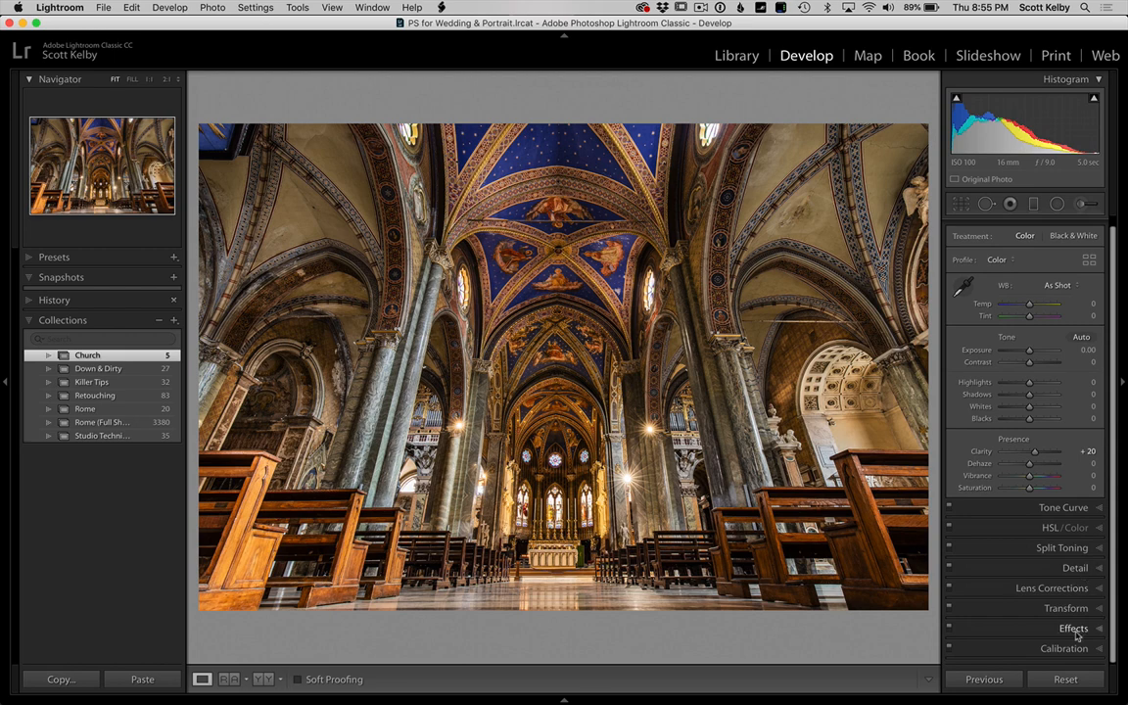
# Step: Set the Post-Crop Vignetting Amount to -11 in the Effects panel
pyautogui.click(1073, 627)
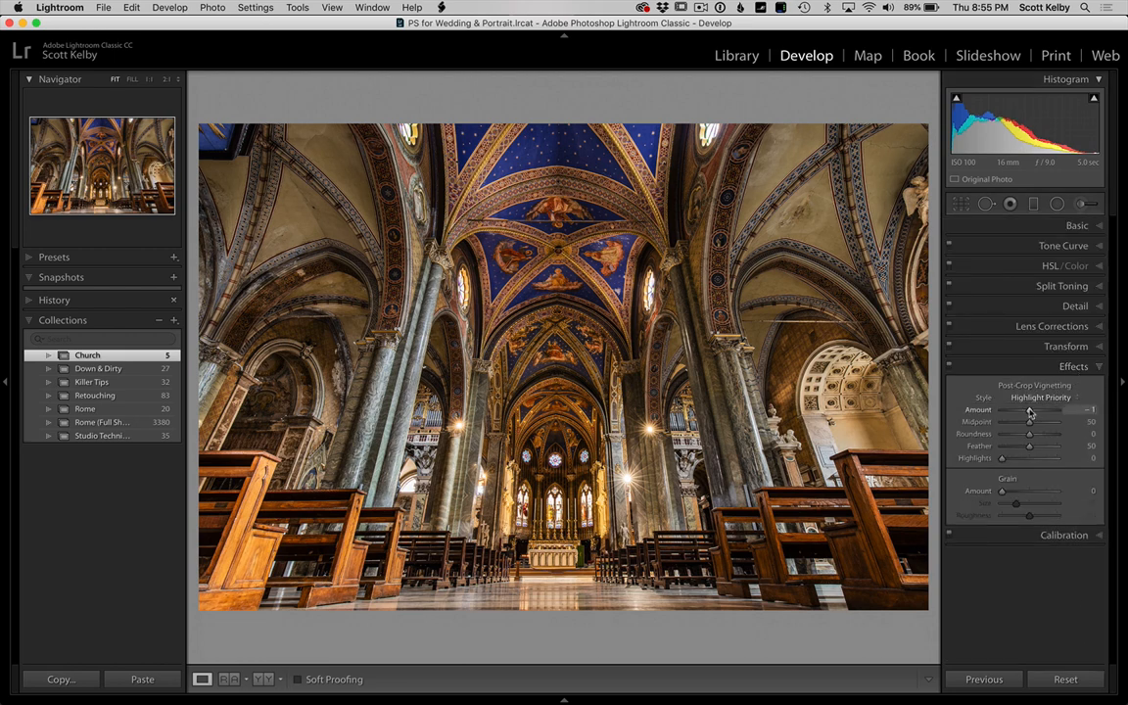
pyautogui.moveTo(1038, 409); pyautogui.dragTo(1028, 410)
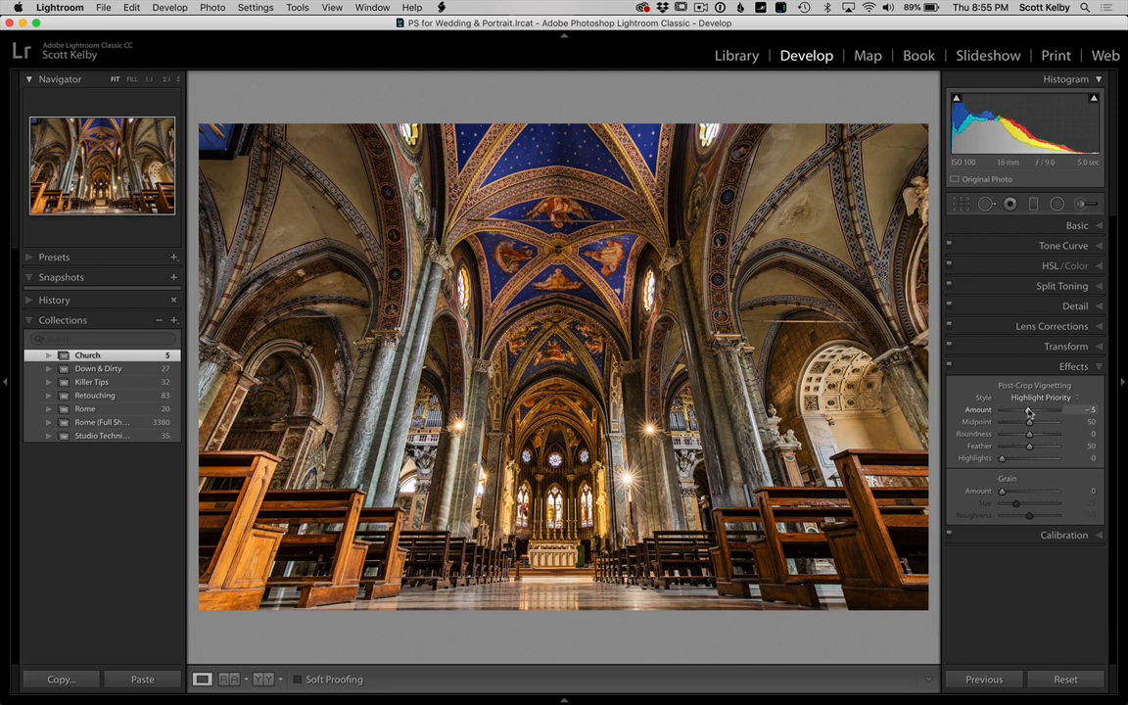
pyautogui.moveTo(1033, 409); pyautogui.dragTo(1028, 409)
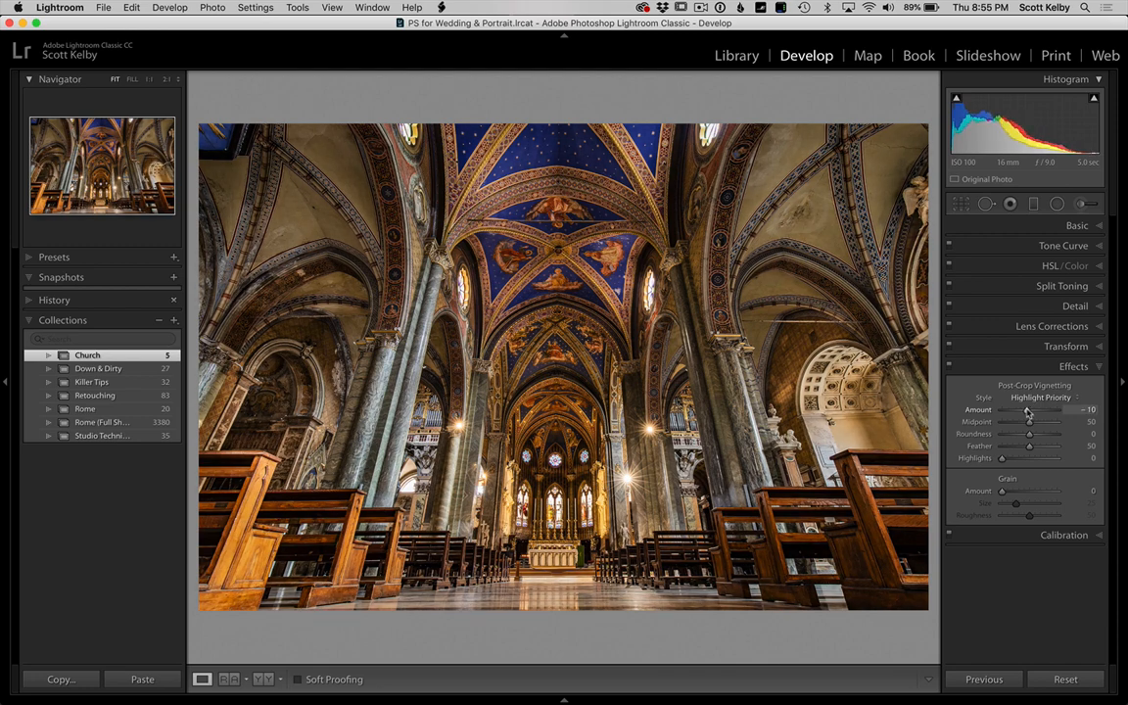
pyautogui.moveTo(1030, 409); pyautogui.dragTo(1028, 410)
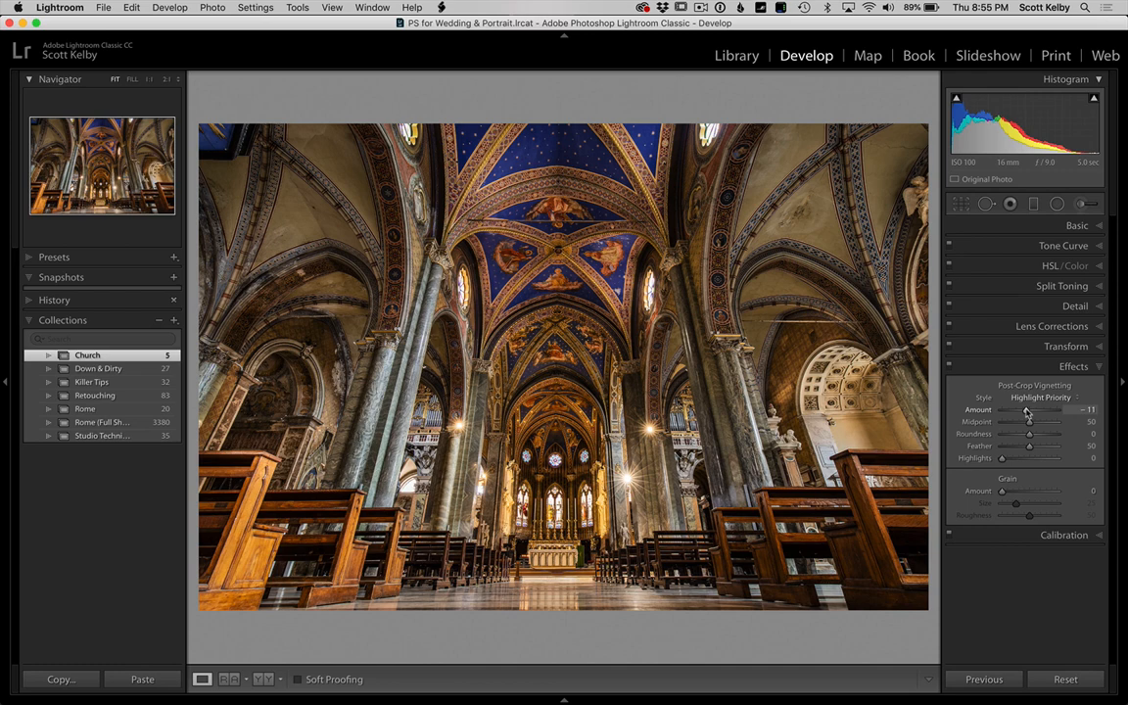